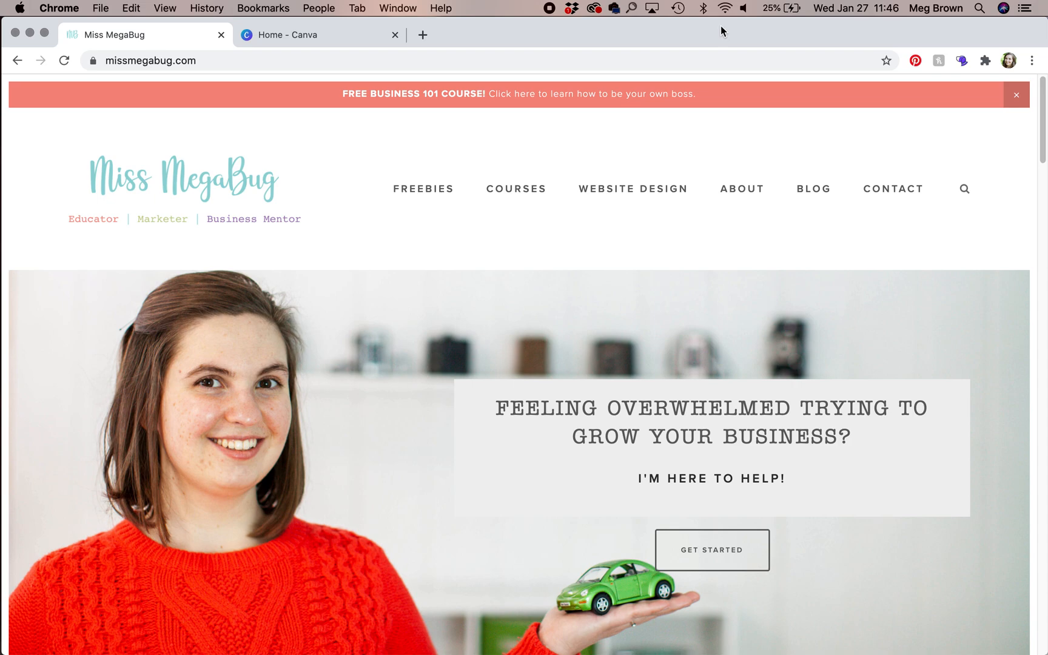
Switch from the Miss MegaBug website to the Canva home page tab
left_click(320, 34)
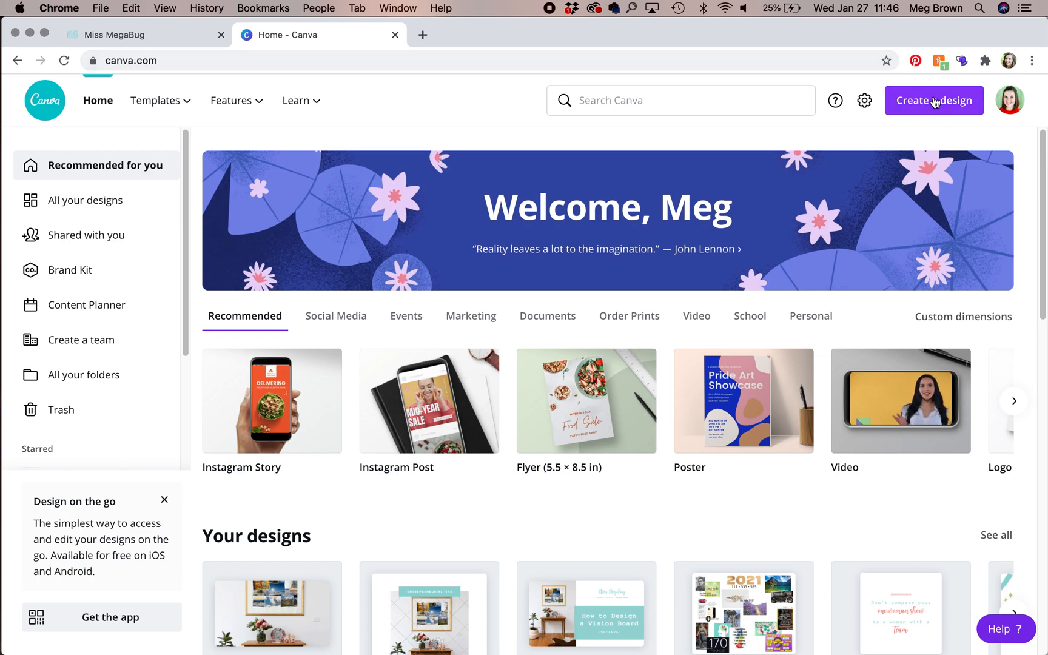
Create a custom-size Canva design of 14 × 11 inches
left_click(933, 100)
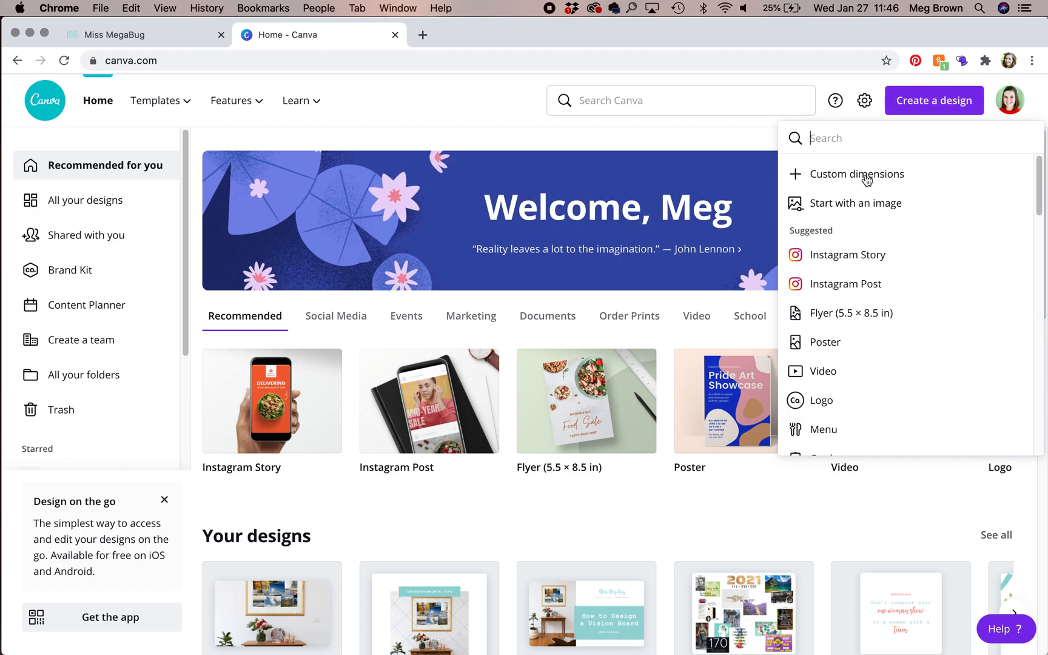
left_click(856, 174)
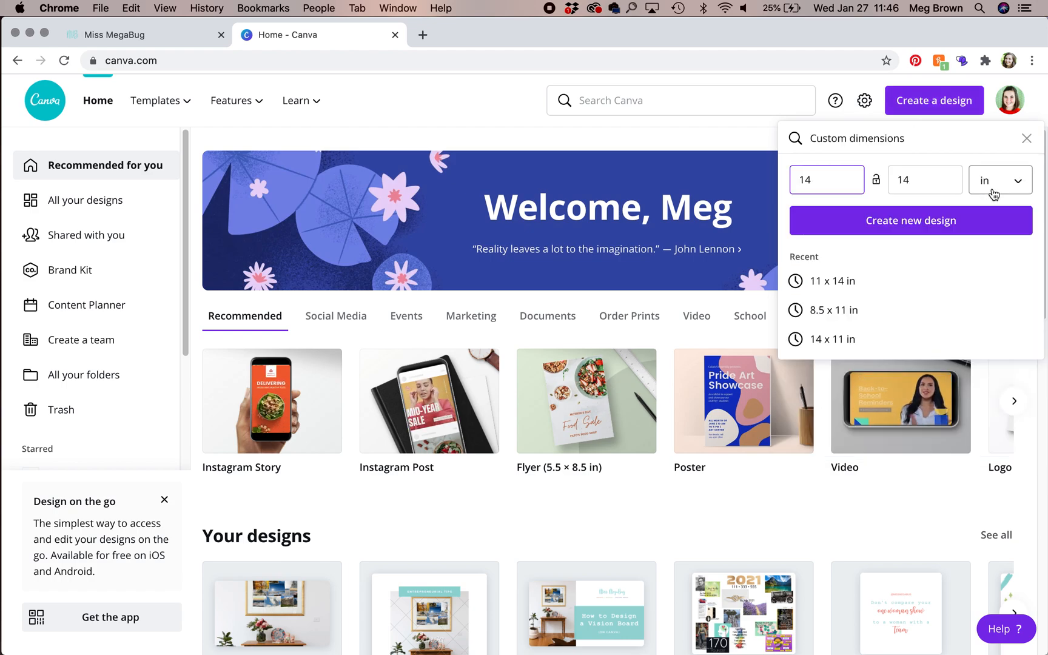
left_click(998, 180)
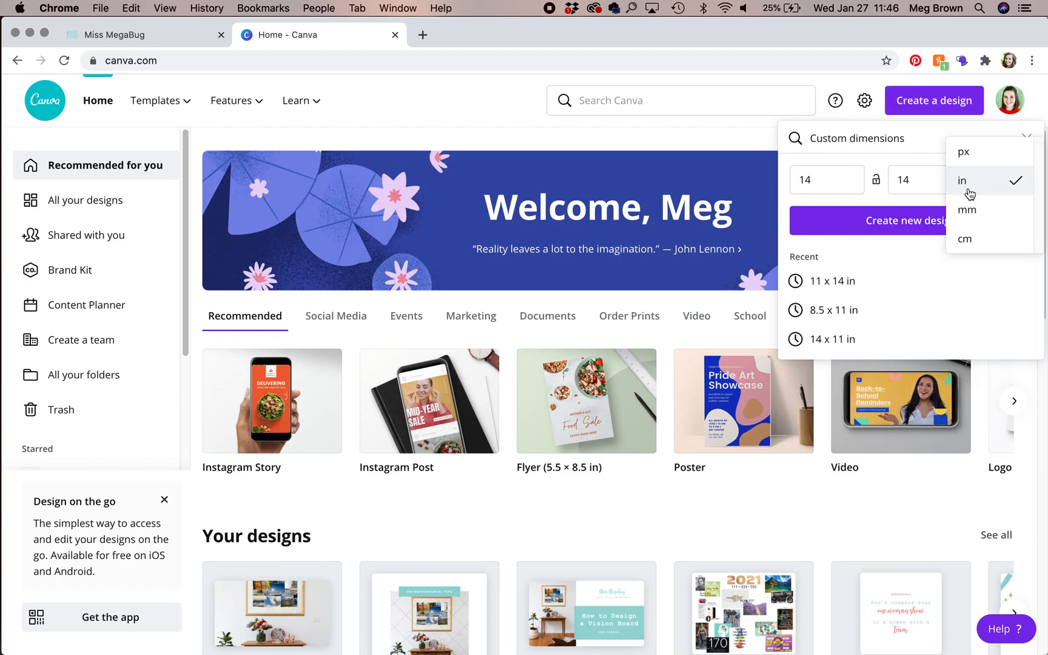
left_click(961, 181)
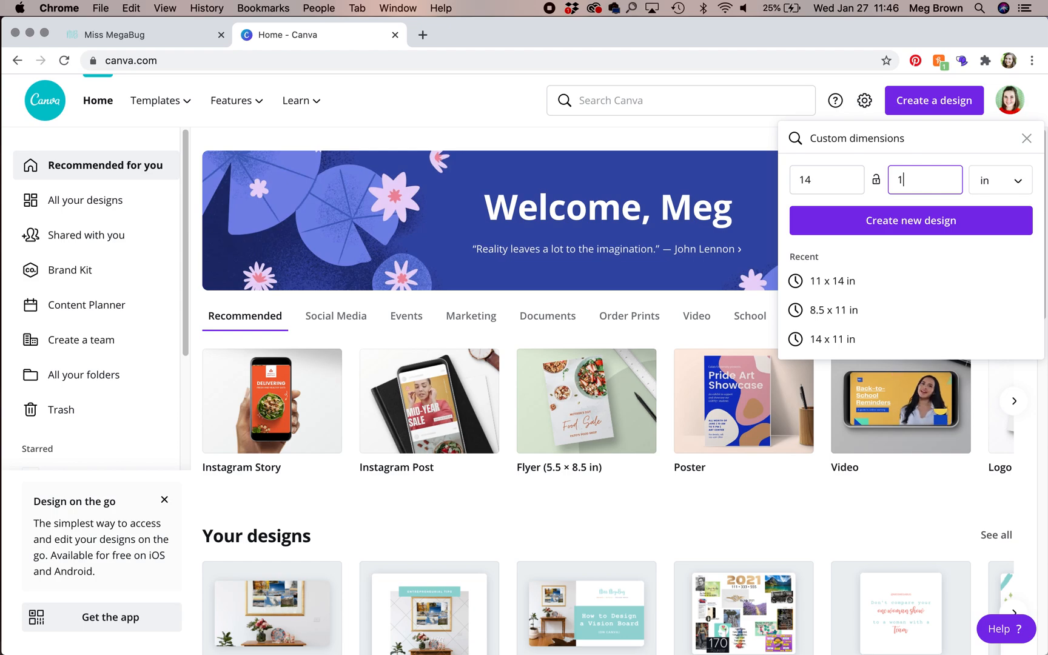
type("11")
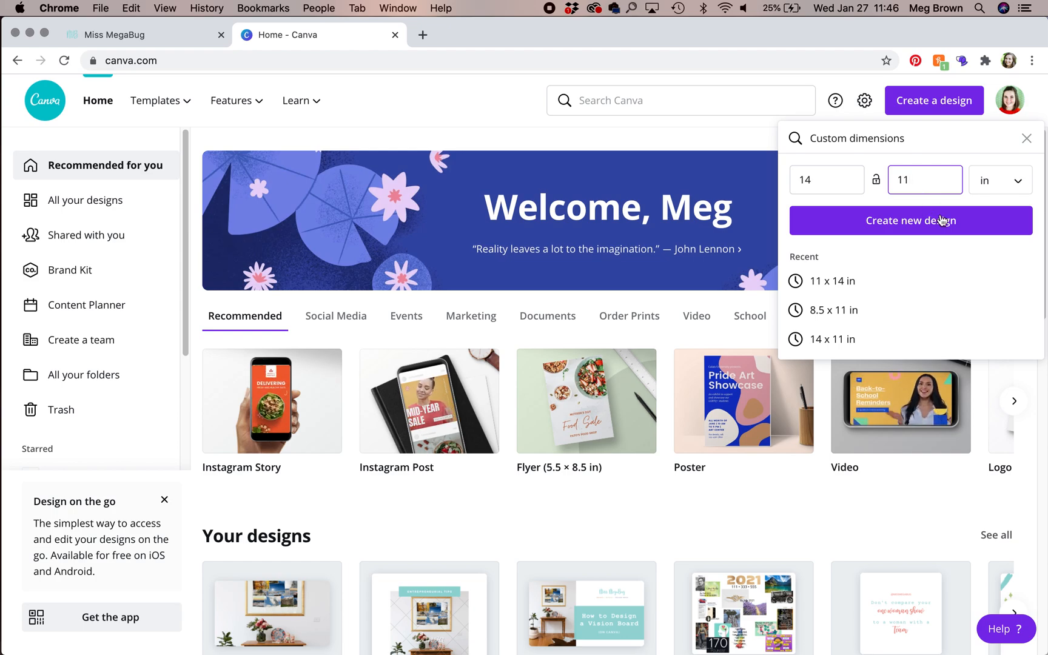
left_click(910, 221)
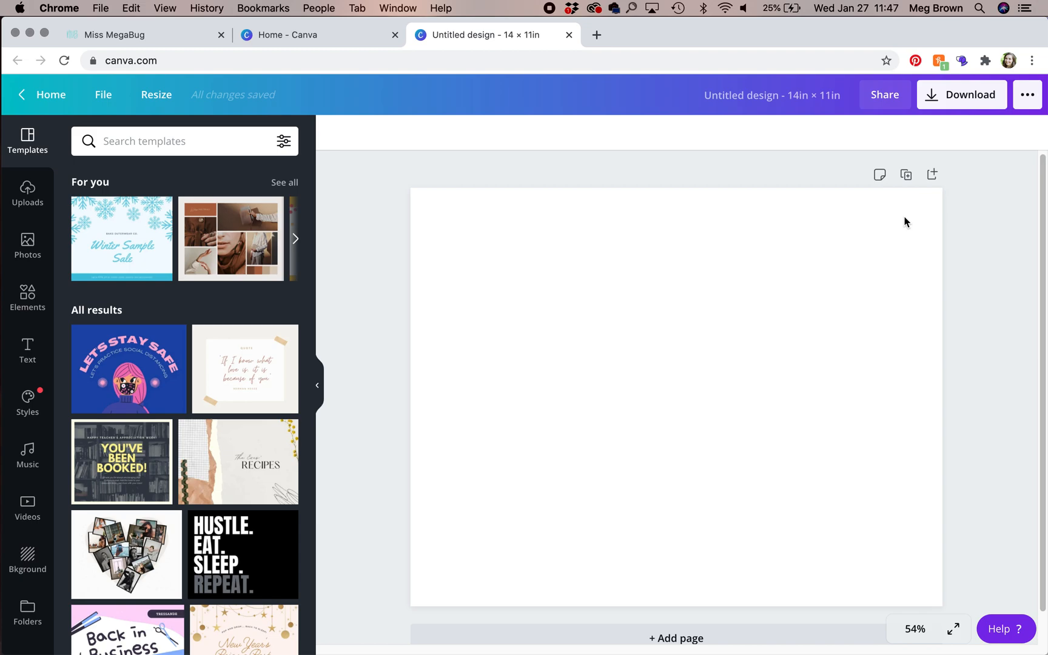
mouse_move(565, 298)
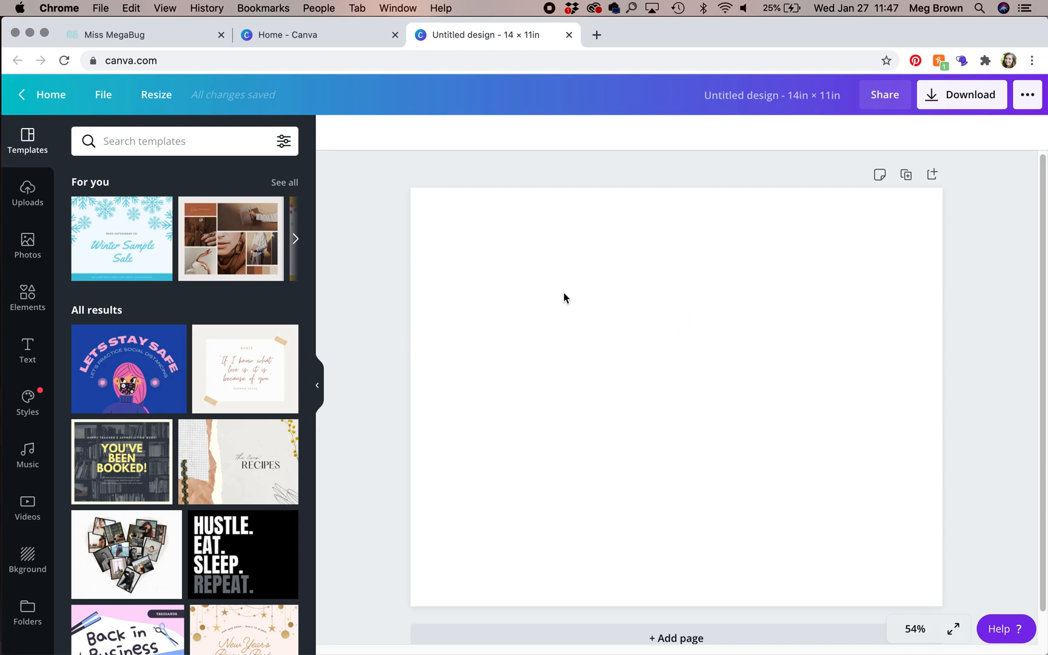
mouse_move(570, 301)
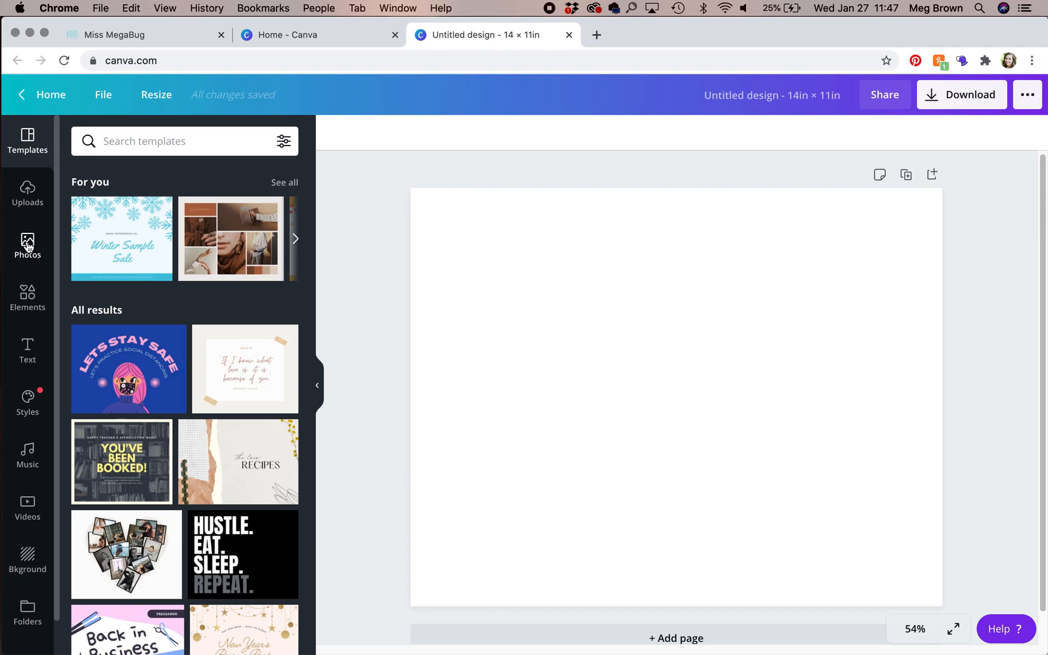
Browse the Photos and Uploads libraries in the left sidebar
left_click(27, 247)
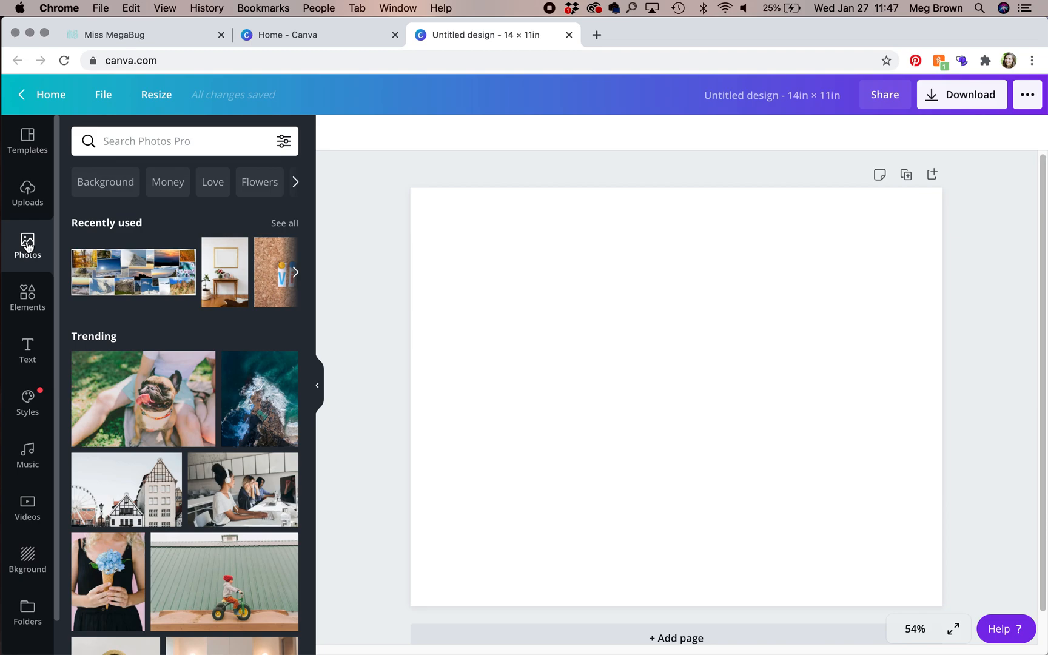
mouse_move(43, 216)
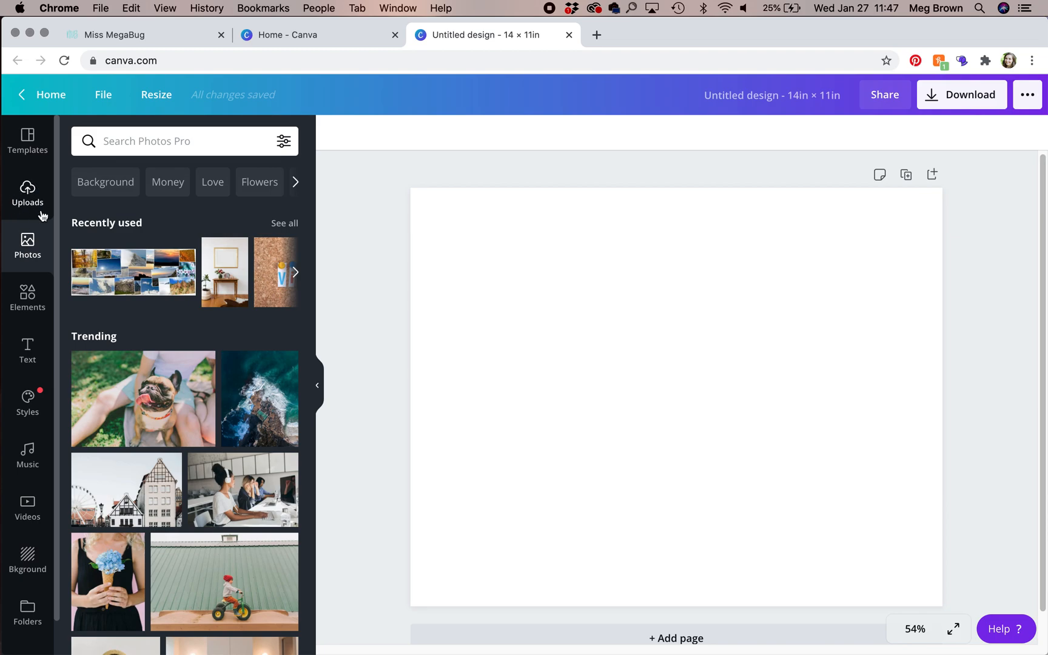
mouse_move(28, 194)
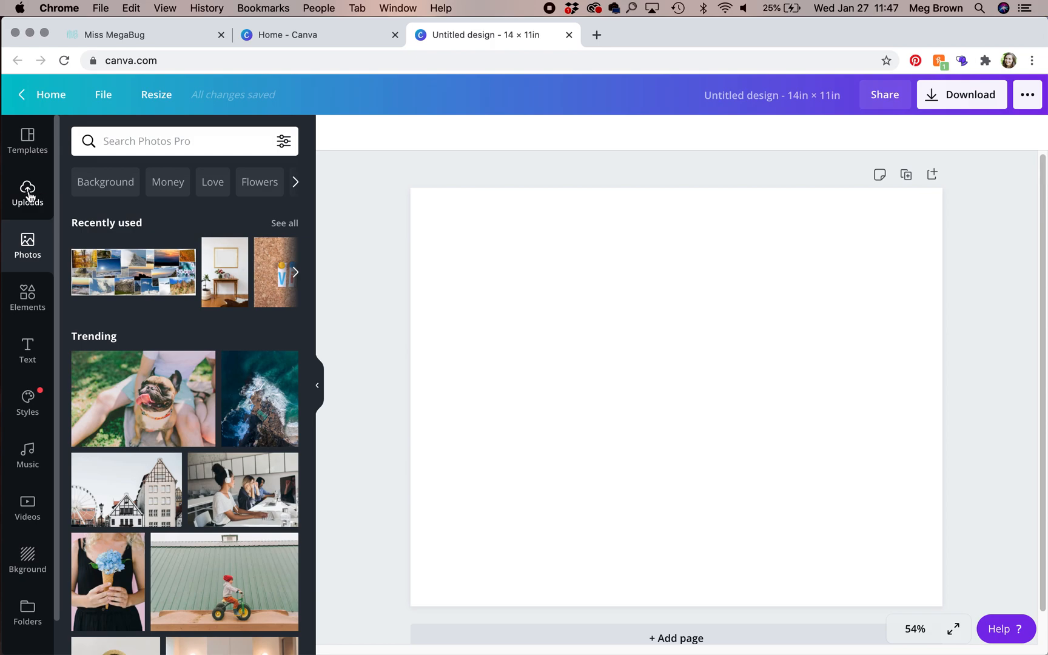
left_click(26, 299)
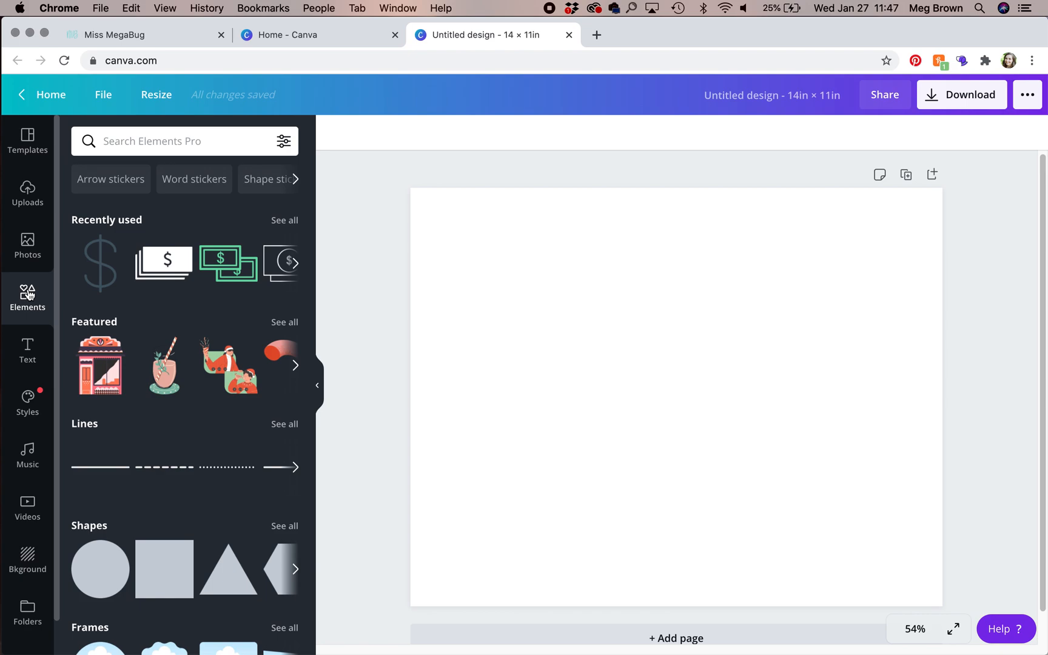
mouse_move(228, 263)
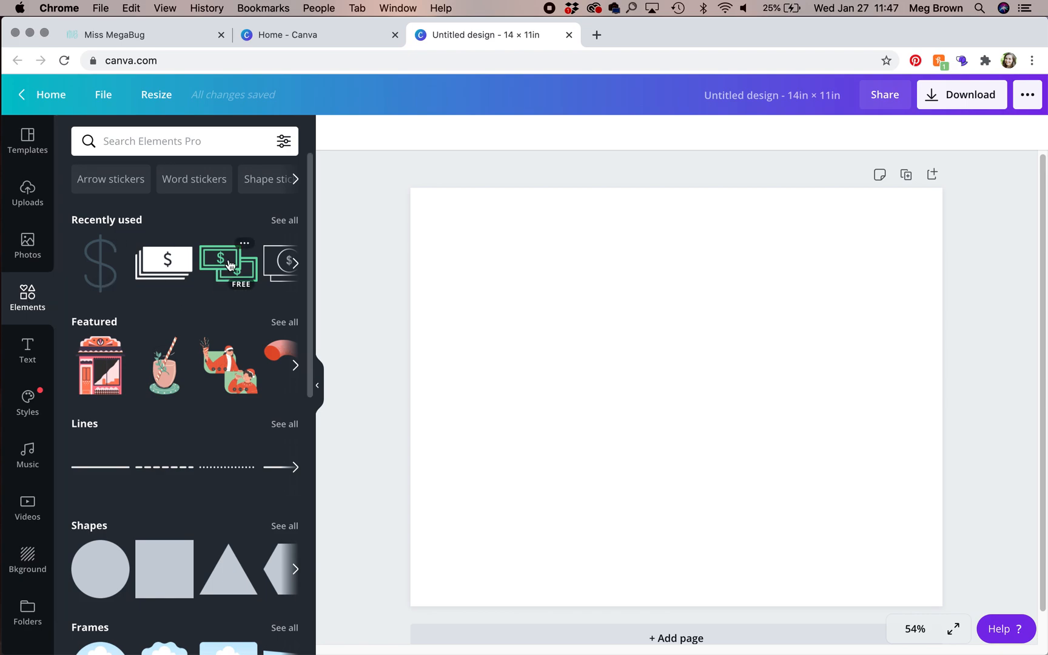
Add the green dollar-bills graphic and position it right of the page centre
left_click(227, 262)
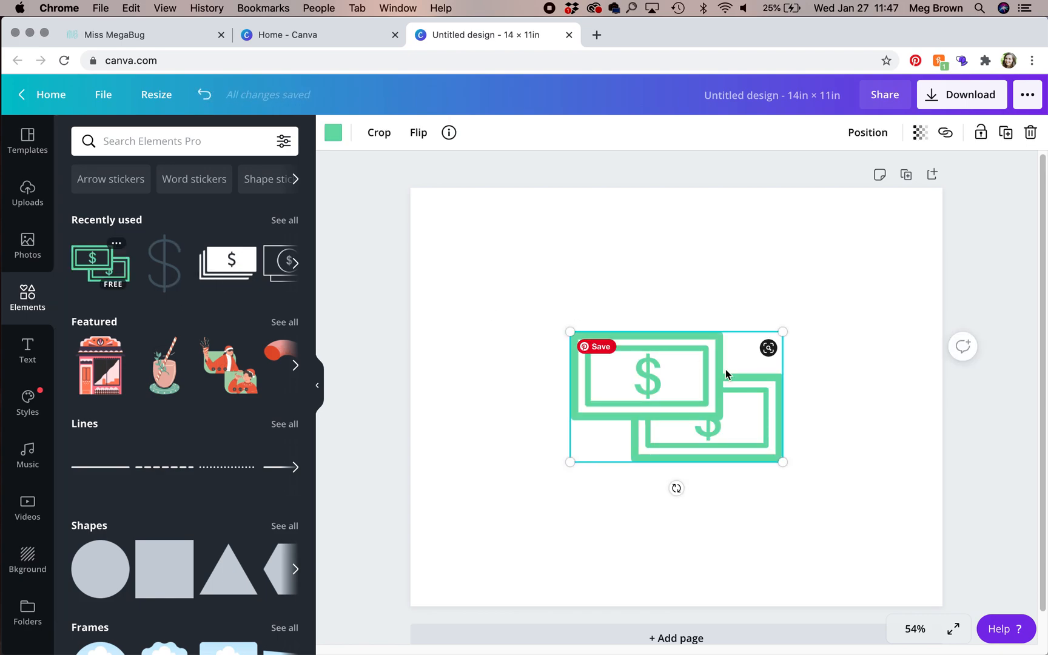
mouse_move(644, 316)
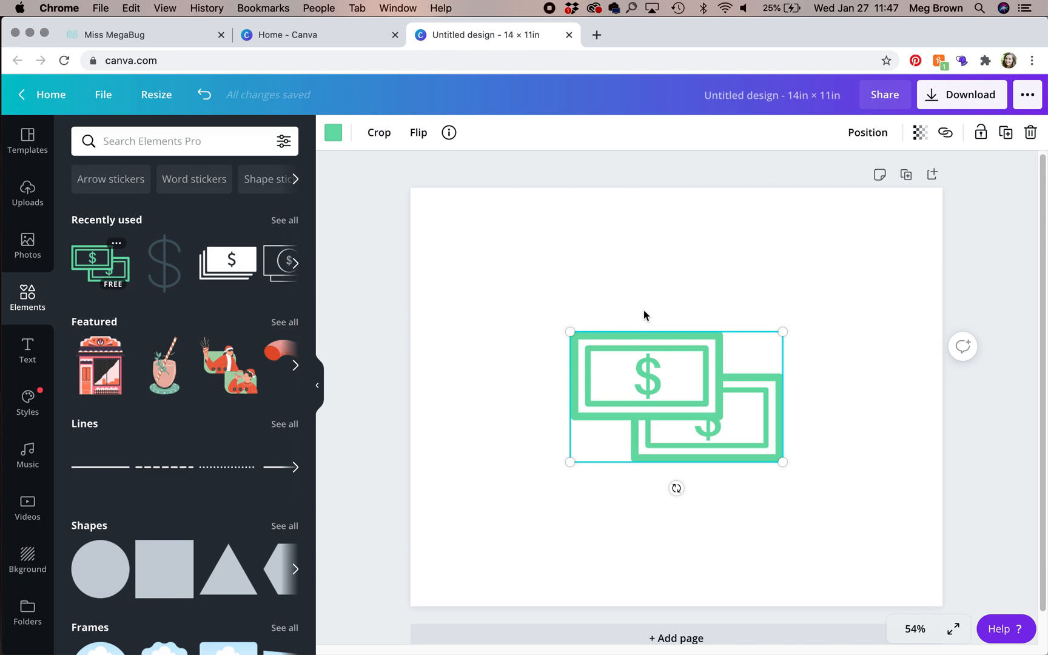
left_click_drag(676, 395, 525, 243)
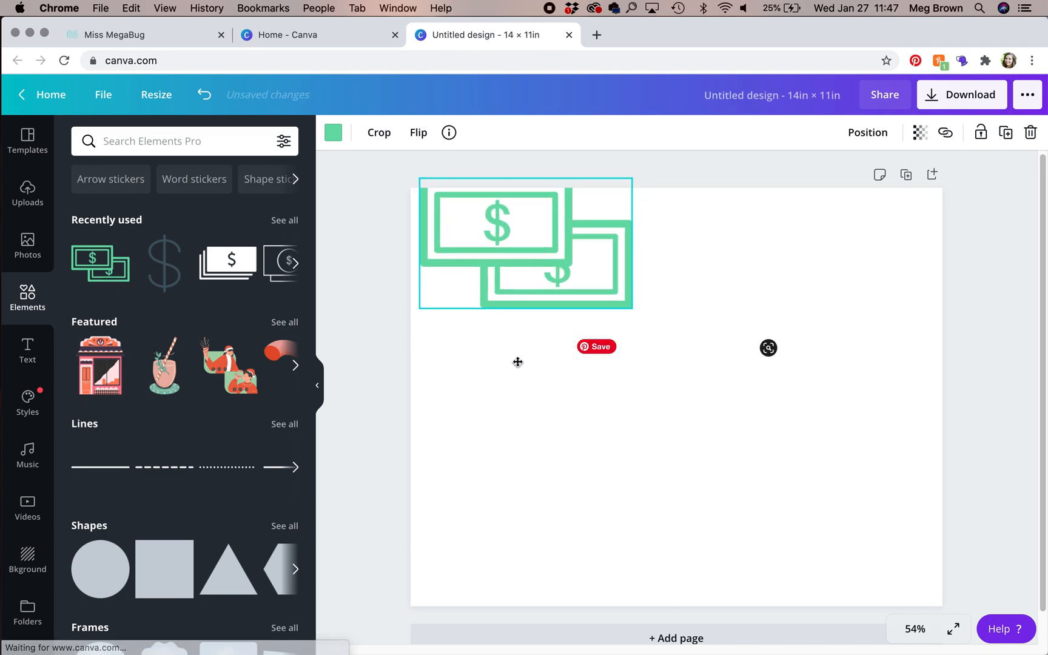
left_click_drag(525, 244, 759, 331)
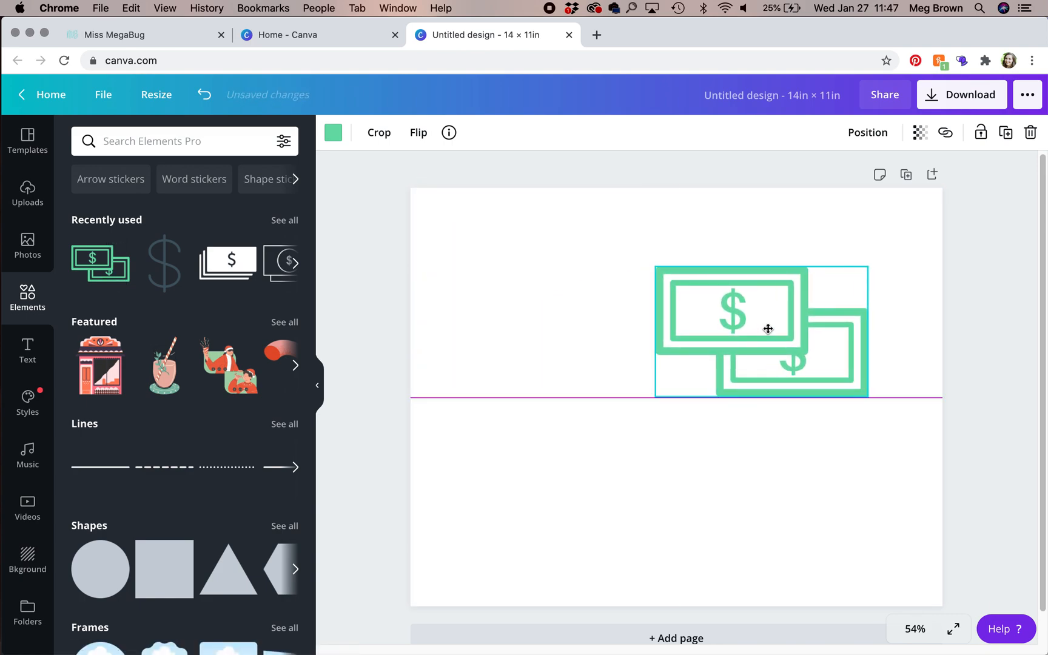
left_click_drag(768, 328, 805, 405)
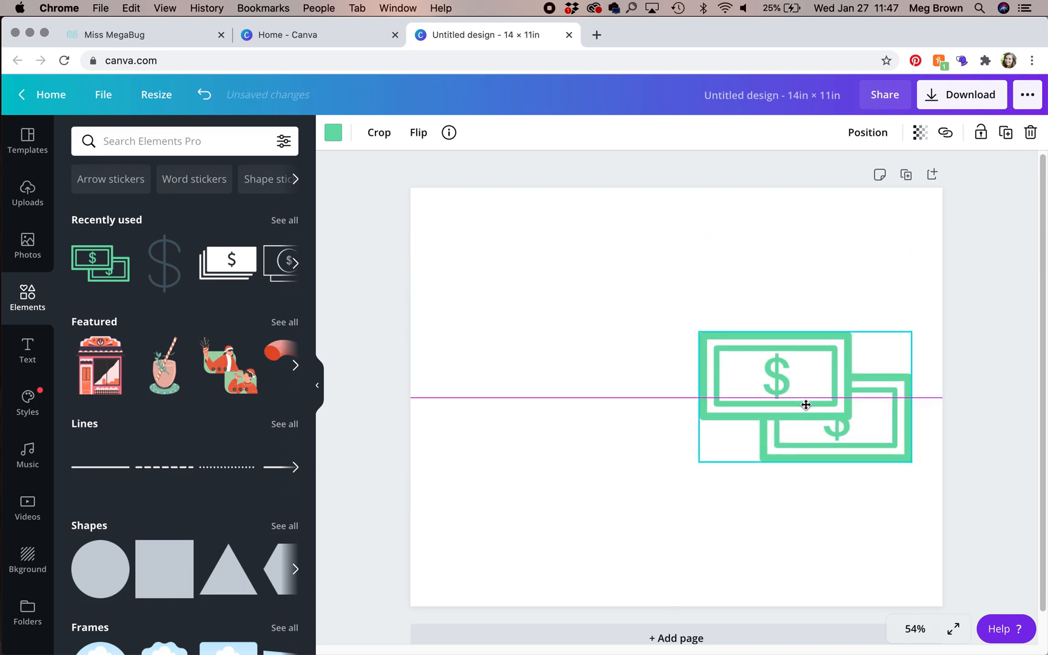
left_click_drag(805, 405, 745, 371)
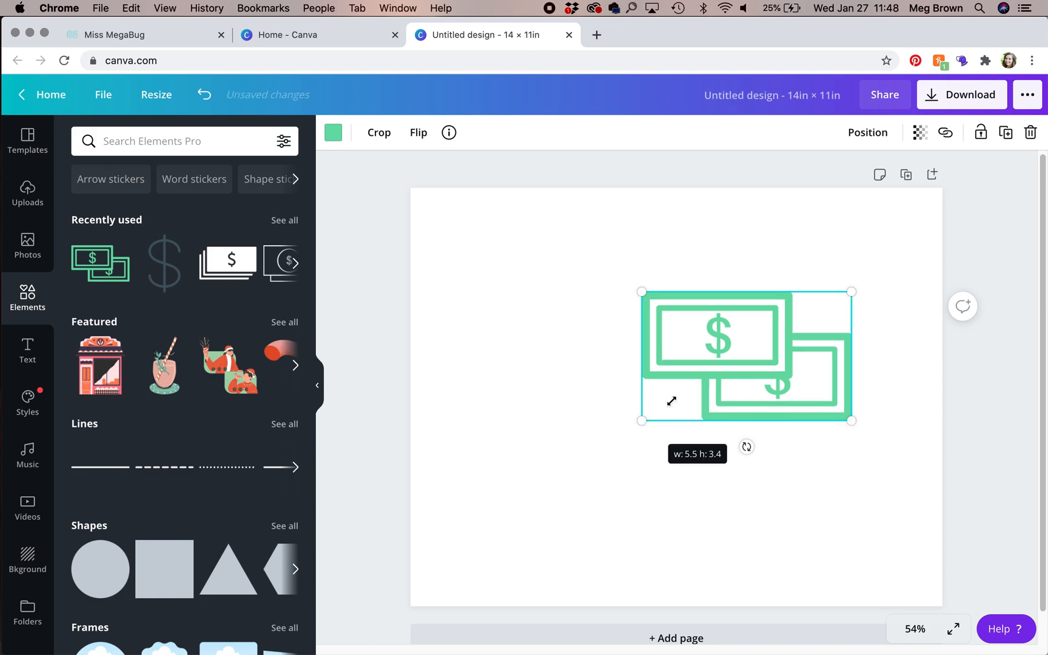
Shrink the dollar-bills graphic to about 3.8 × 2.3 inches
left_click_drag(643, 421, 680, 402)
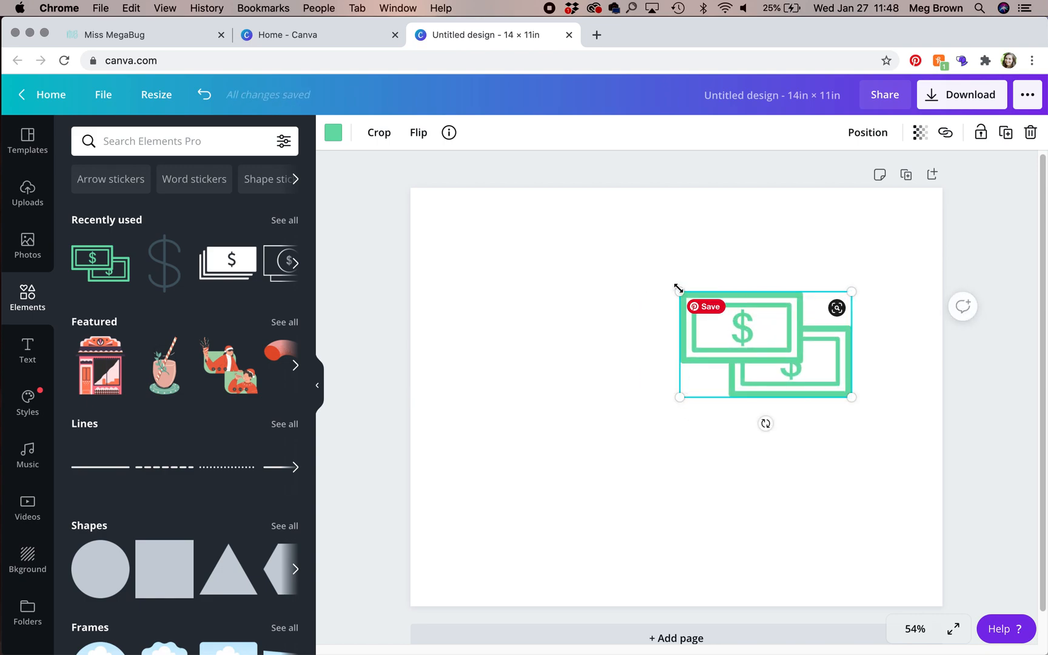
left_click_drag(679, 291, 706, 316)
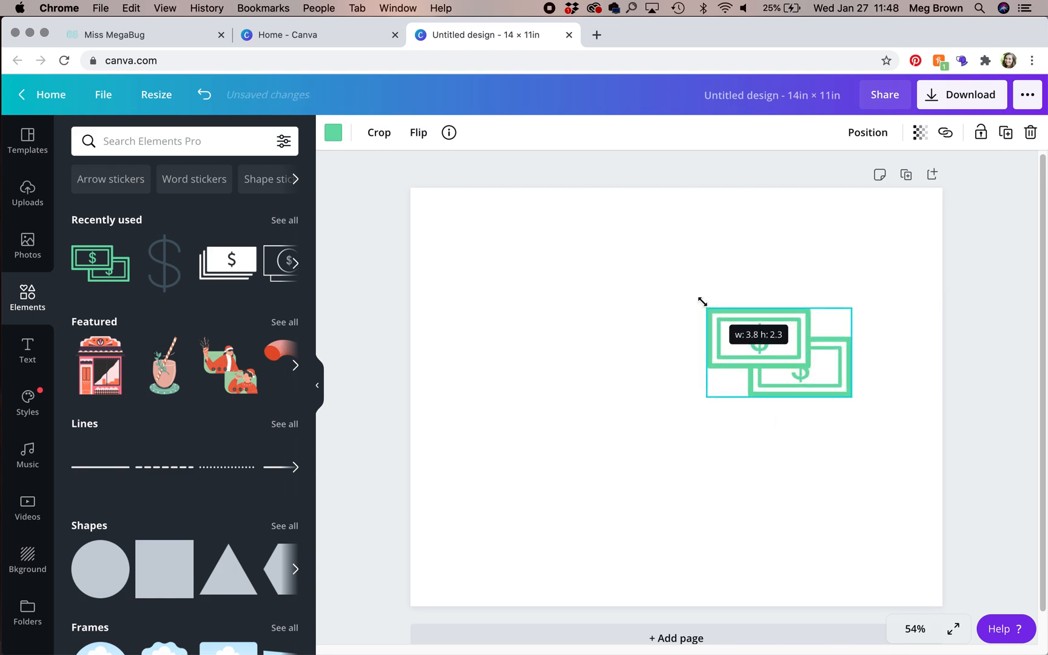
left_click_drag(705, 309, 695, 302)
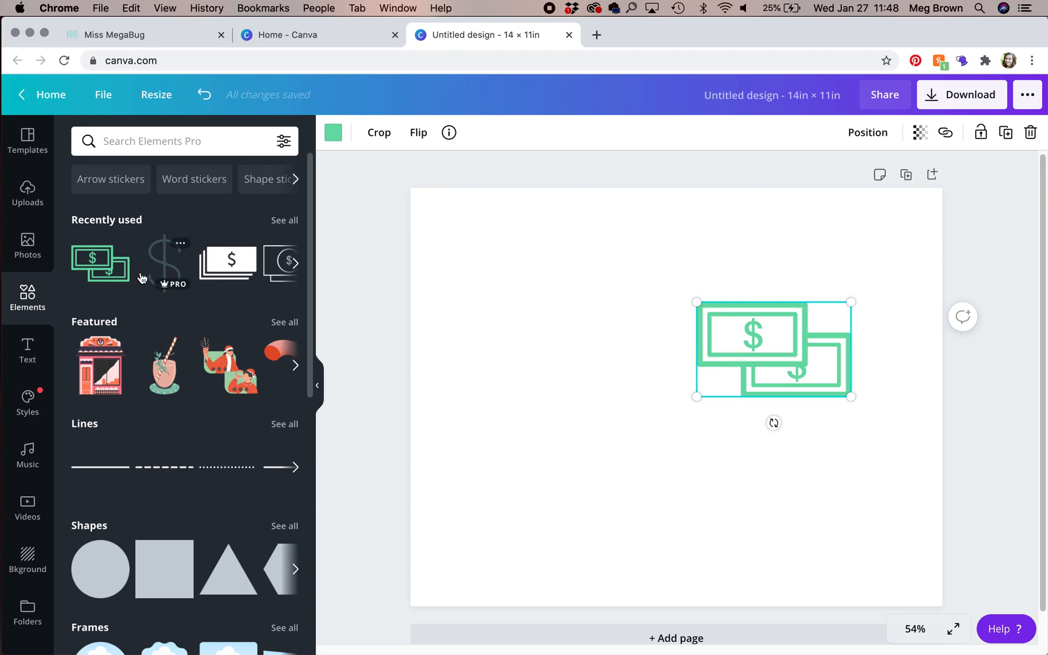
Place the pug photo tilted about 12° at top-right, and move the money icon left
left_click(27, 245)
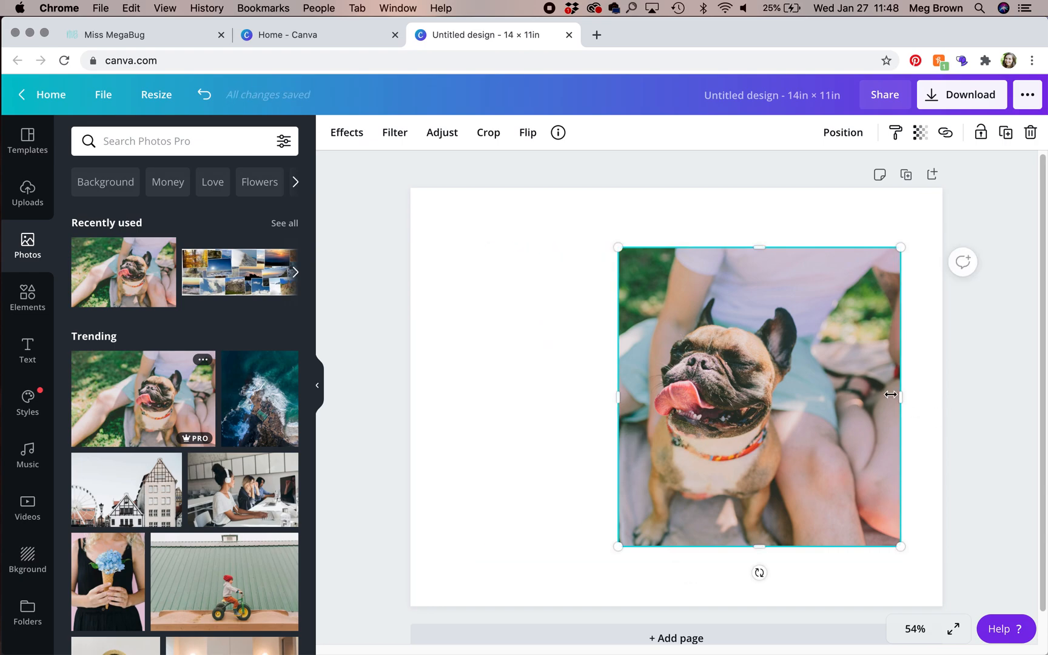
left_click_drag(900, 395, 813, 394)
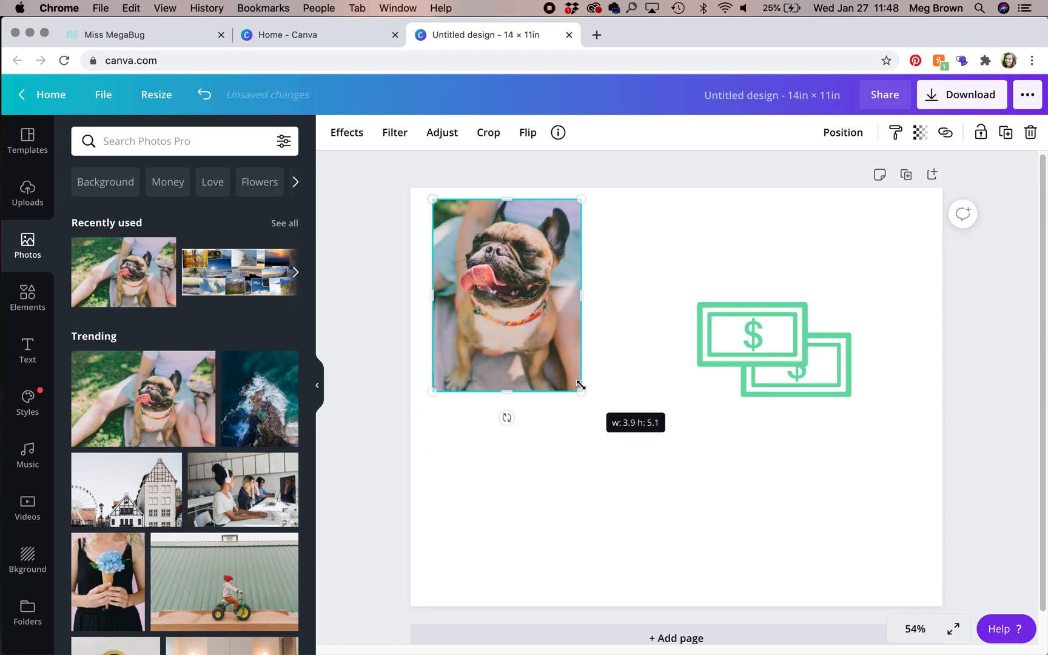
left_click_drag(580, 392, 524, 313)
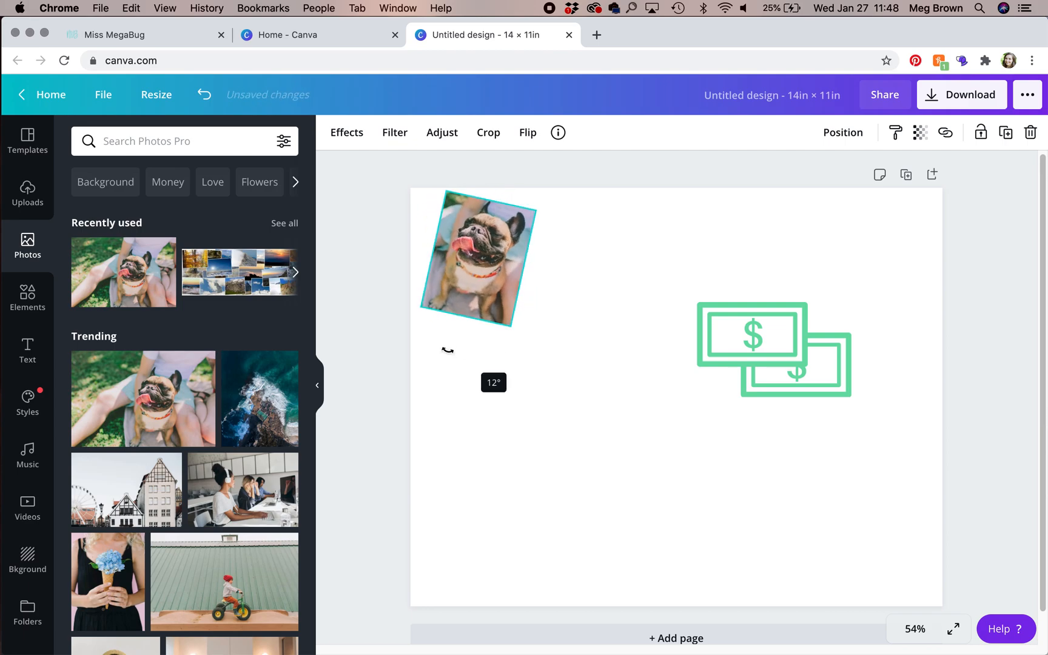
left_click_drag(478, 258, 845, 247)
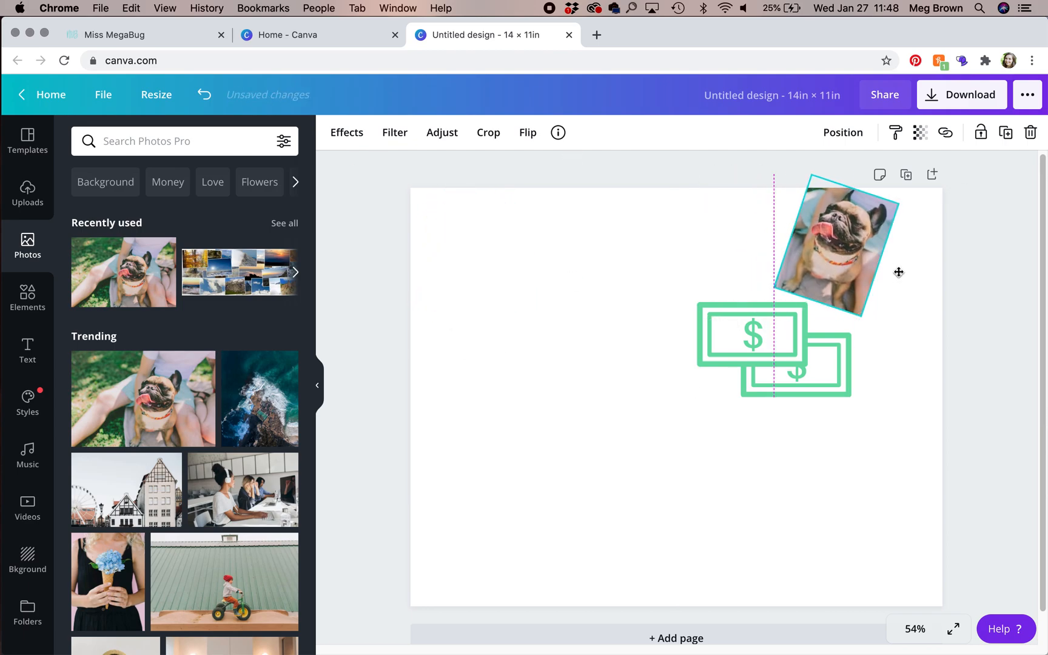
left_click(752, 335)
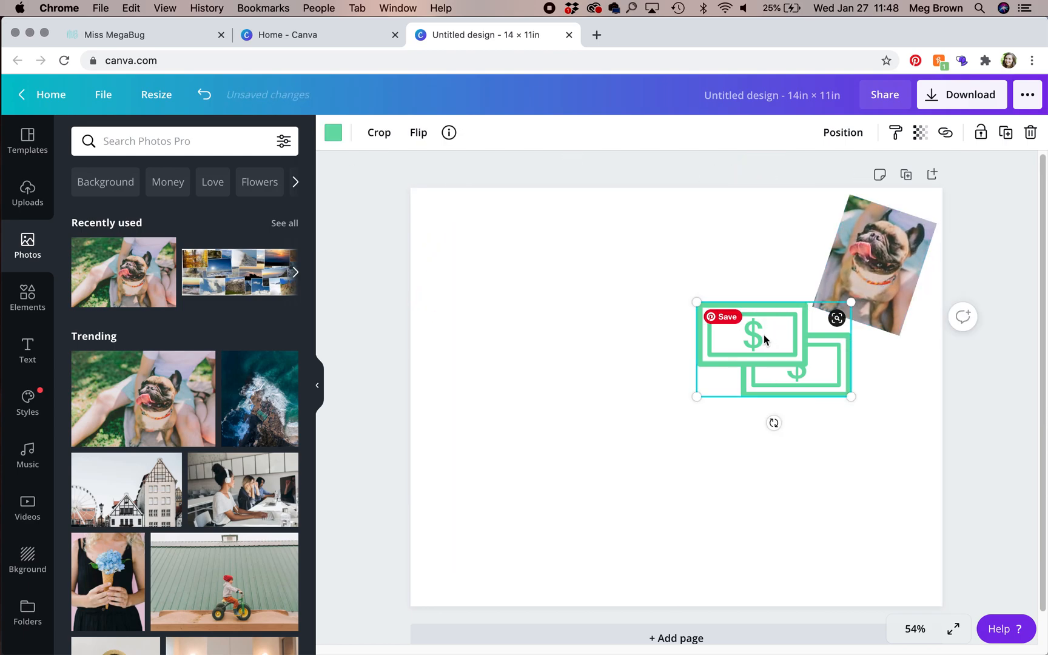
left_click_drag(773, 349, 559, 327)
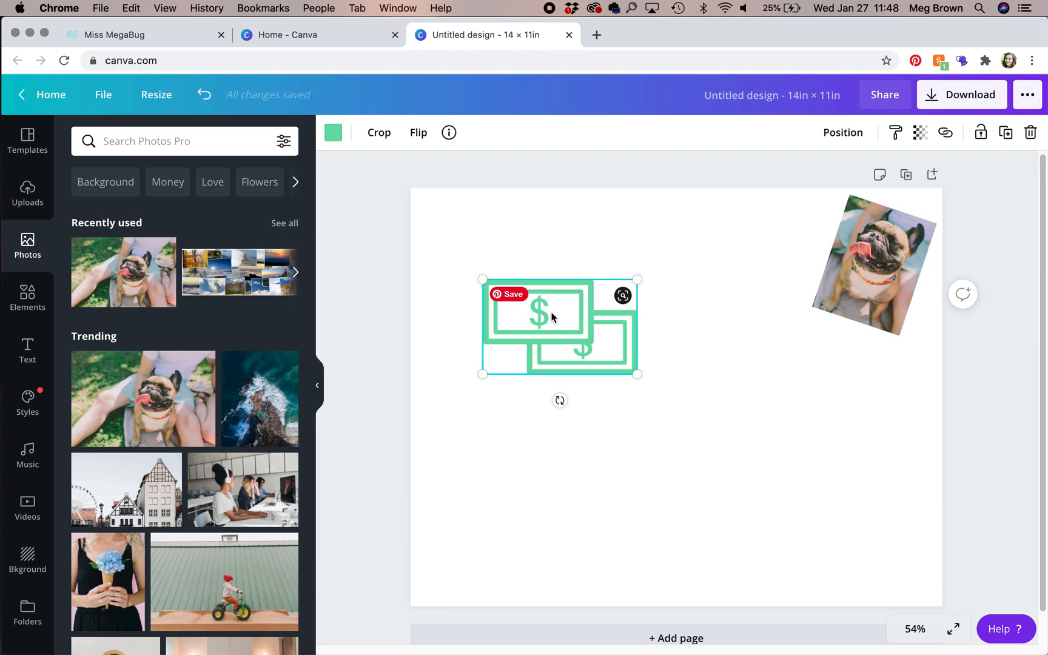
mouse_move(722, 473)
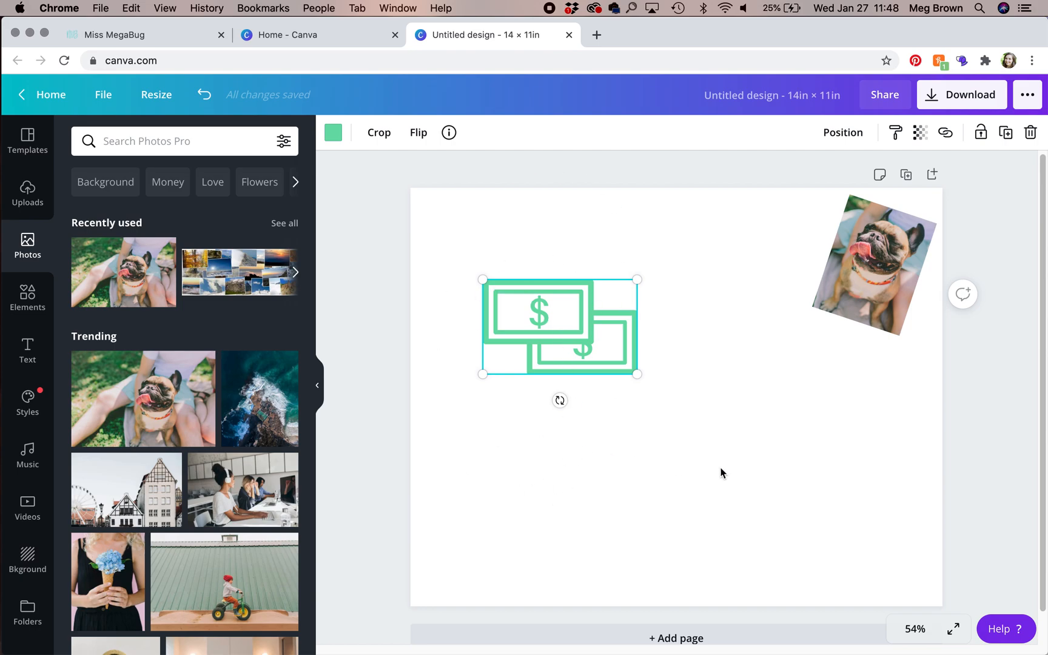
Click on the canvas near the pug photo at the top right
left_click(869, 267)
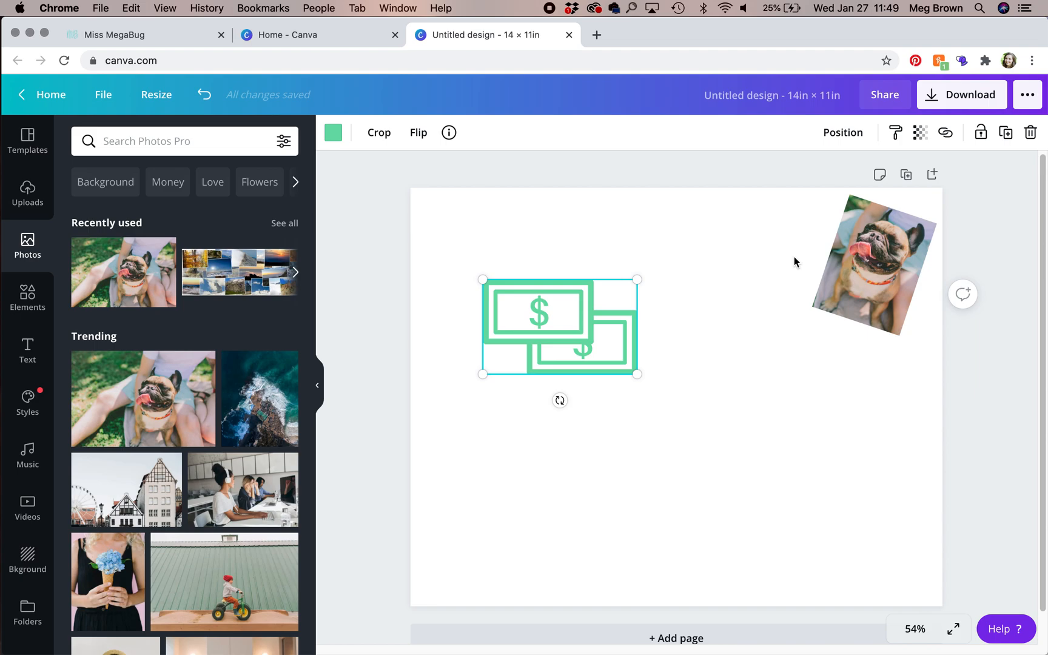
mouse_move(490, 188)
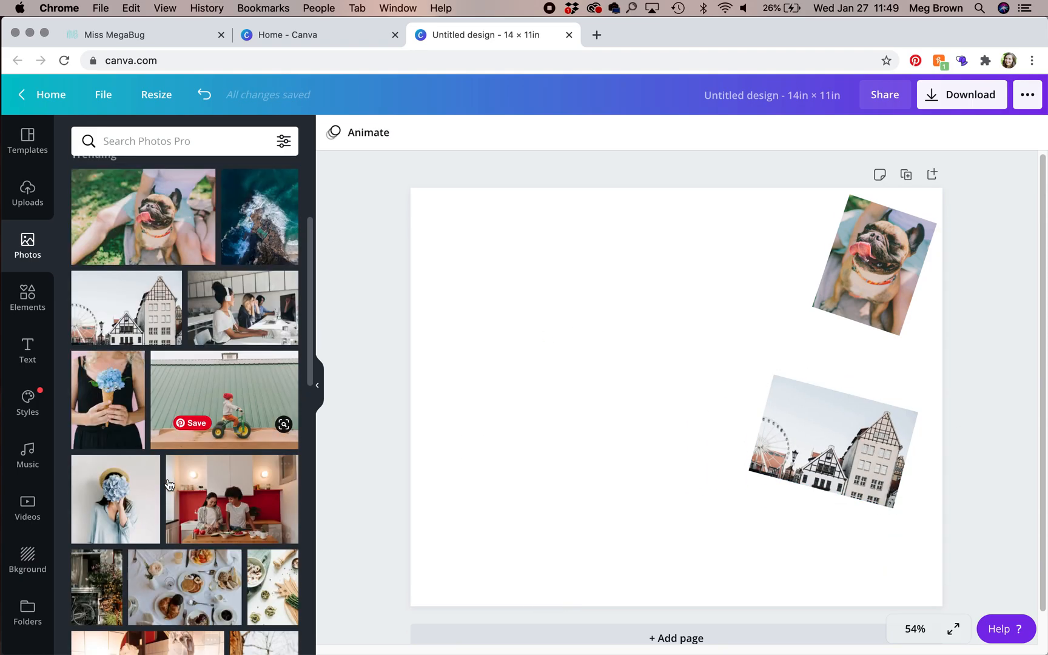
Search 'million', place the First Million corkboard photo top-left, then search '2021'
type("m")
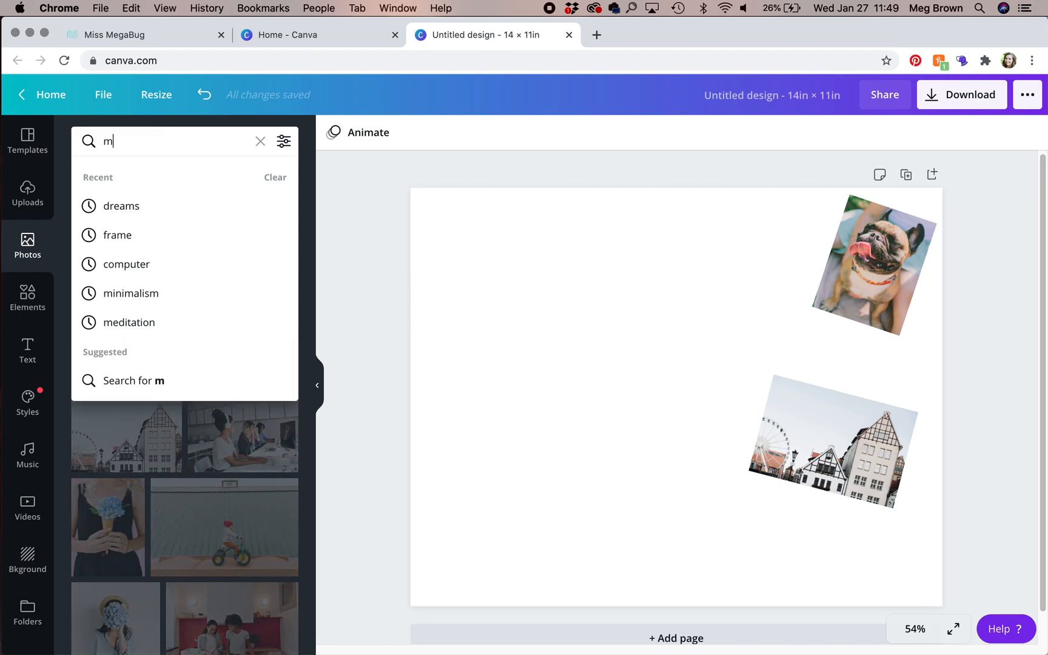
type("illion")
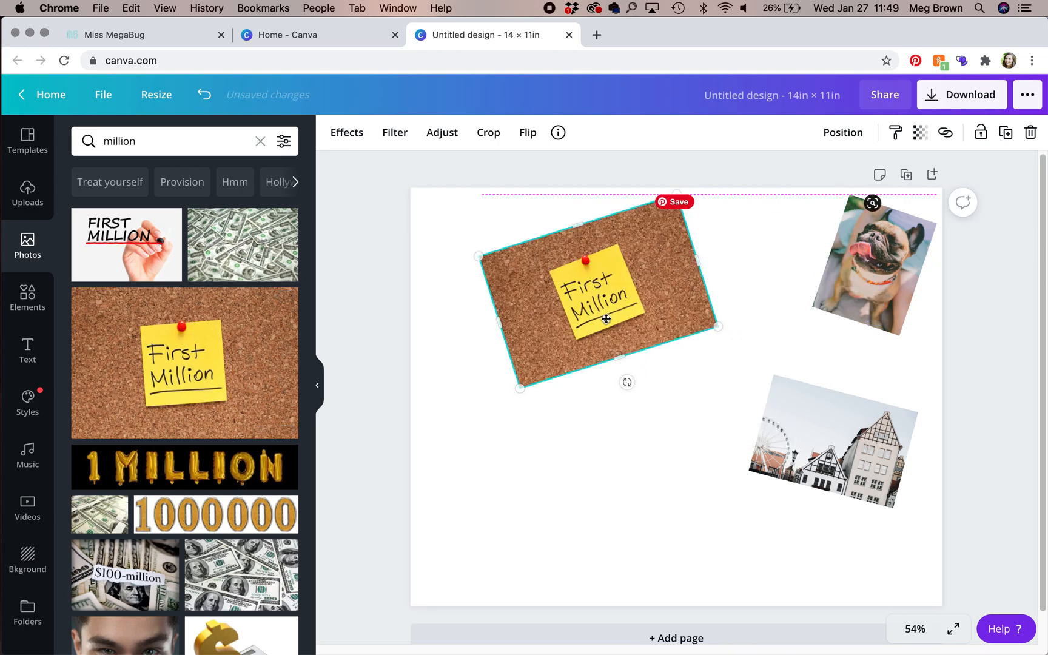
left_click_drag(605, 319, 515, 281)
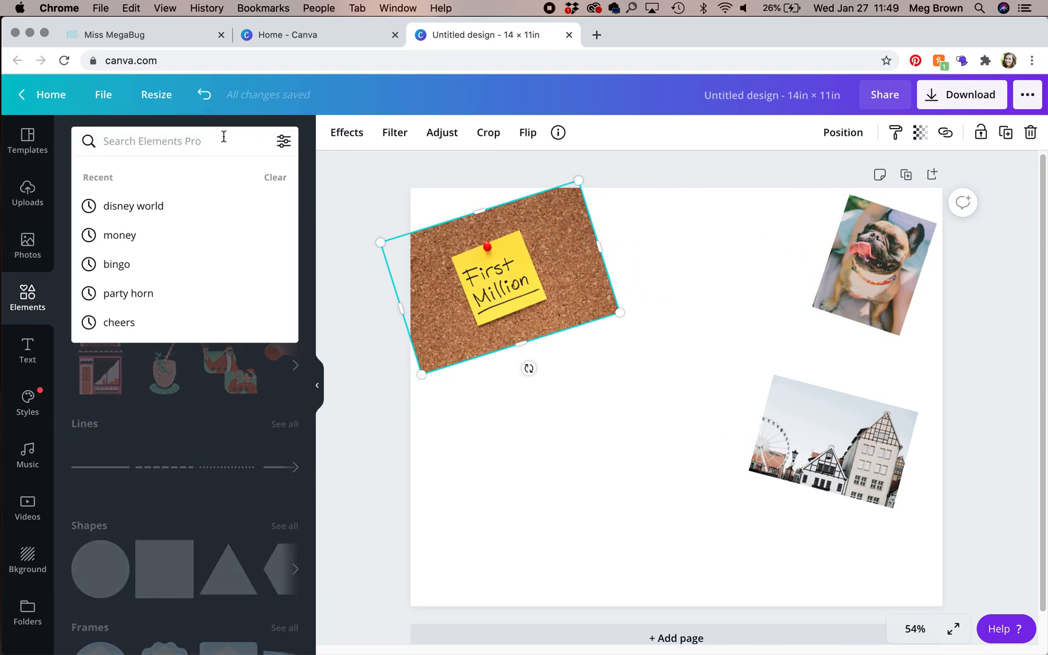
type("2021")
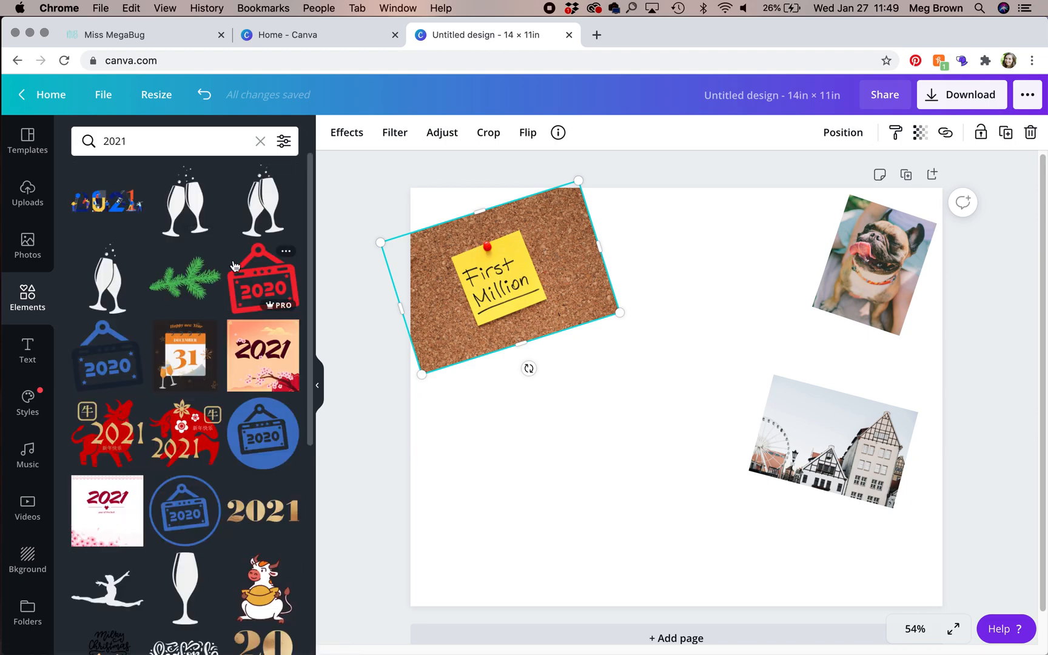
Place the gold 2021 lettering along the top centre and select the corkboard photo
scroll("down", 3)
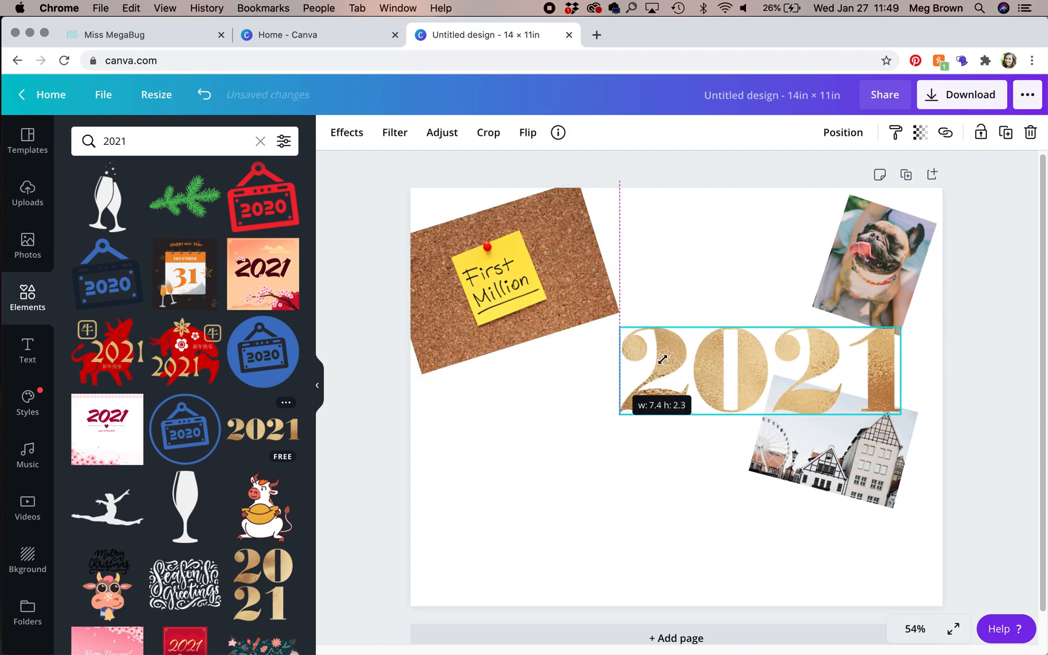
left_click_drag(762, 371, 668, 231)
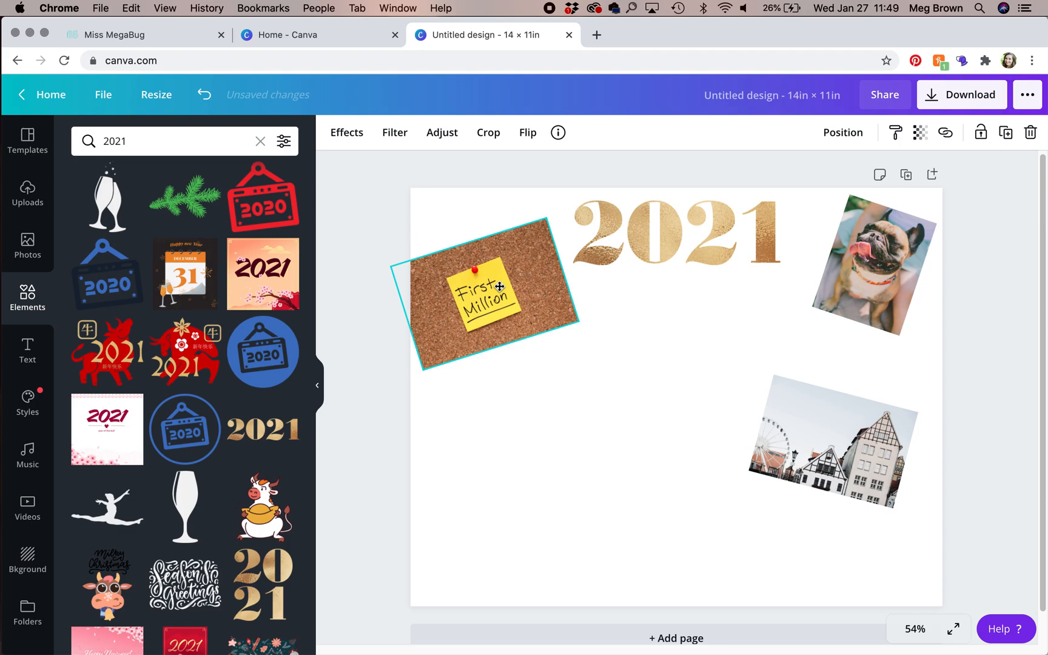
left_click(481, 294)
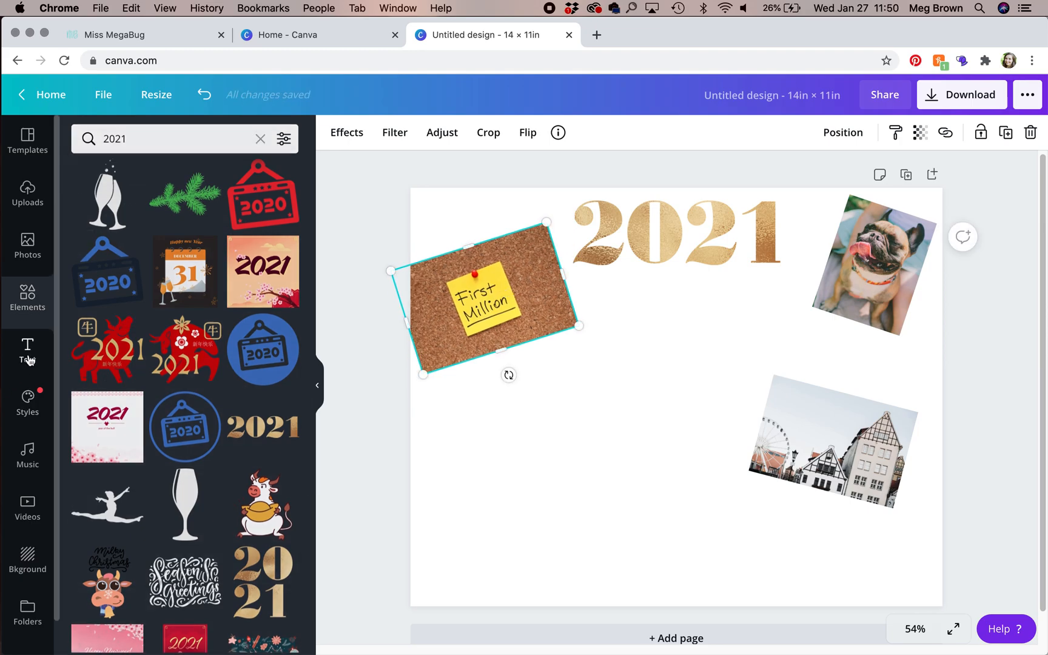
Add an 'Add a heading' text box and tilt it diagonally above the houses photo
left_click(28, 348)
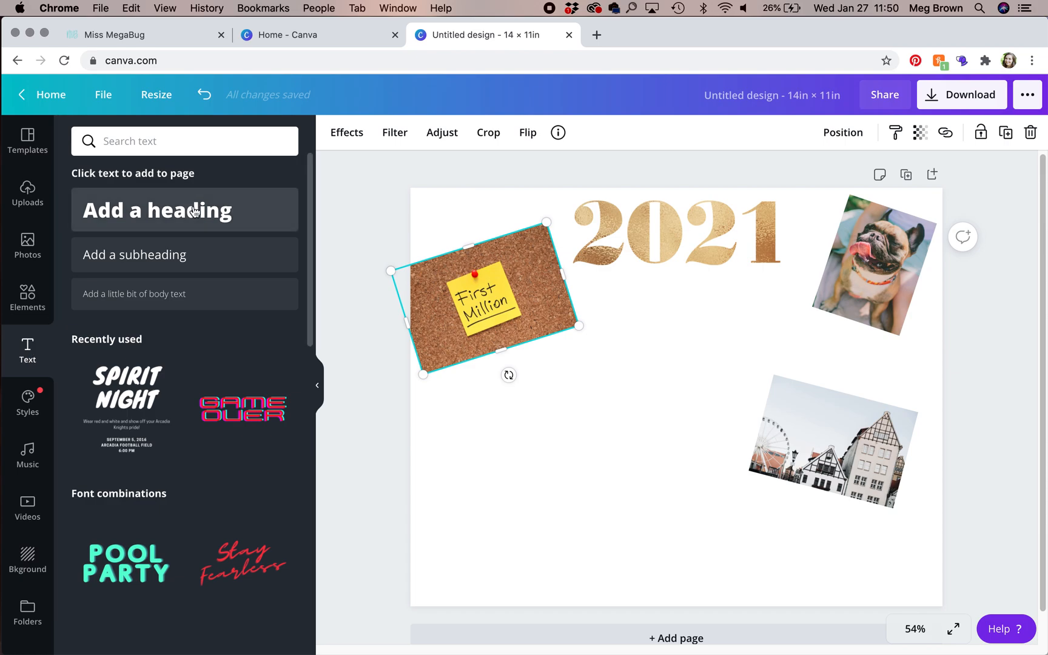
left_click(184, 209)
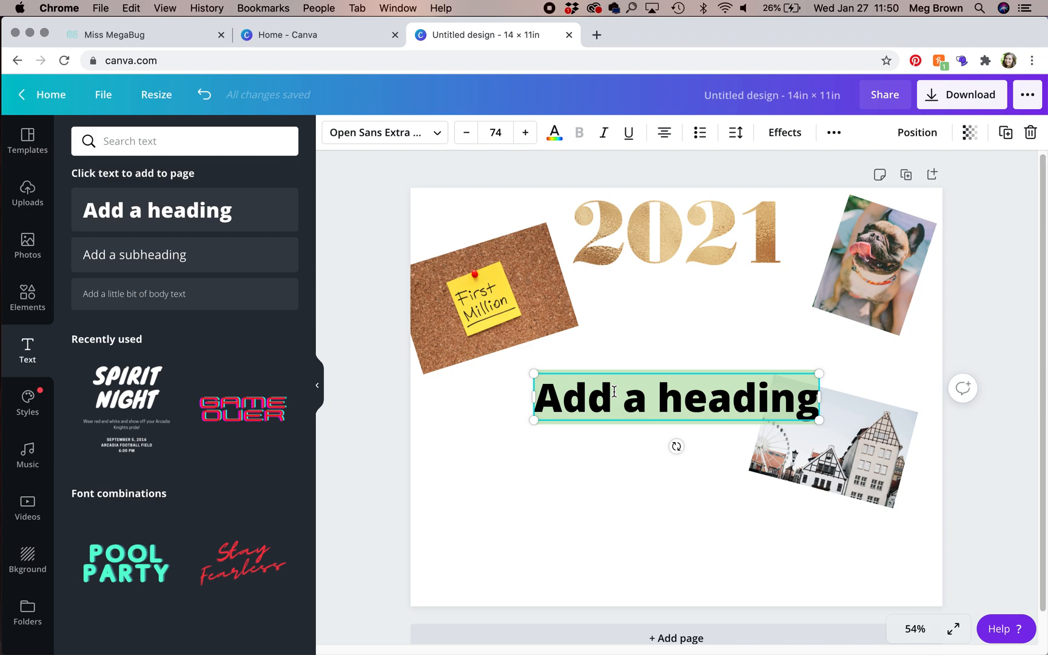
mouse_move(659, 341)
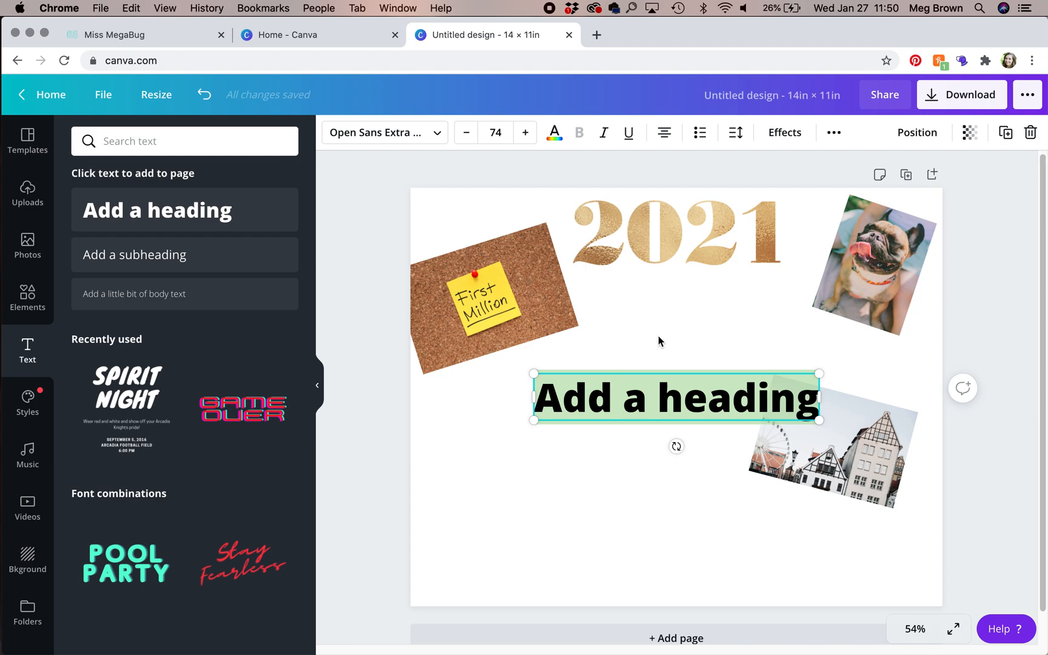
left_click_drag(534, 421, 583, 411)
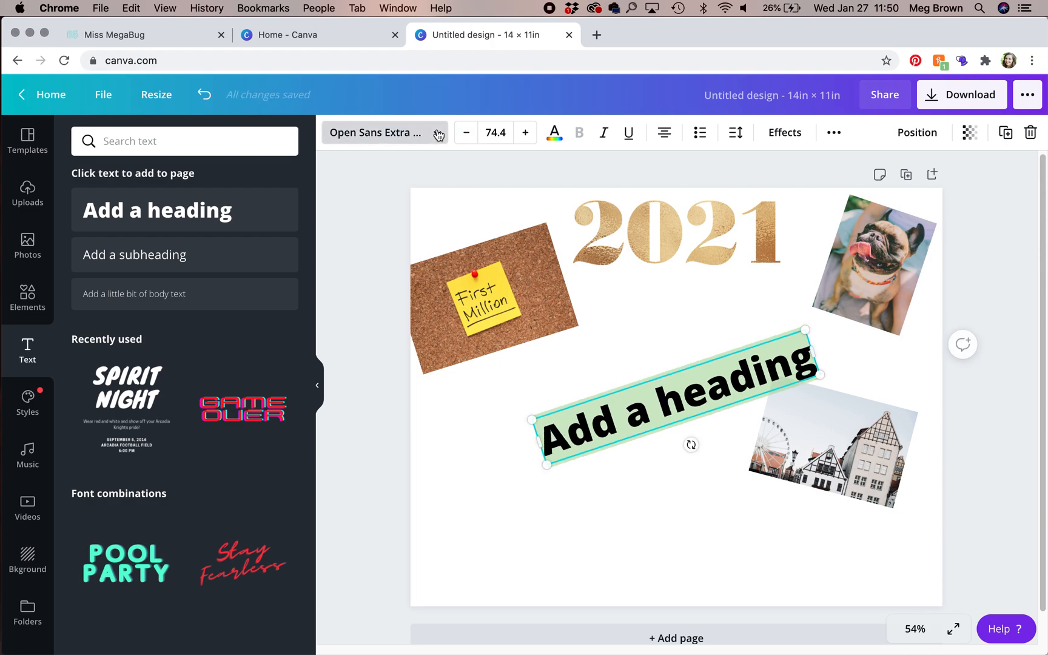
Switch the heading font to Montserrat Classic and reduce its size to 60
left_click(376, 132)
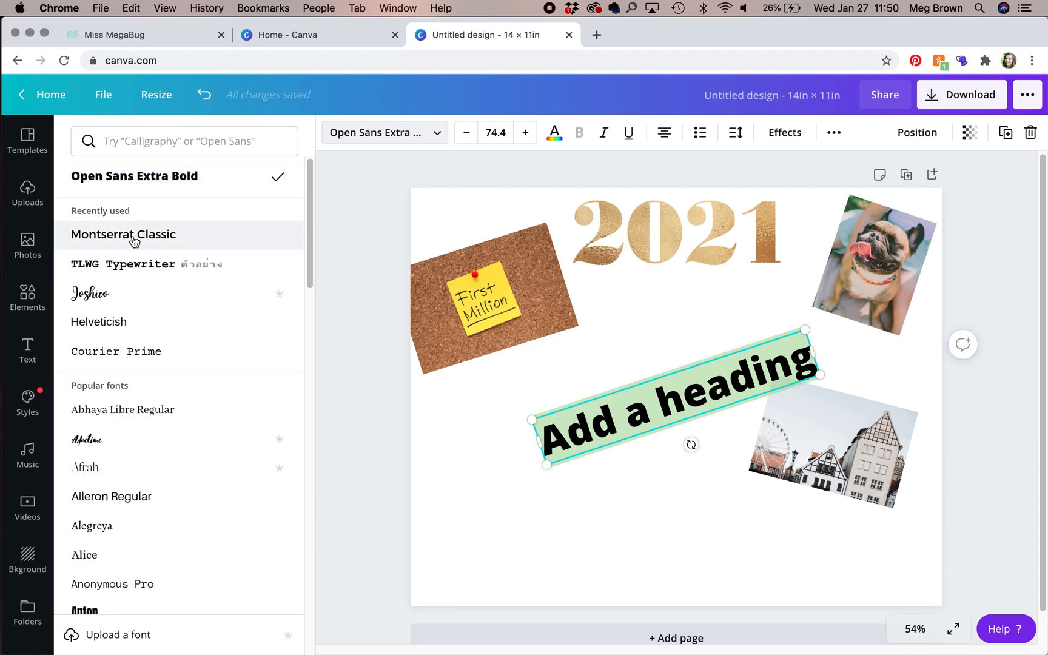
left_click(123, 234)
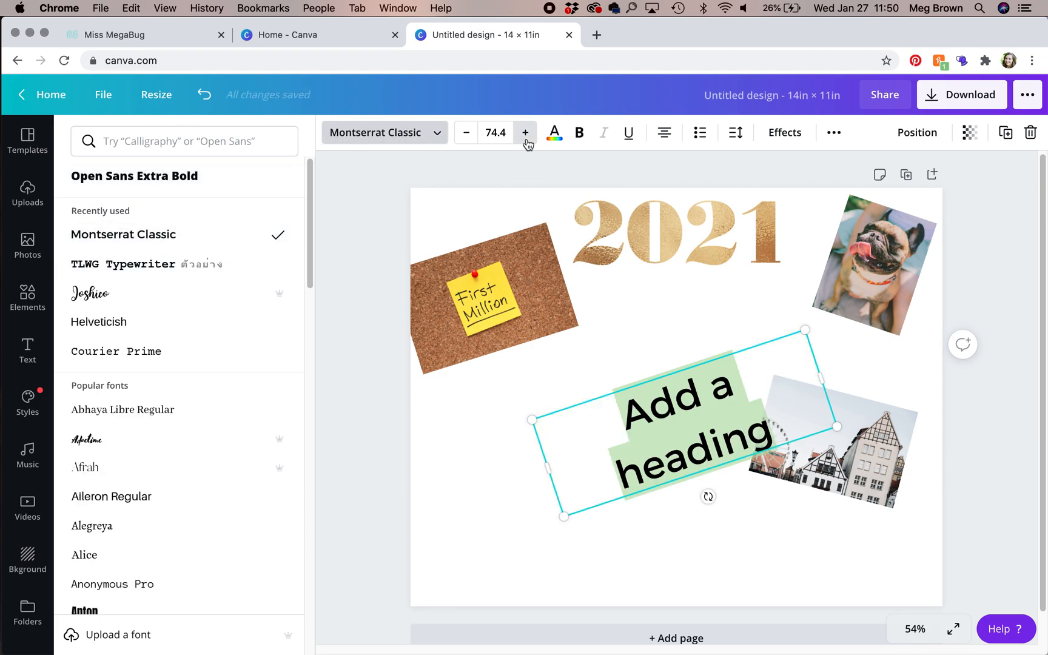
left_click(496, 132)
type("60")
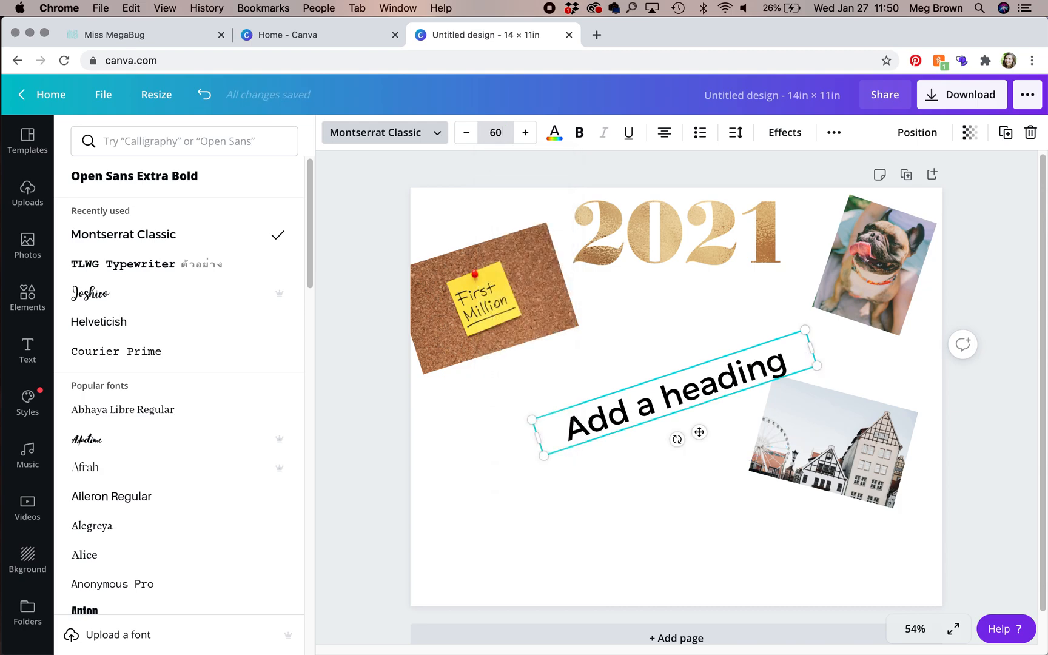
mouse_move(554, 133)
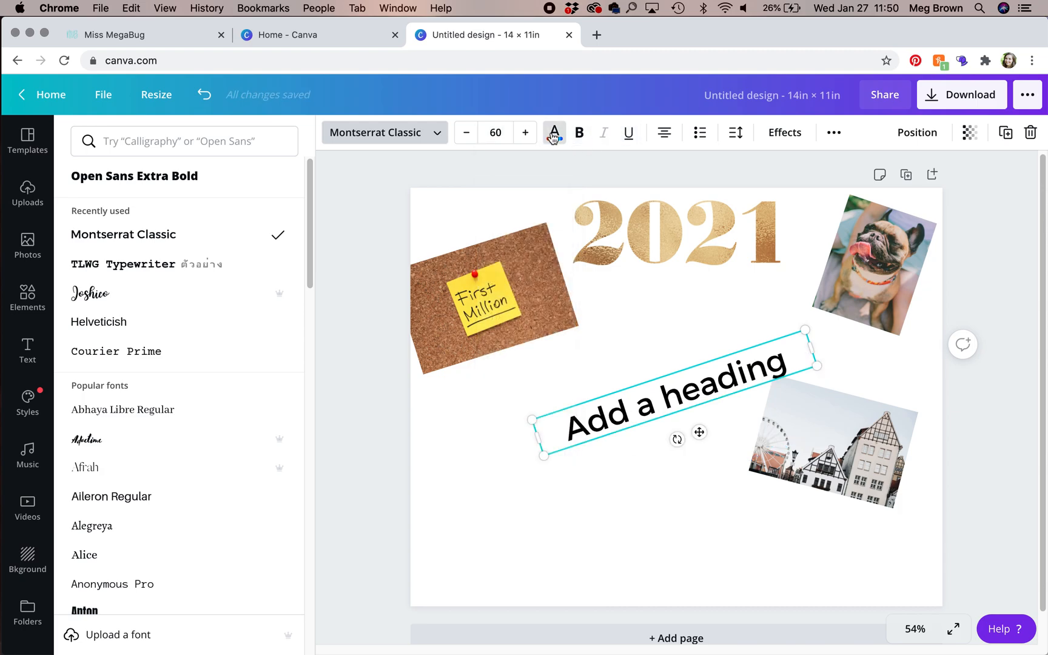
Replace the heading words with 'May 1, 2021'
left_click(553, 132)
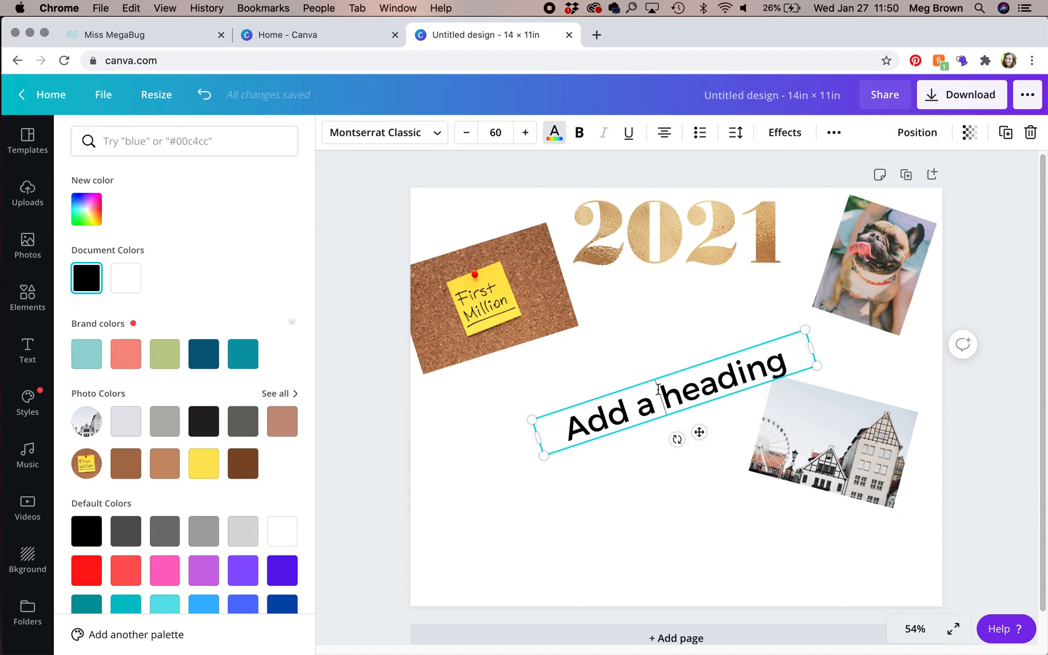
triple_click(669, 394)
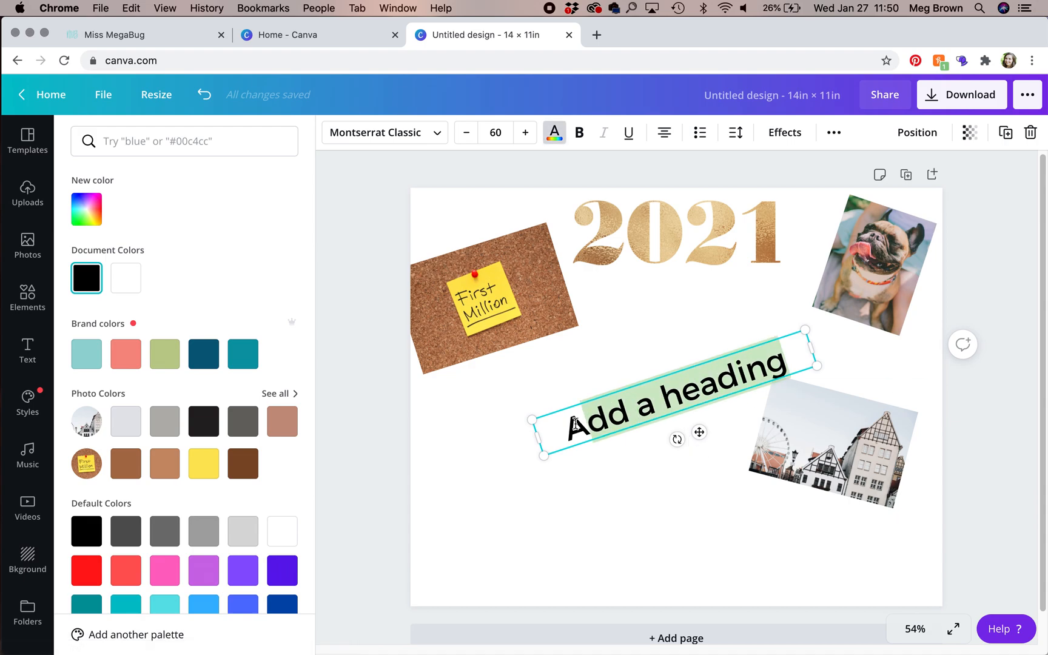
type("May 1, 2021")
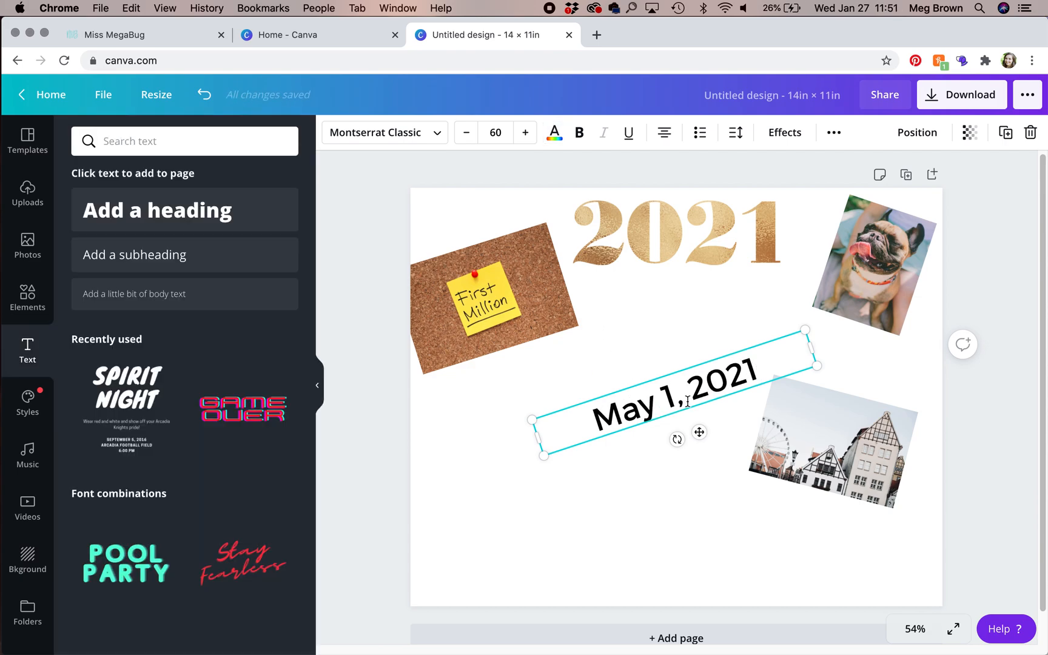
Move the May 1, 2021 date to the corkboard's bottom edge, narrowing it and reducing font size
left_click_drag(662, 401, 522, 321)
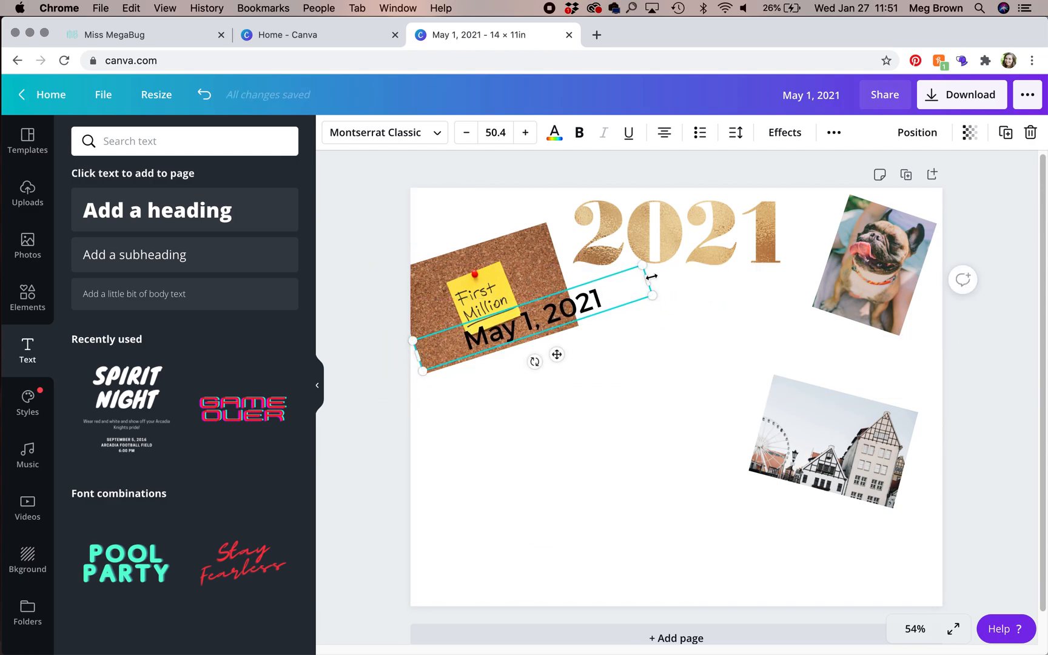
left_click_drag(653, 295, 563, 294)
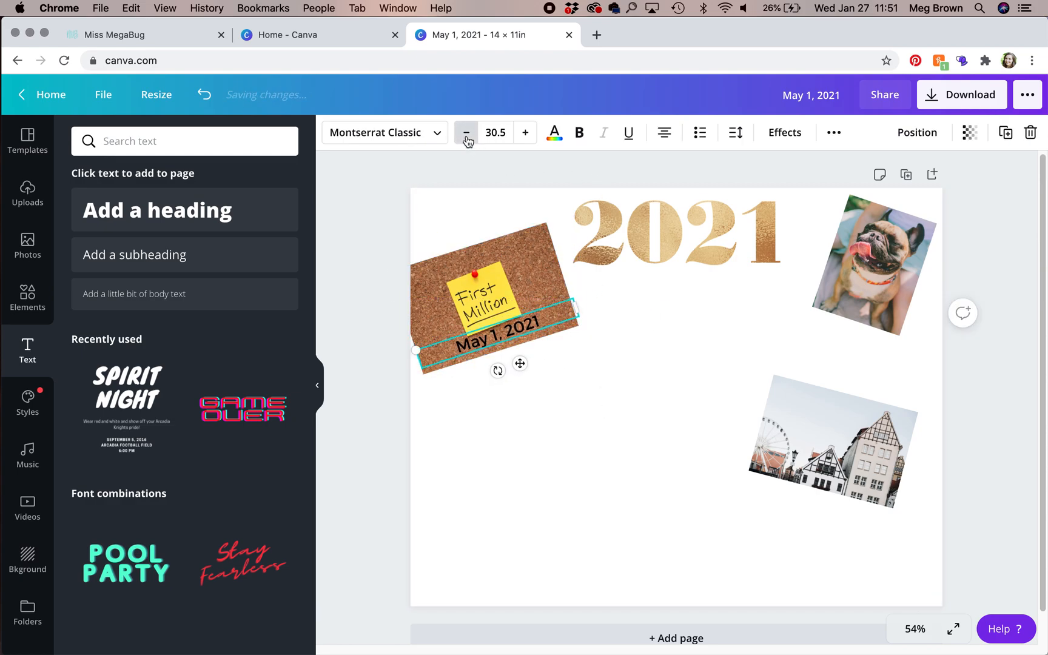
left_click(465, 132)
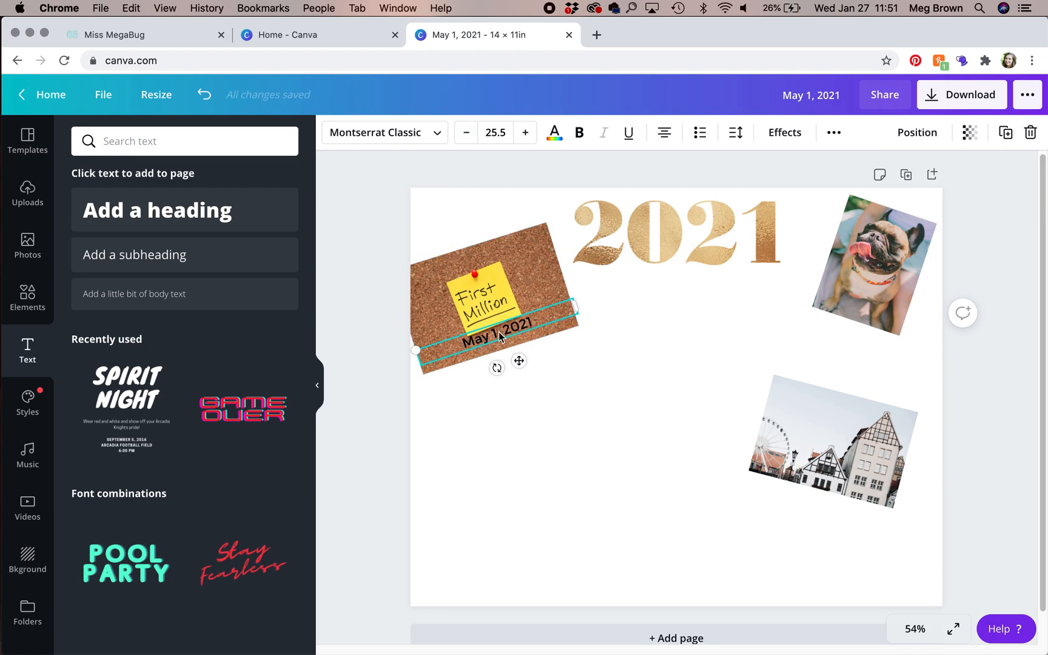
left_click(528, 432)
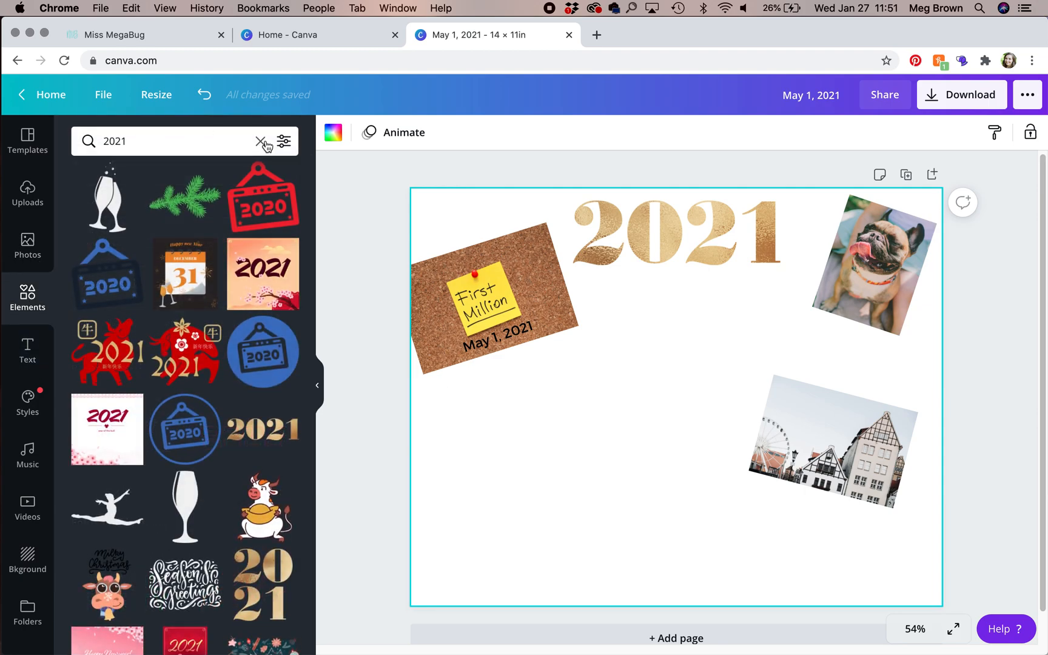
Add a square element, colour it black and tilt it about -15°
type("square")
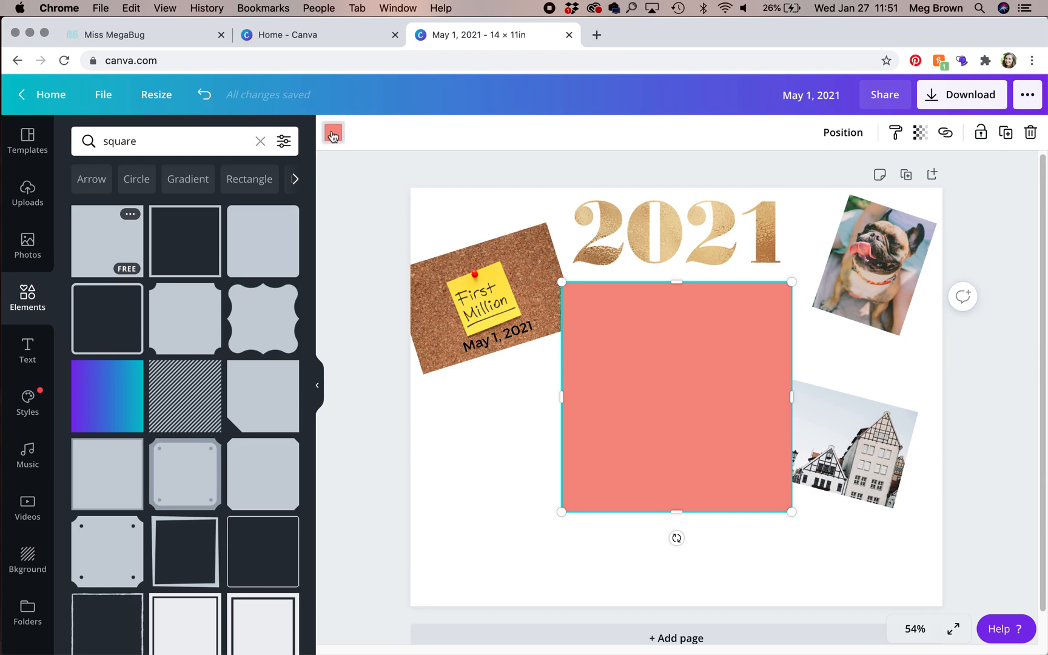
left_click(333, 132)
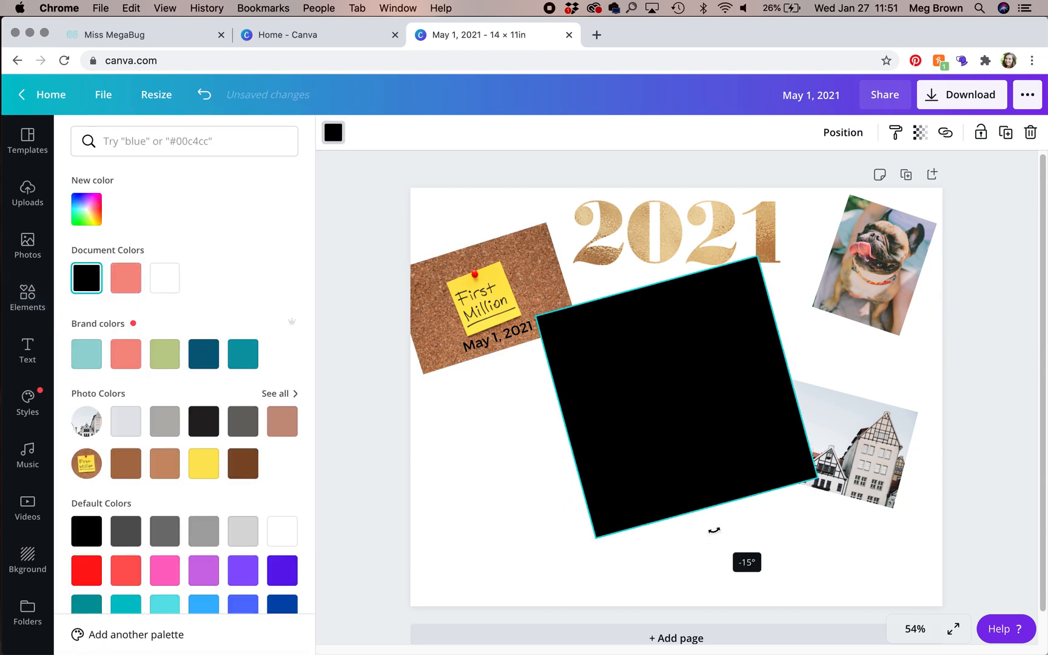
left_click_drag(714, 530, 721, 534)
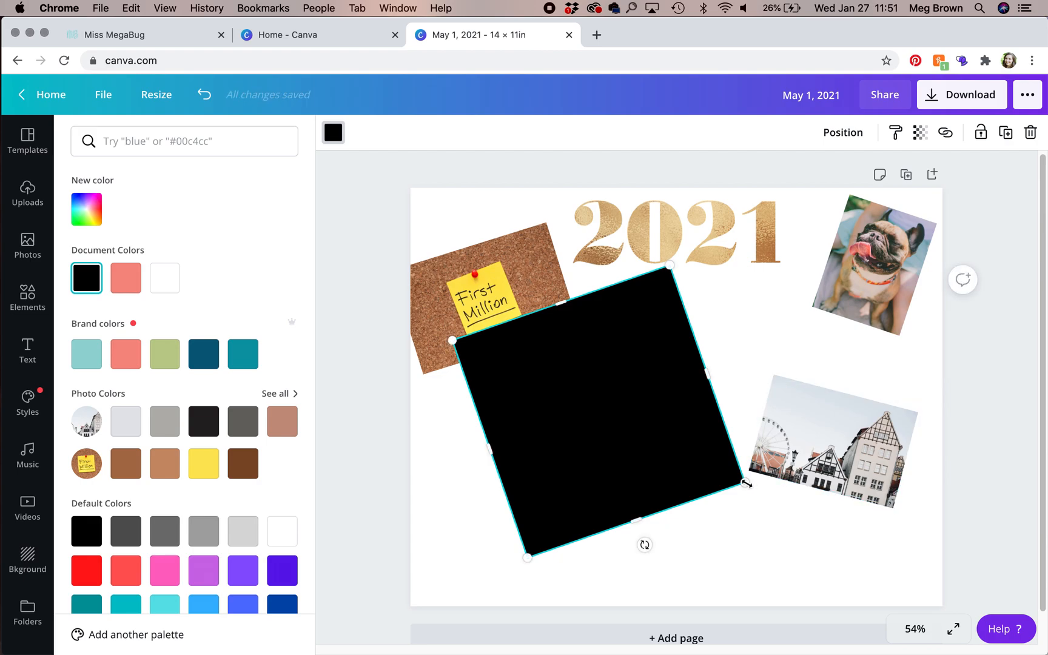
Shrink the black square into a thin strip covering the date on the corkboard
left_click_drag(746, 486, 558, 388)
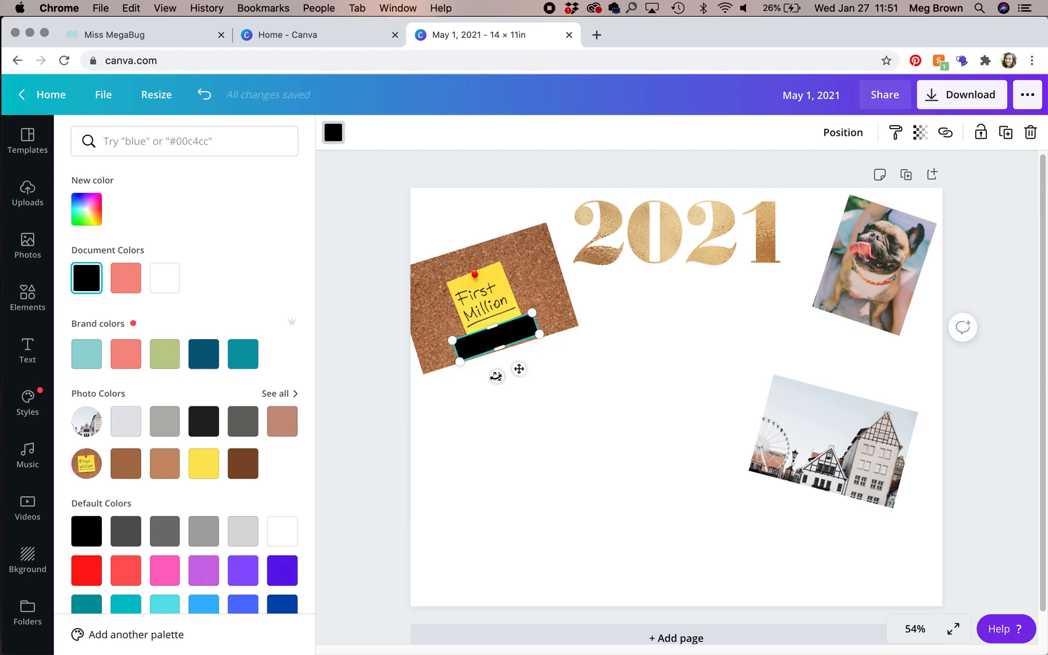
left_click_drag(496, 375, 496, 375)
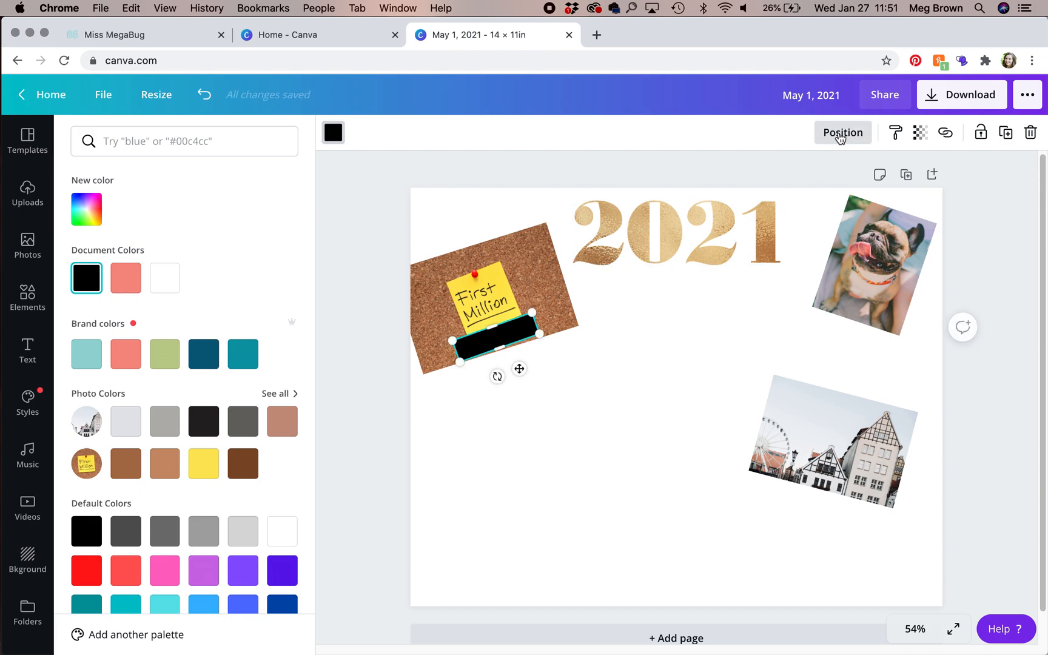
left_click(843, 132)
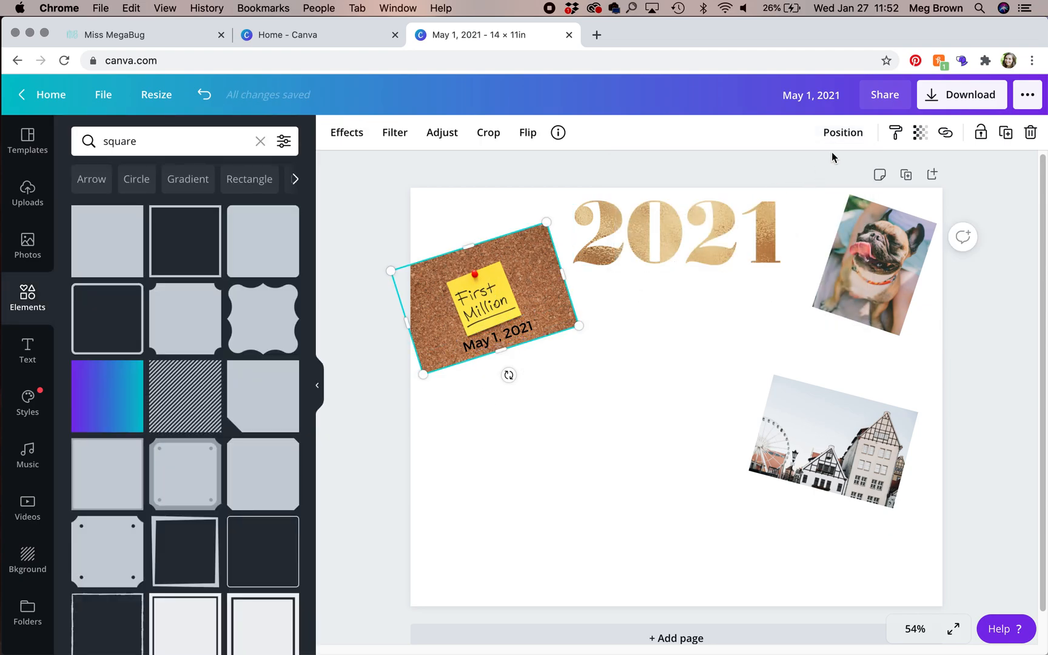
left_click(843, 132)
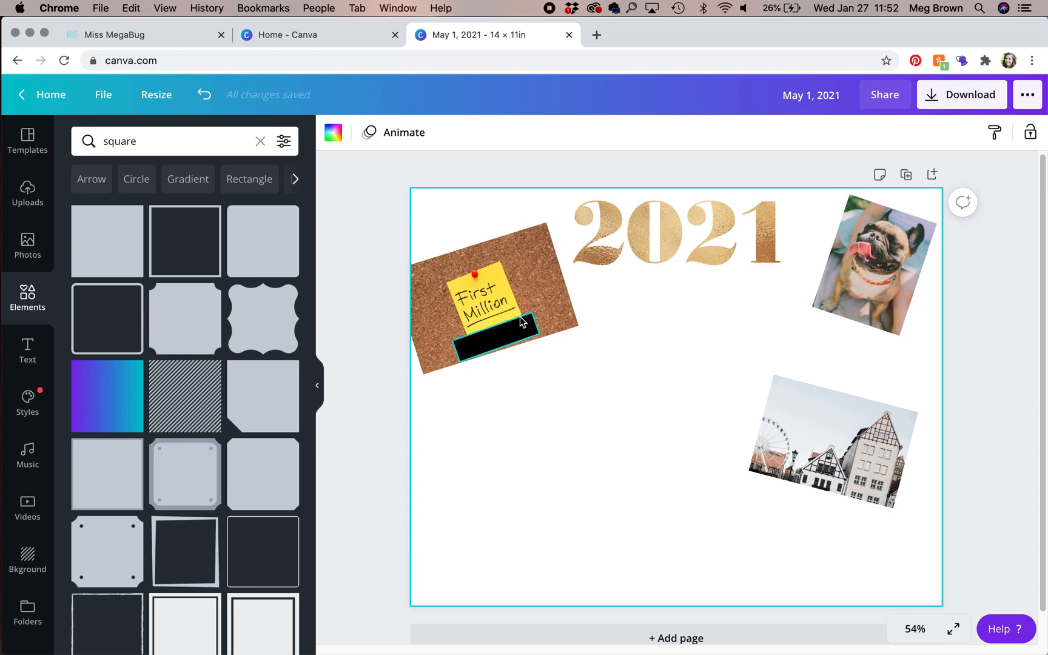
left_click(493, 336)
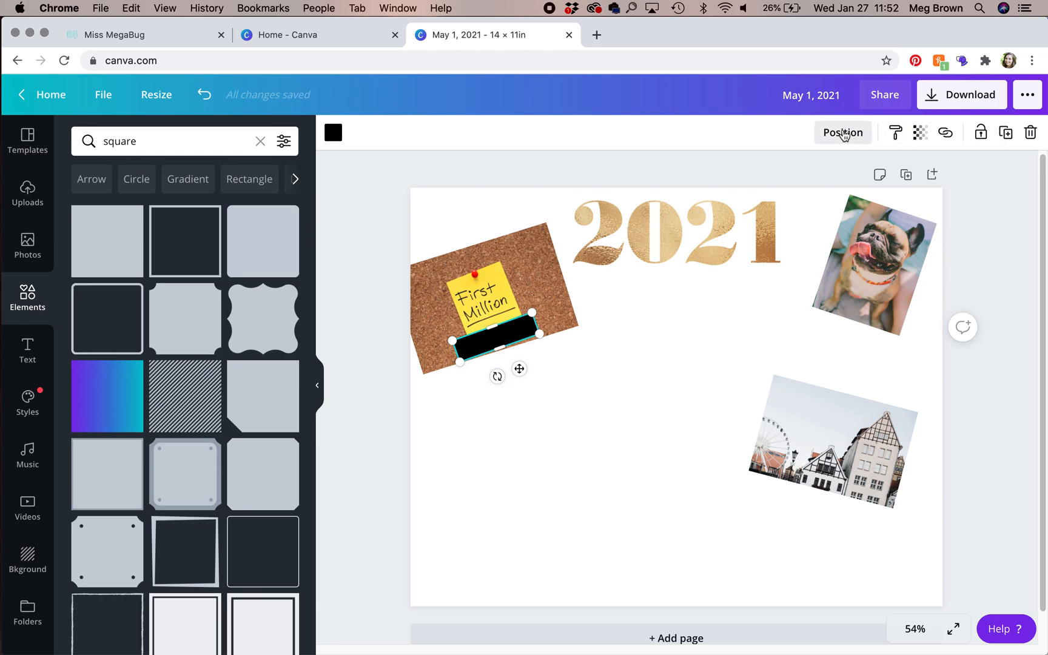
mouse_move(333, 132)
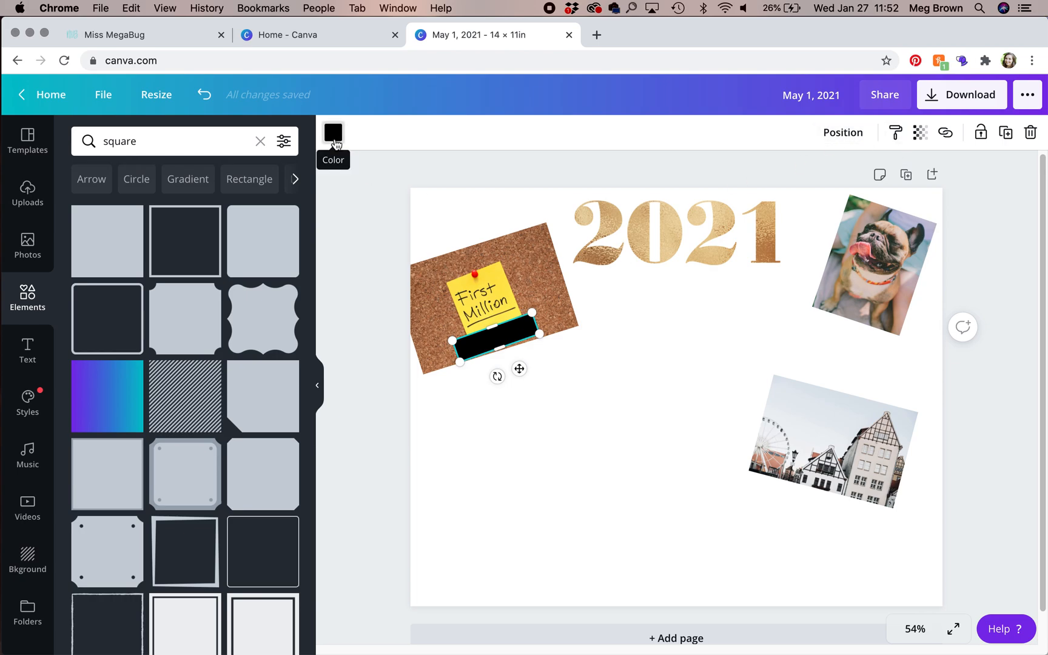
mouse_move(920, 132)
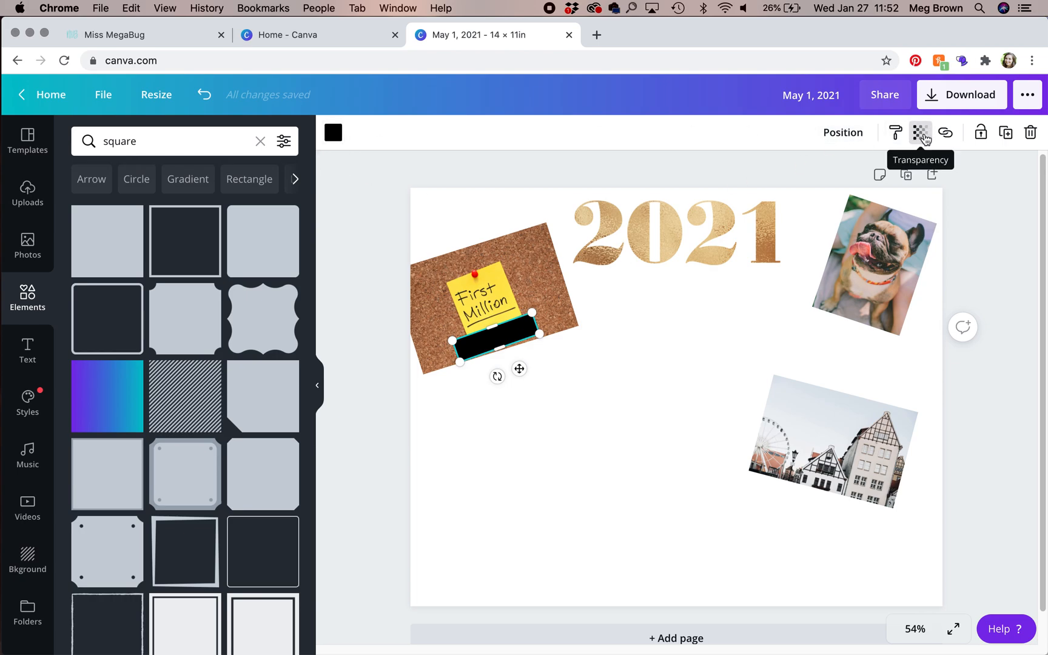
Set the date strip's transparency to 27 and its colour to white
left_click(920, 132)
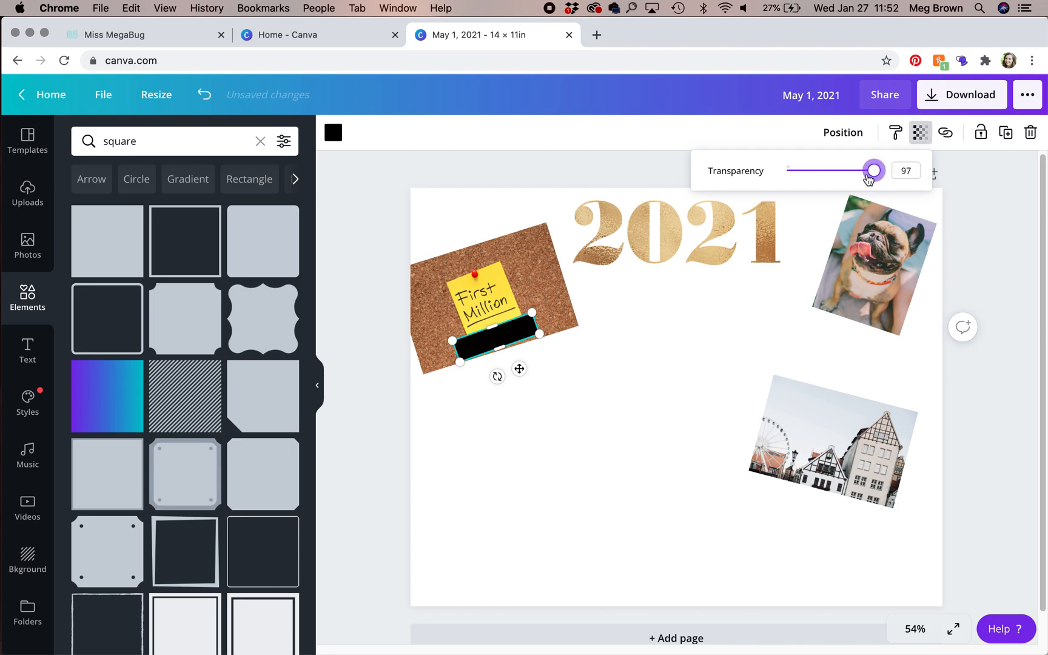
left_click_drag(873, 170, 822, 171)
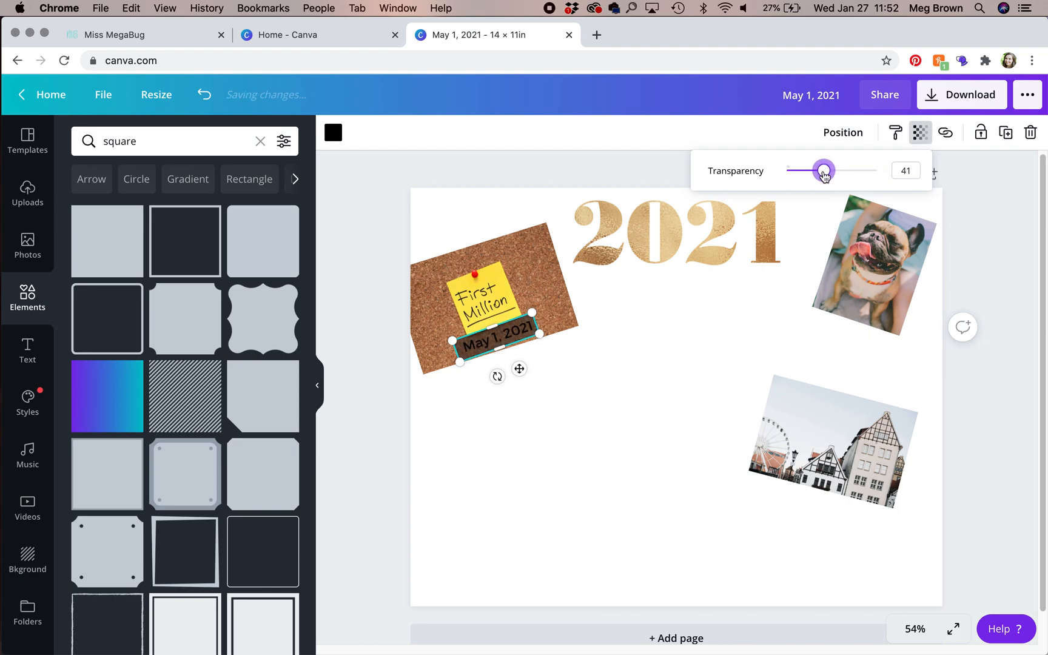
left_click_drag(824, 170, 810, 169)
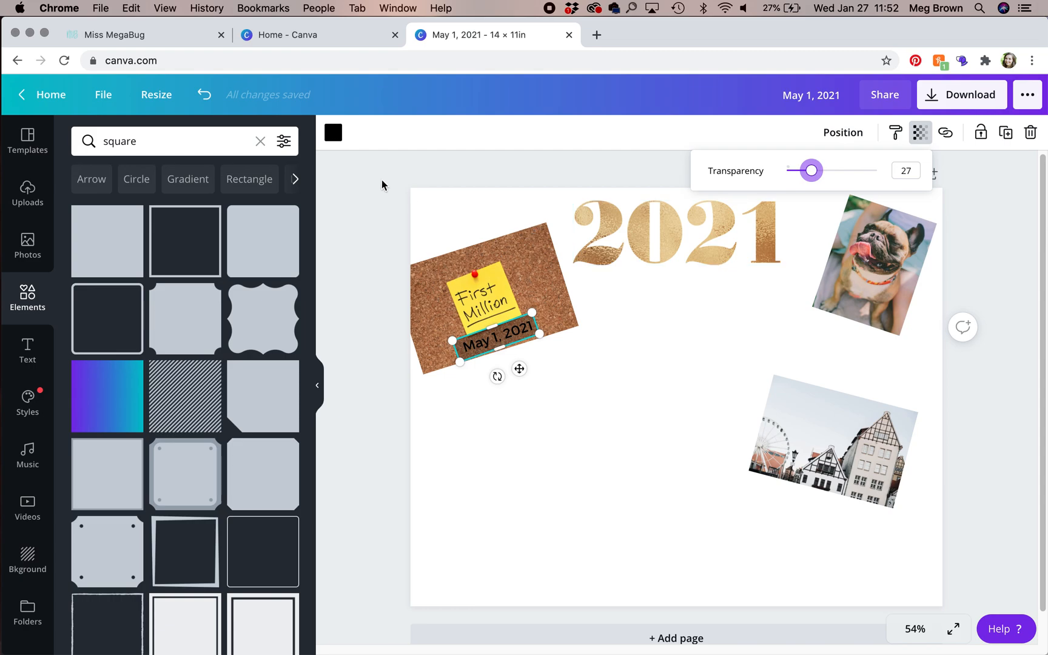
left_click(921, 132)
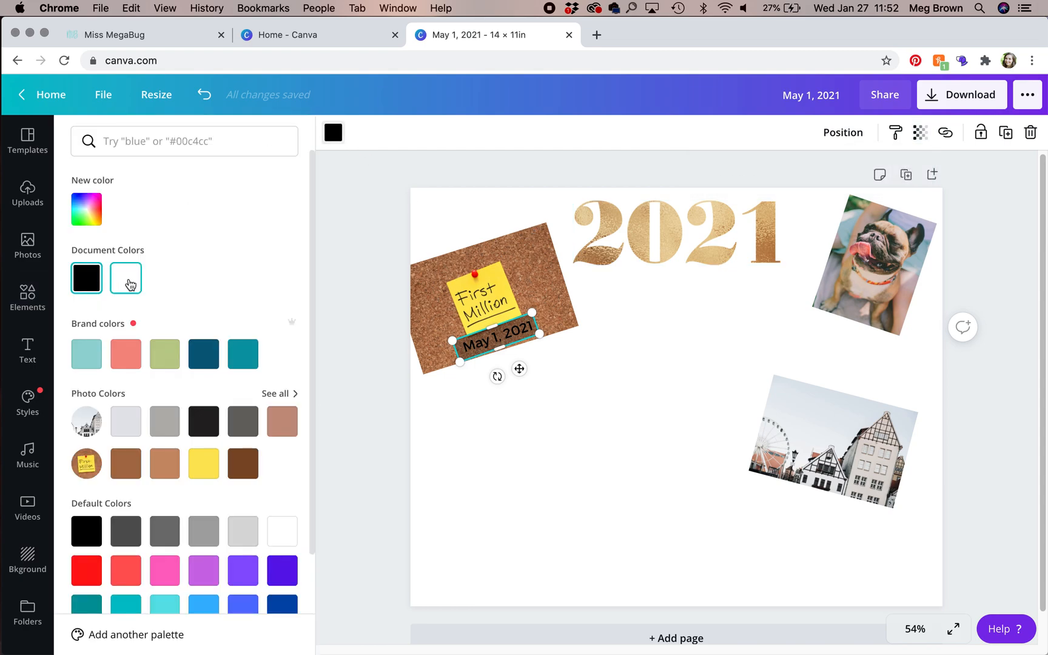
left_click(125, 278)
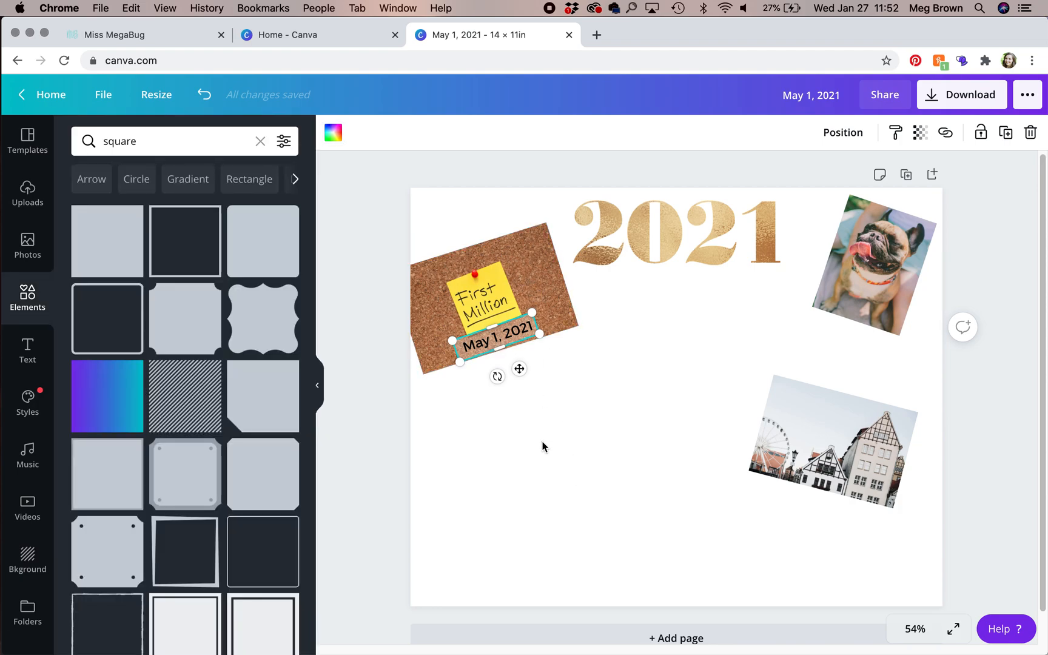
left_click(543, 447)
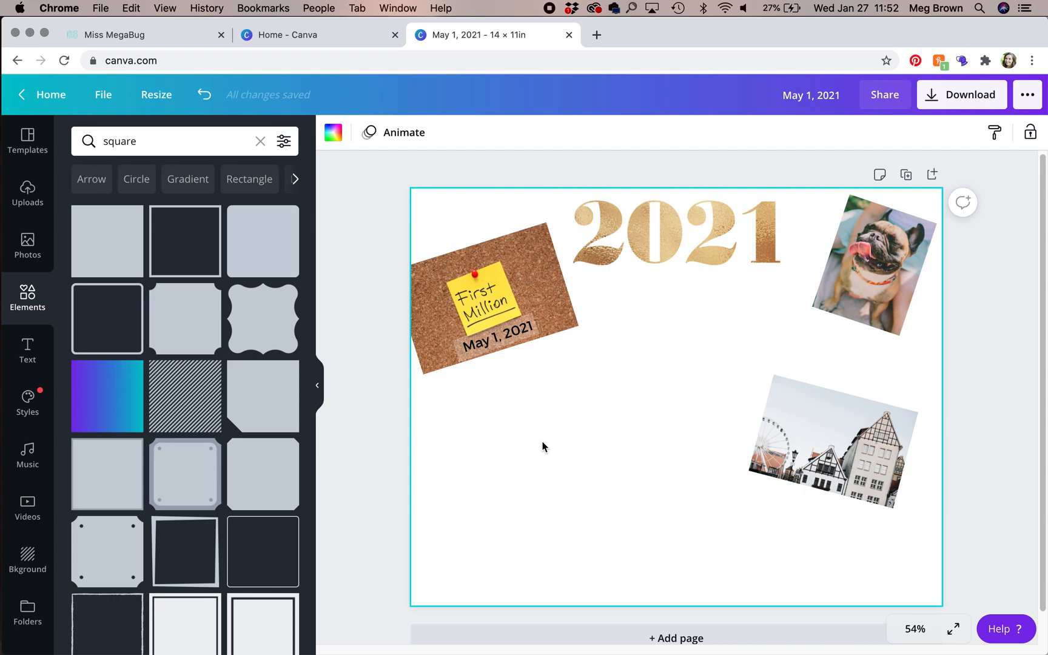
Group the corkboard photo, sticky note, date and strip, then shrink to about 4.2 × 3.4 in
left_click(493, 297)
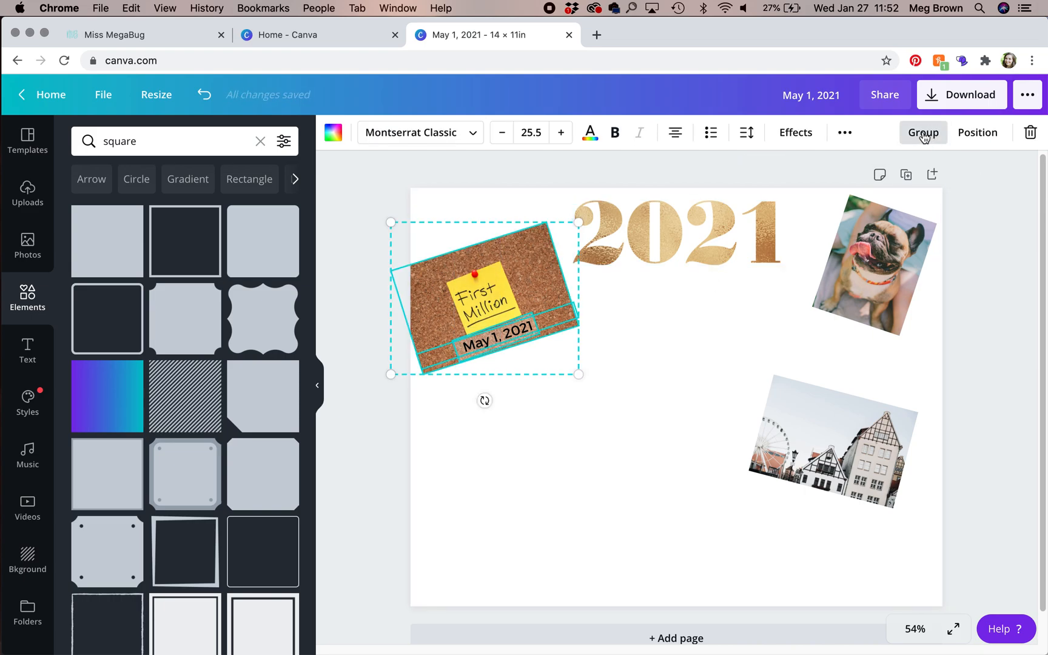
left_click(923, 133)
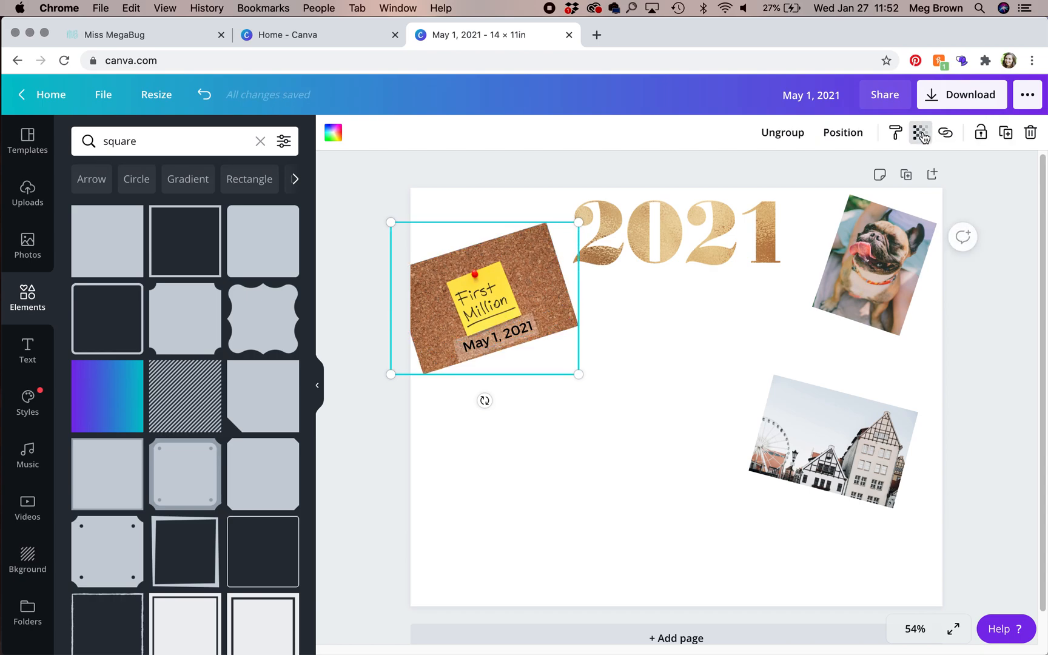
mouse_move(627, 417)
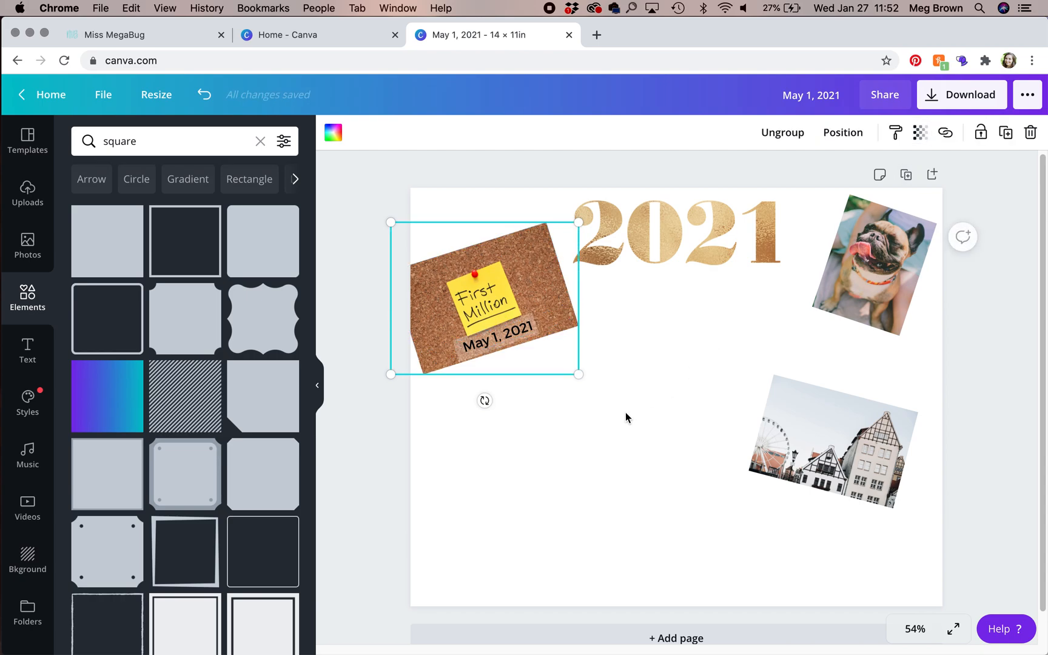
left_click_drag(579, 375, 547, 358)
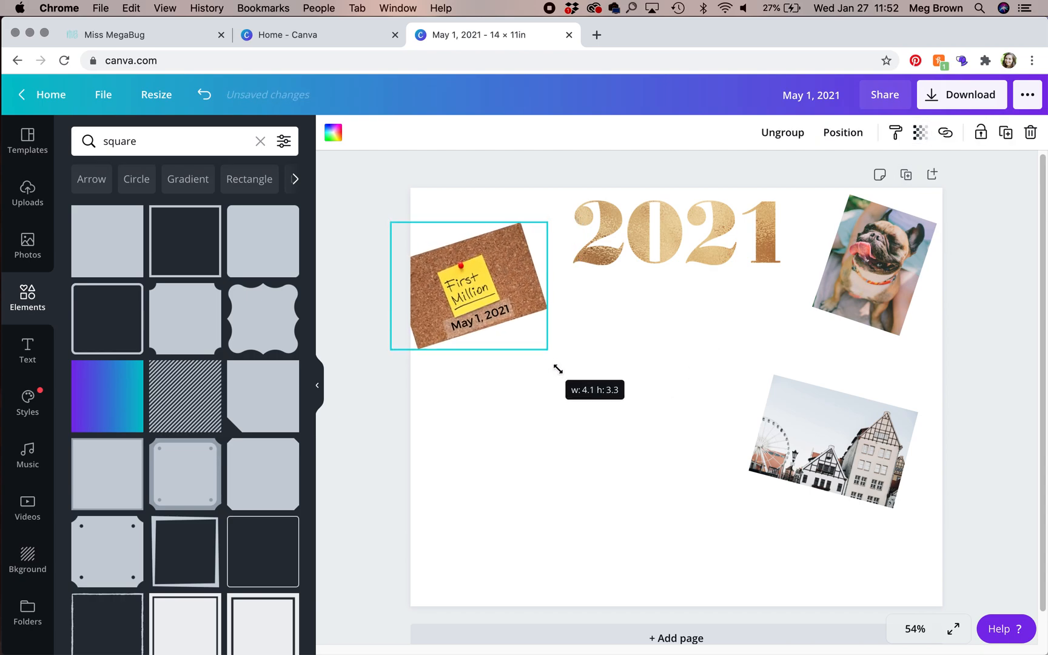
left_click_drag(548, 351, 558, 368)
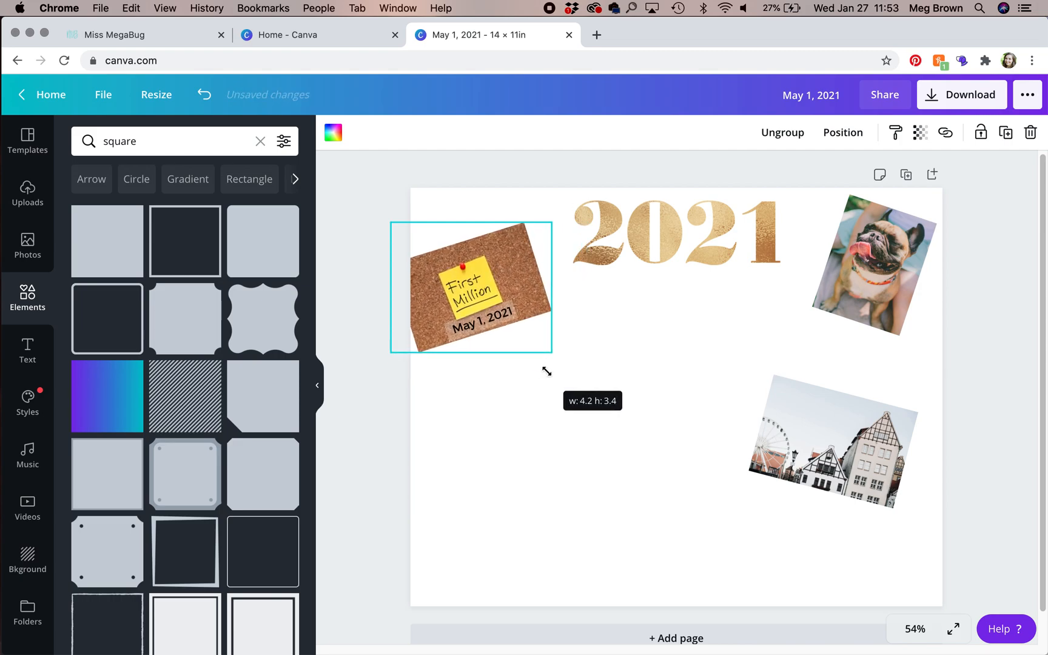
left_click_drag(552, 353, 557, 356)
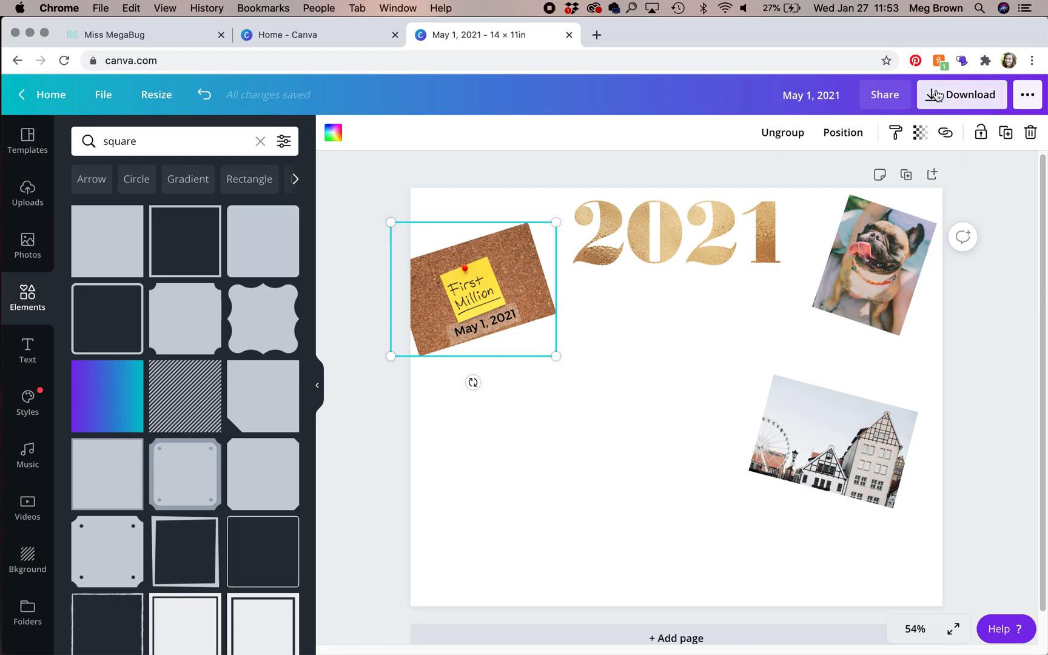
Choose PDF Print as the file type in the Download panel
left_click(961, 94)
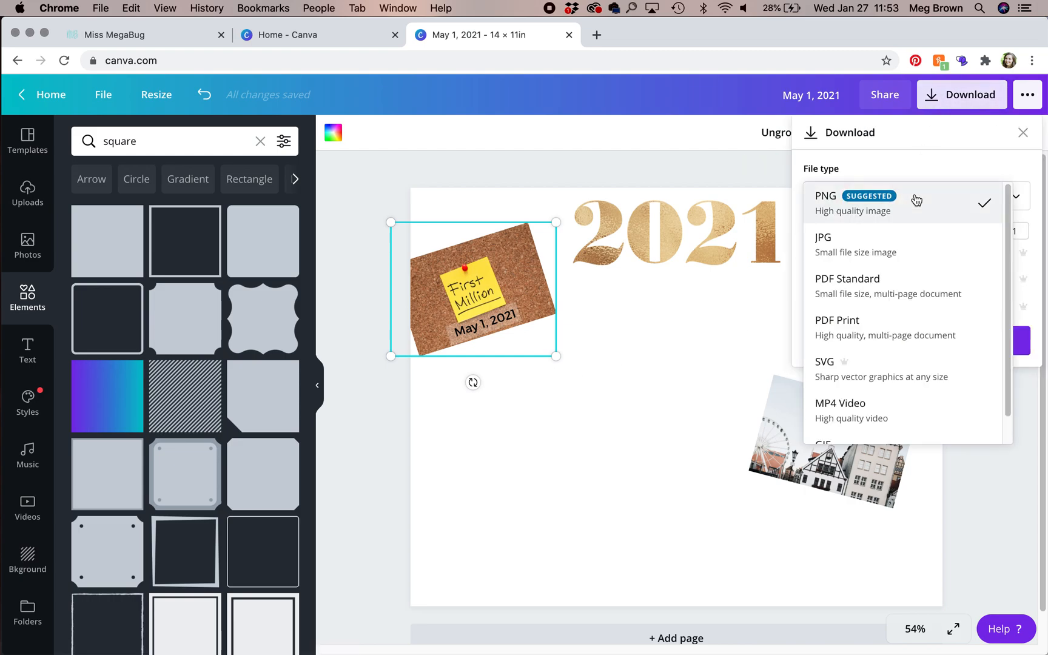
mouse_move(865, 332)
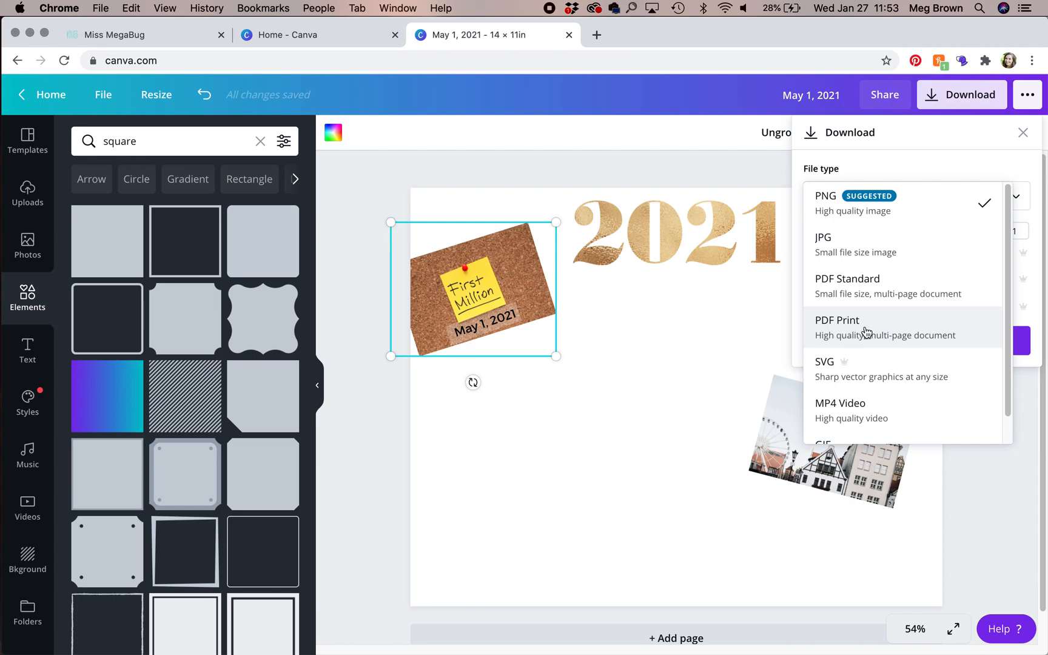
left_click(837, 327)
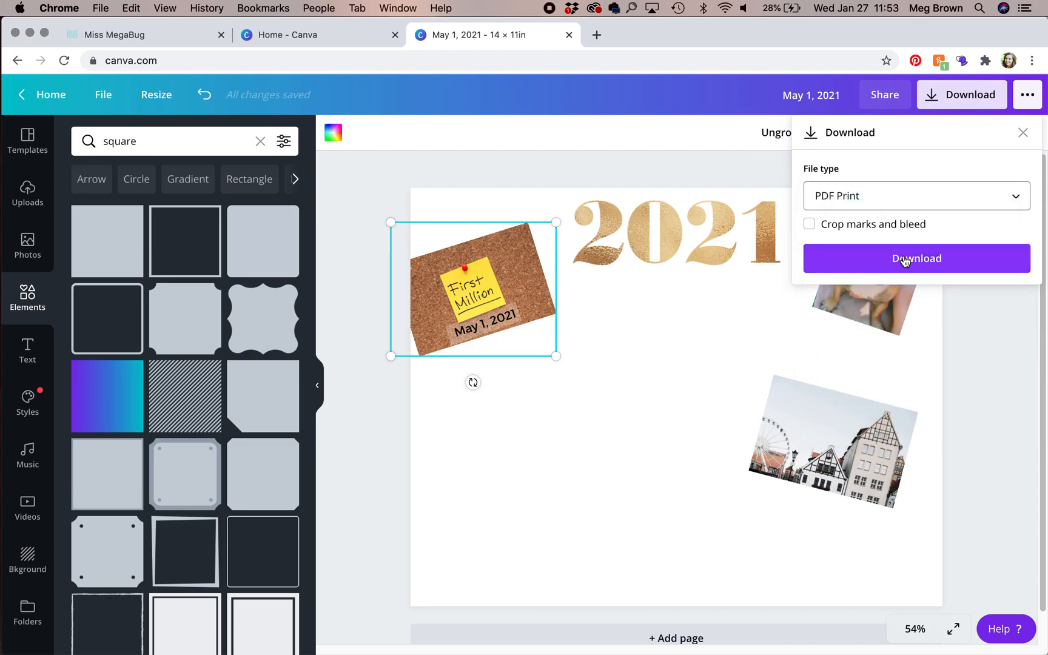
mouse_move(608, 432)
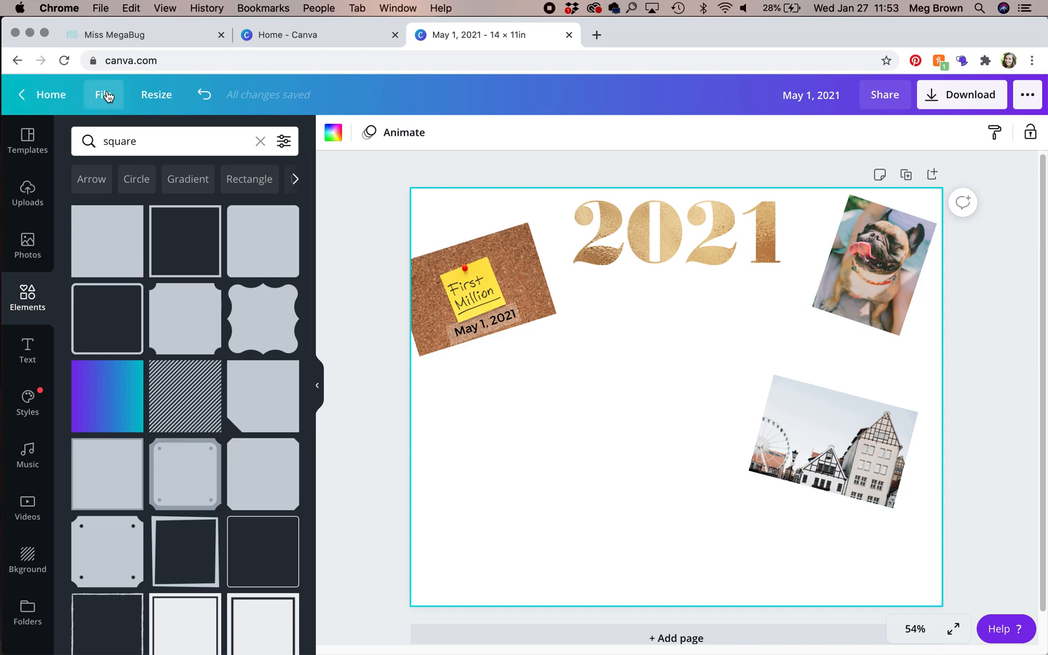
Create a custom-dimension design of 8.5 × 11 inches from the File menu
left_click(105, 94)
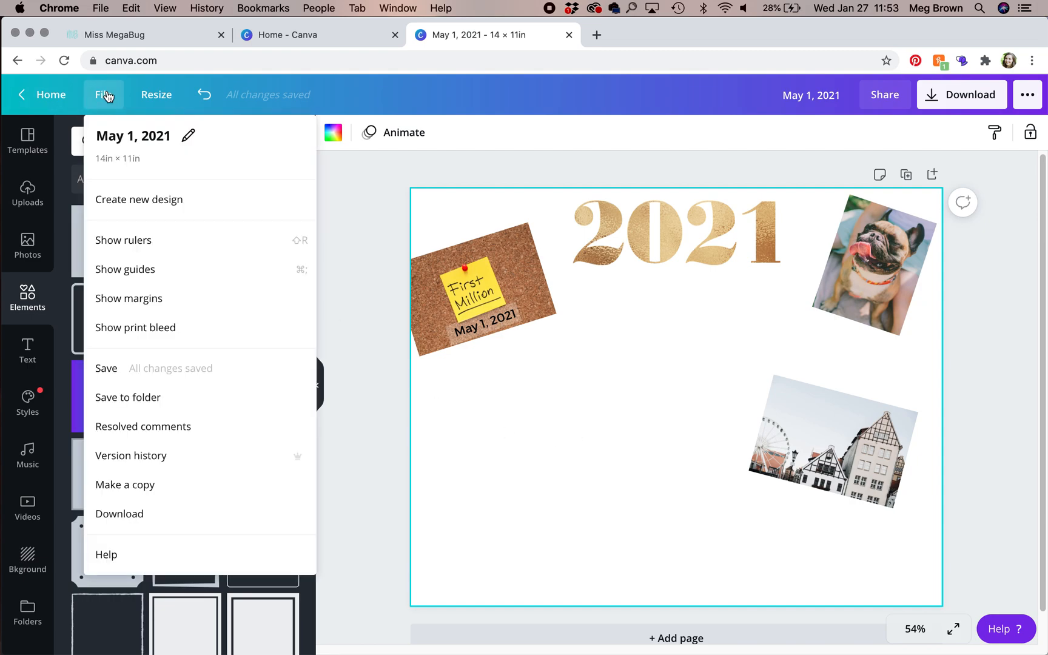
left_click(139, 199)
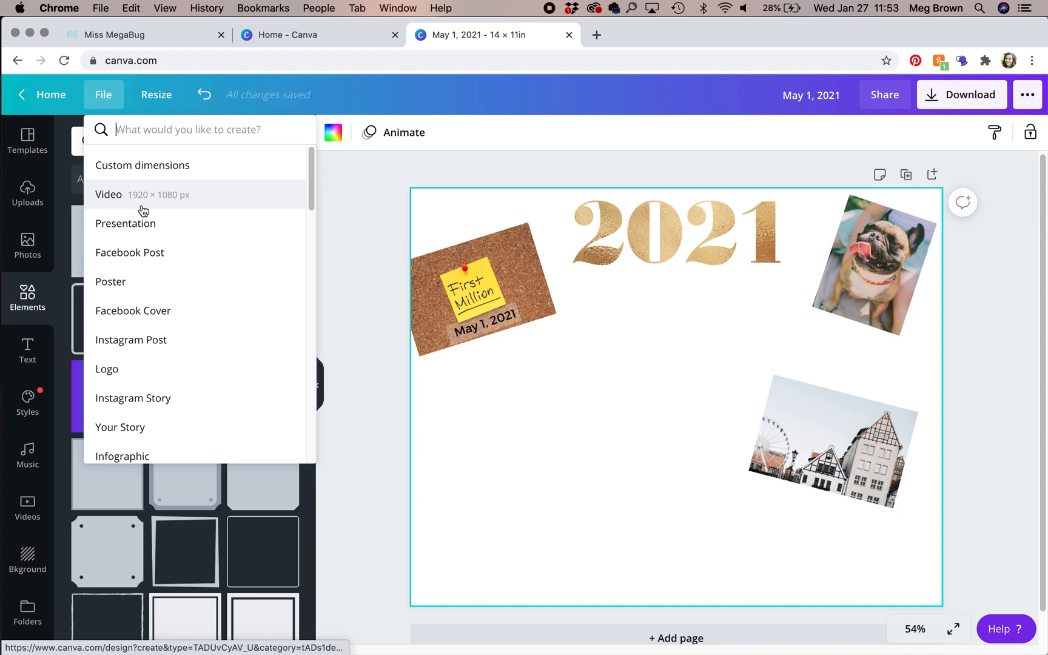
left_click(142, 165)
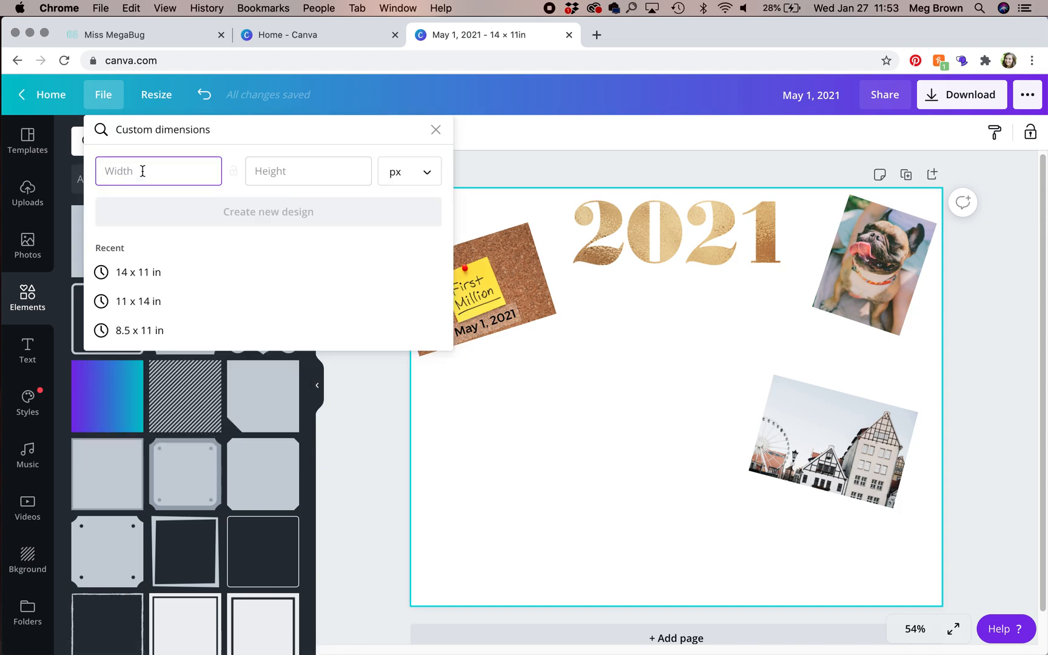
type("8.5")
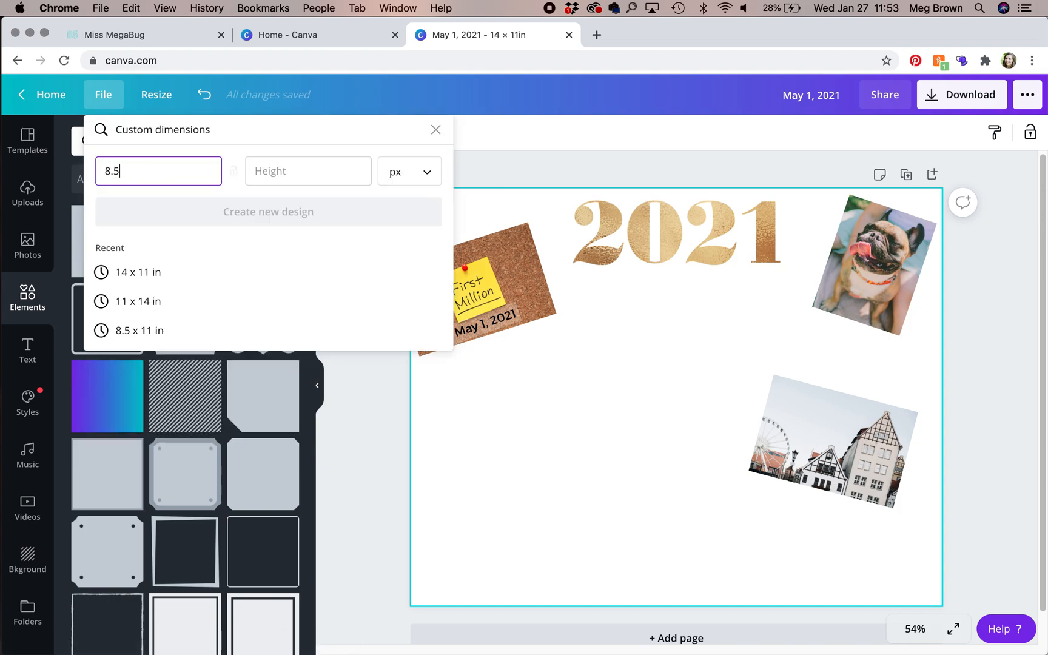
left_click(408, 172)
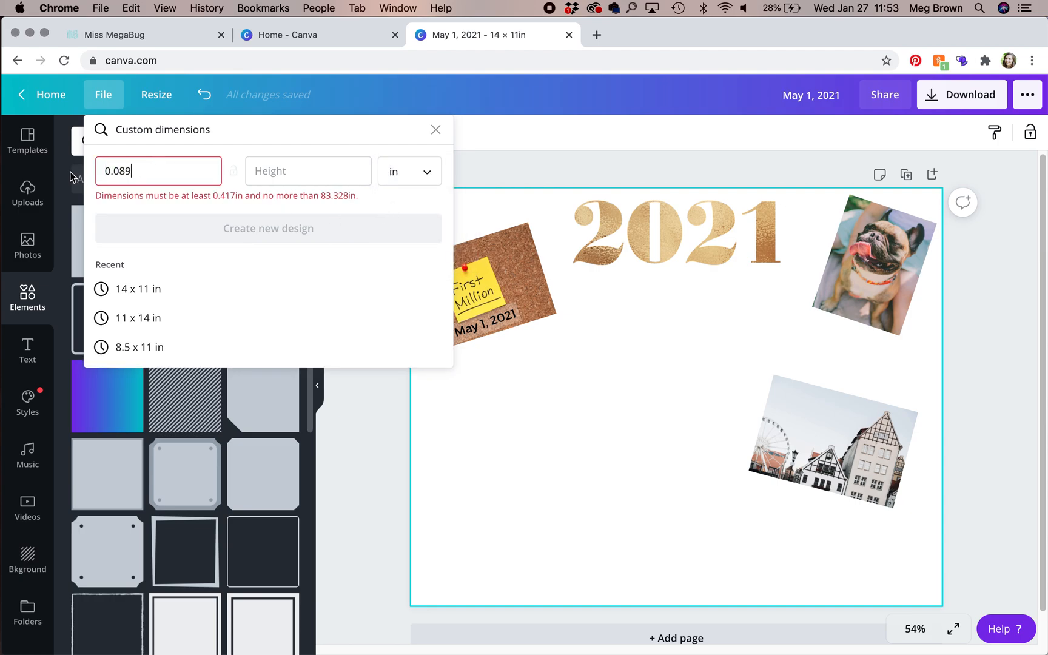
type("8.")
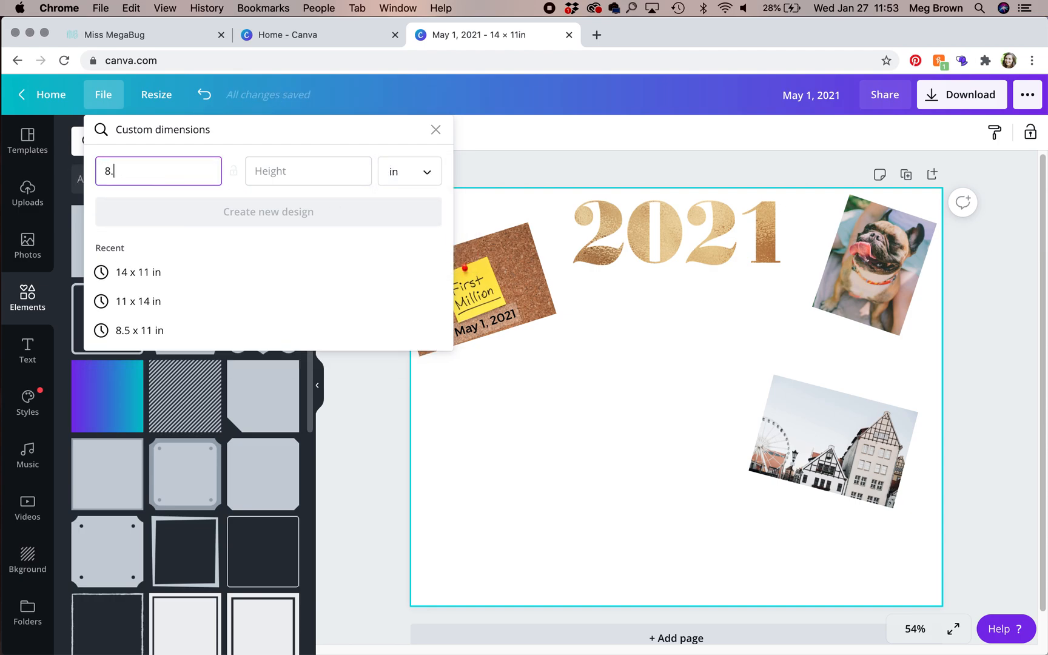
type("11")
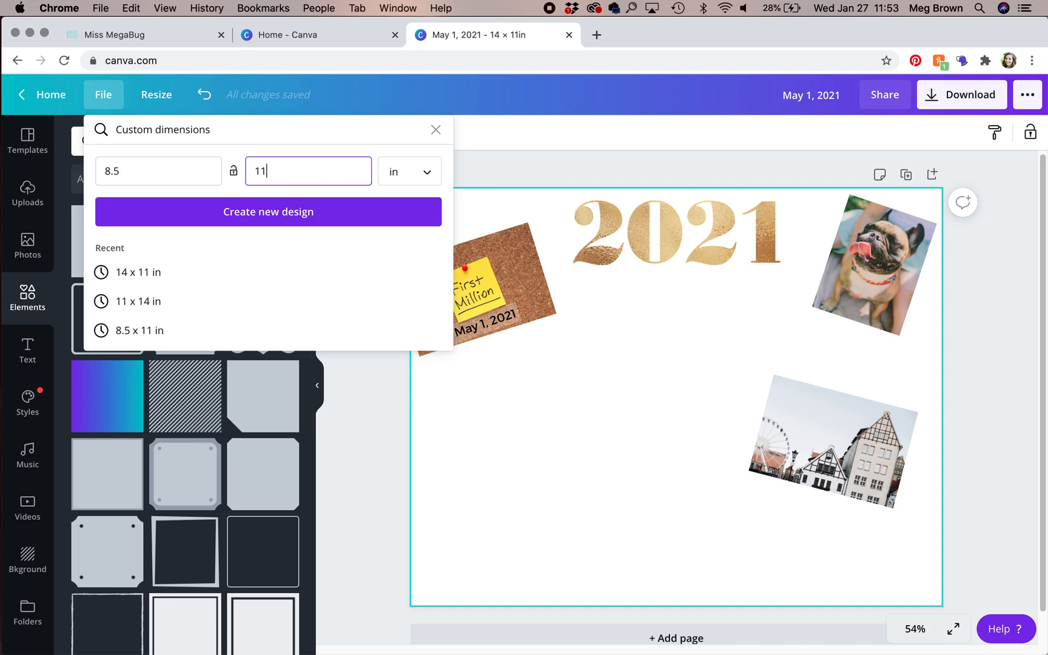
left_click(268, 212)
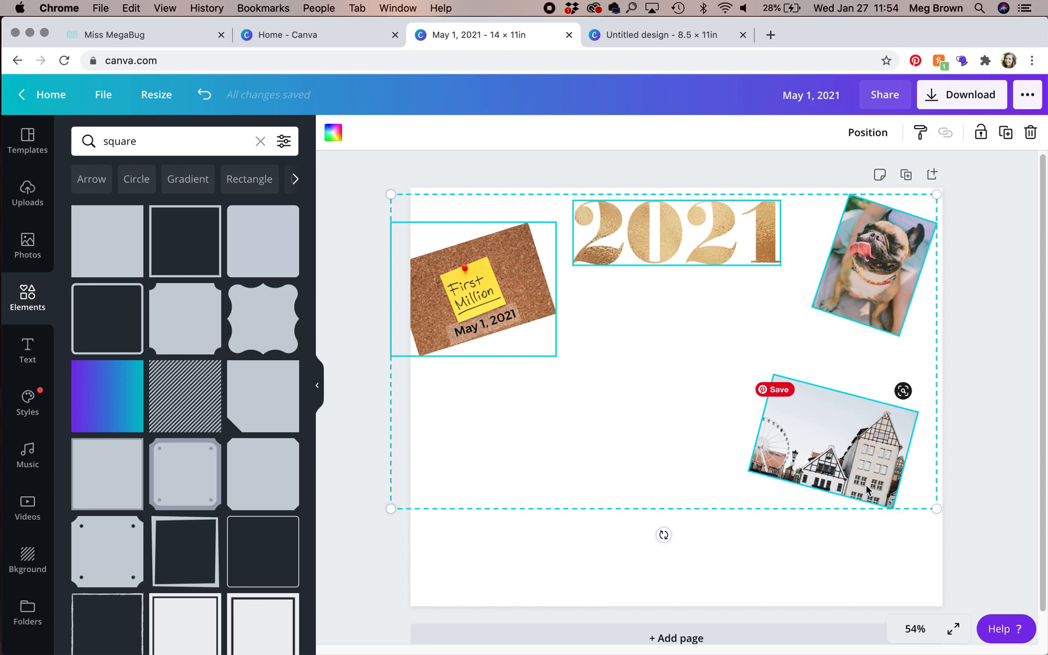
mouse_move(660, 35)
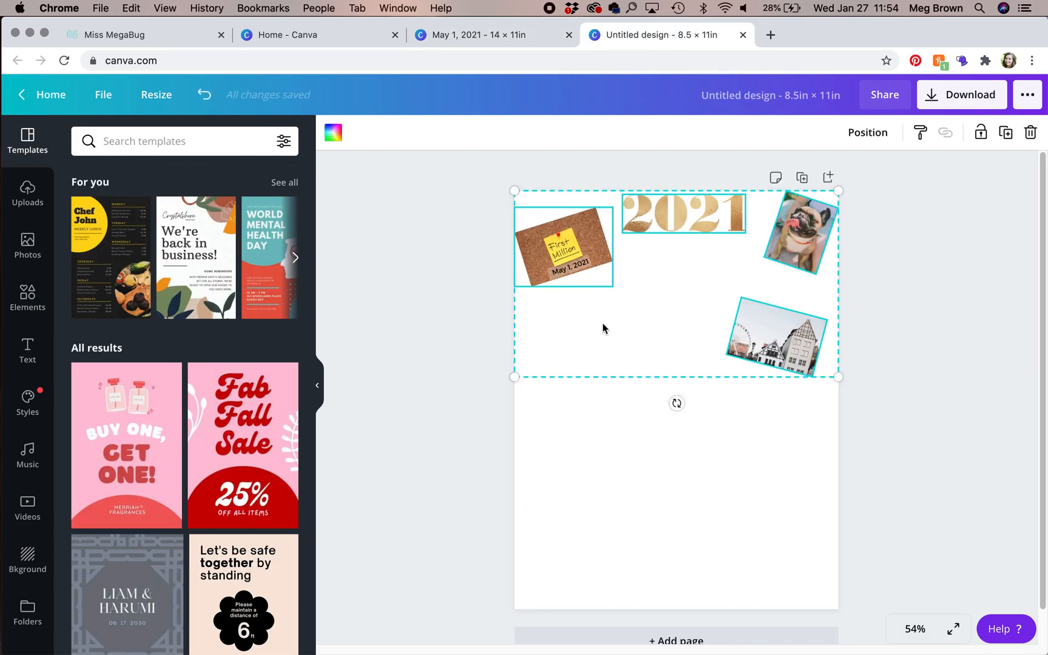
mouse_move(494, 114)
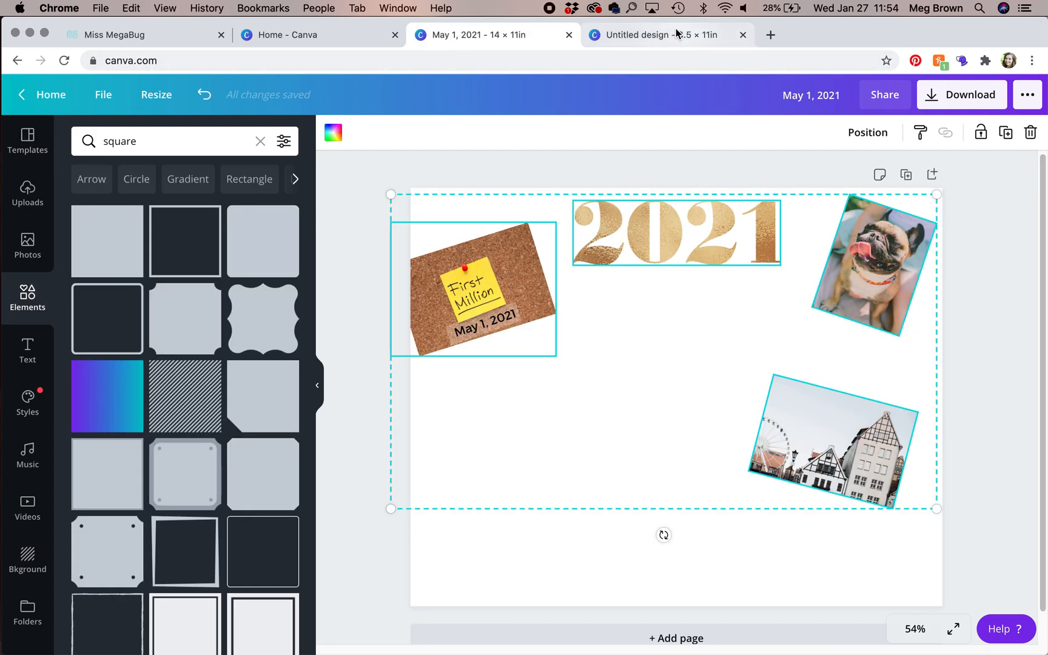
Paste the cork board First Million image into the Untitled design, then return to the vision board
left_click(657, 33)
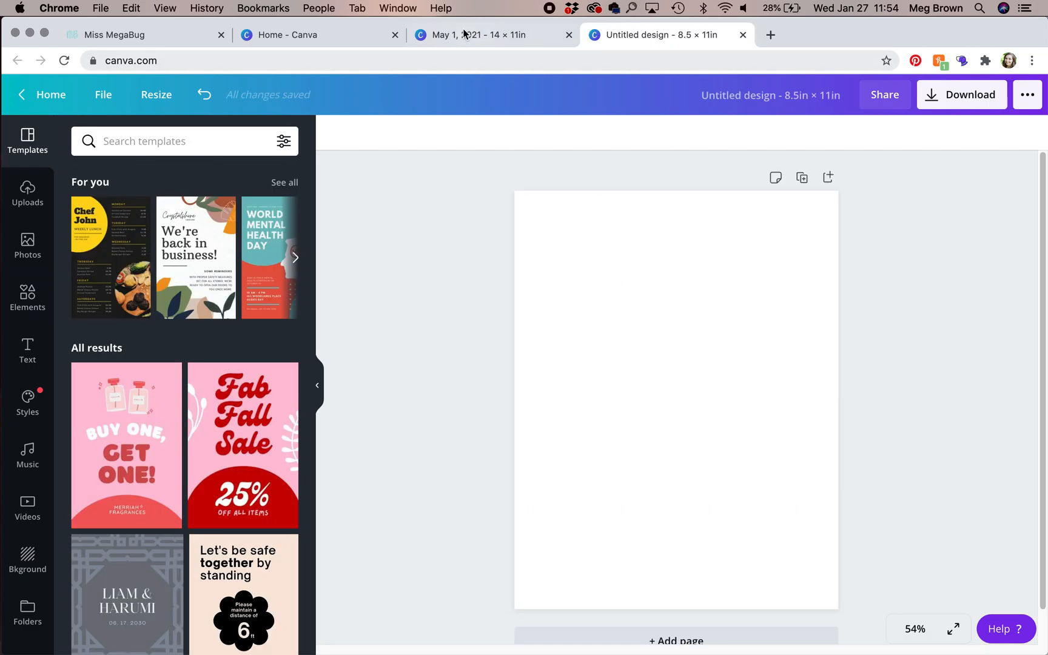
left_click(474, 35)
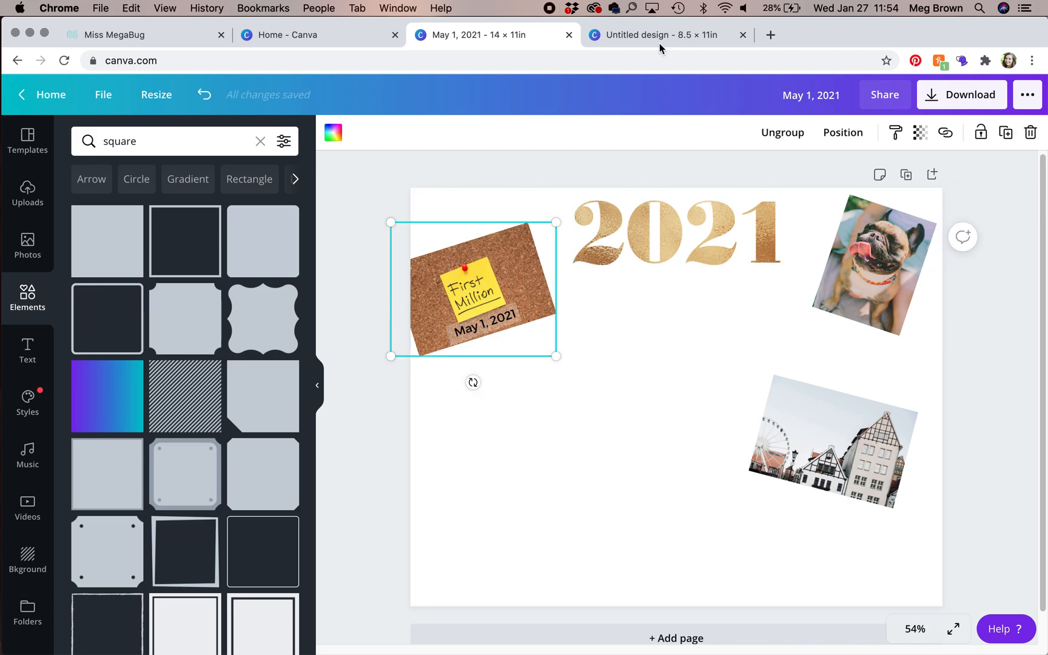
left_click(659, 35)
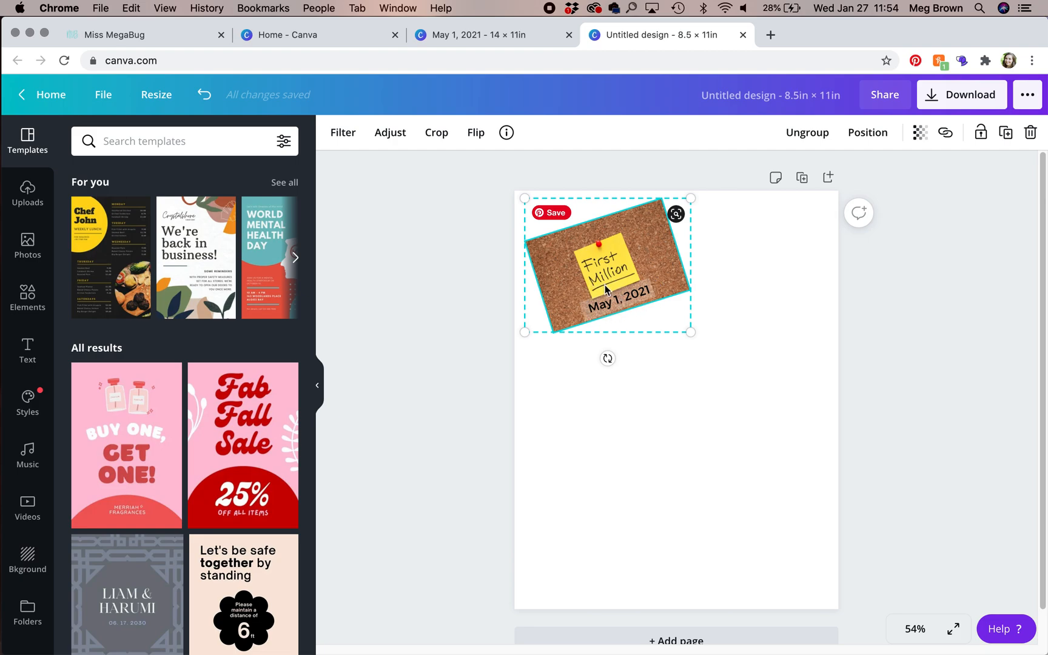
mouse_move(492, 34)
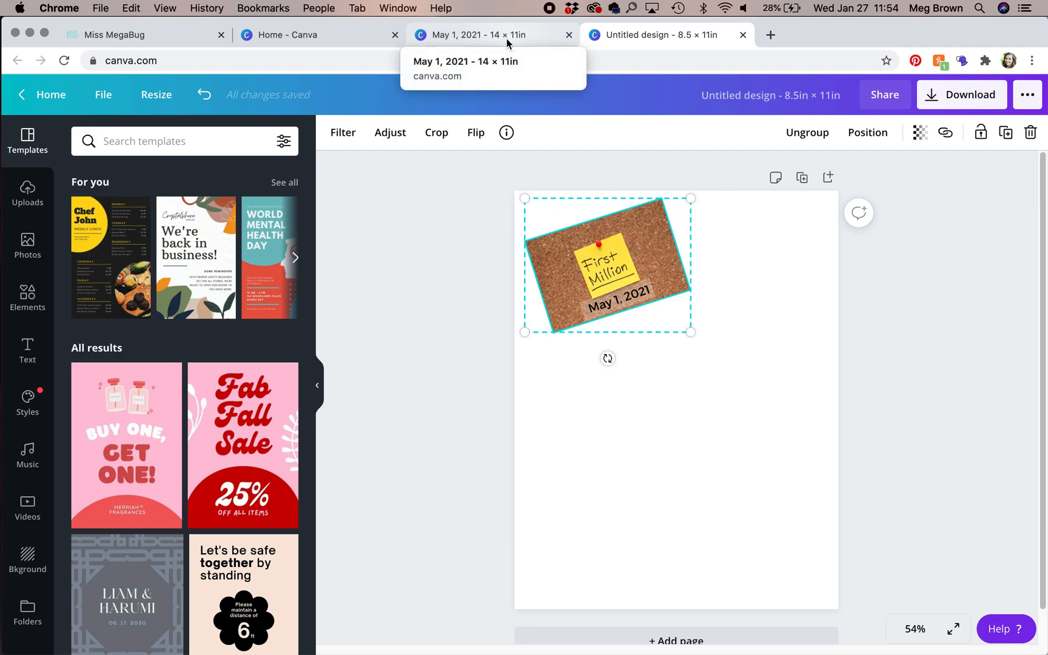
left_click(474, 34)
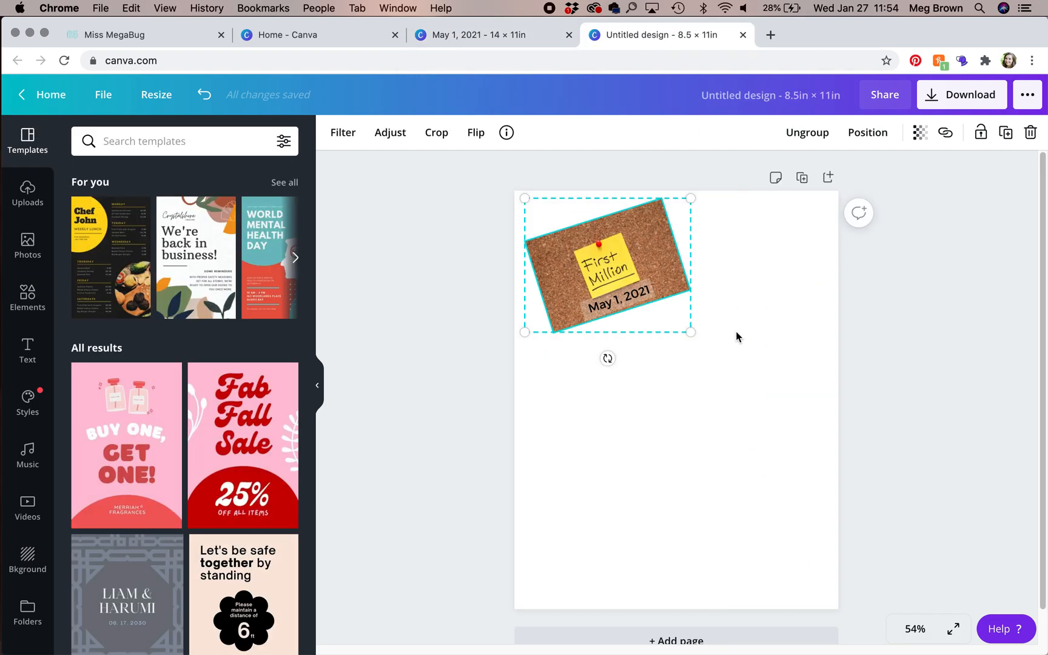
mouse_move(544, 365)
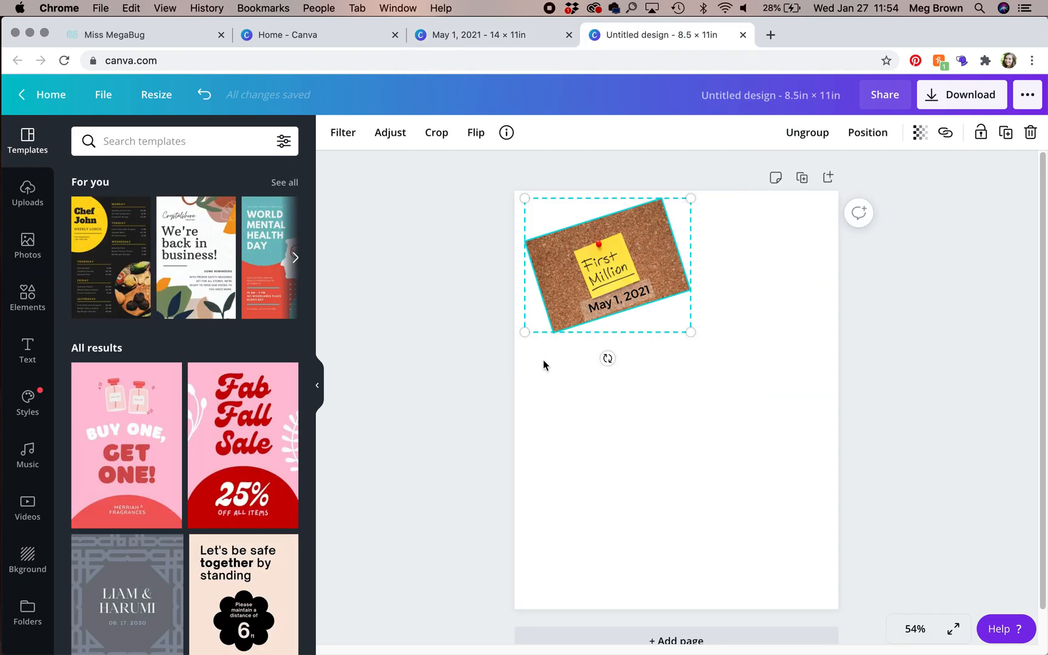
mouse_move(634, 401)
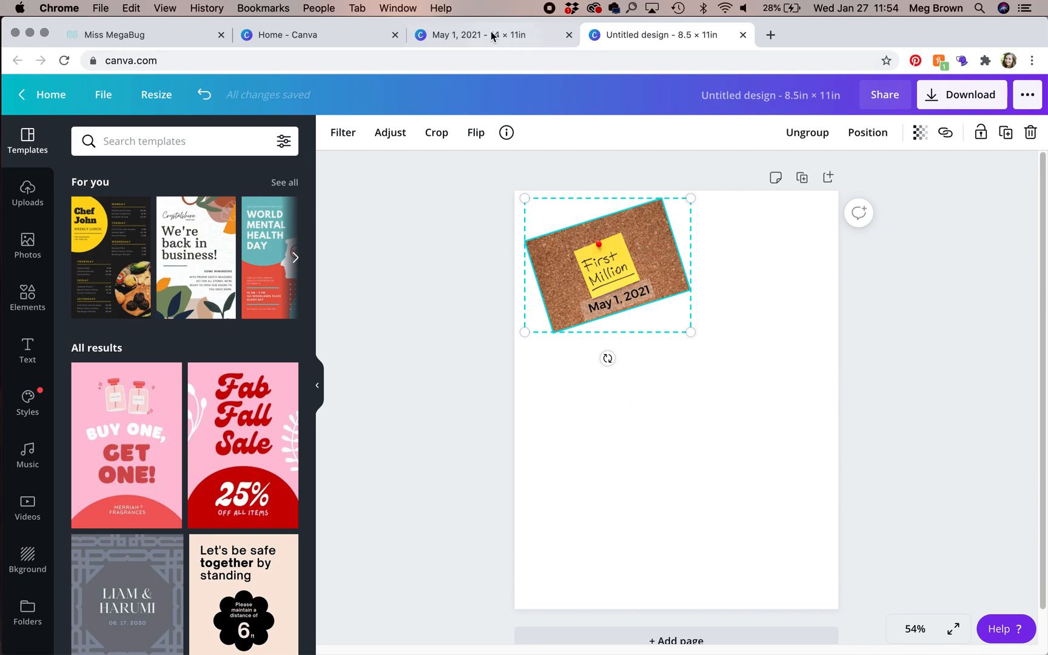
left_click(491, 34)
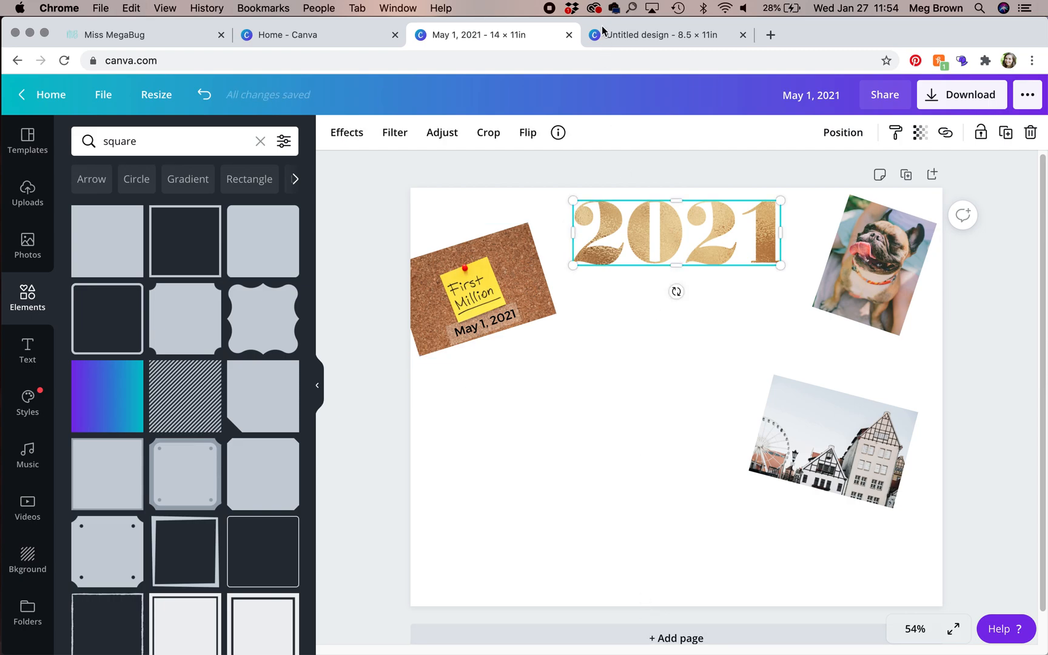
Paste the 2021 title, houses photo and pug photo into the new design, straightening the dog photo to 0°
left_click(657, 35)
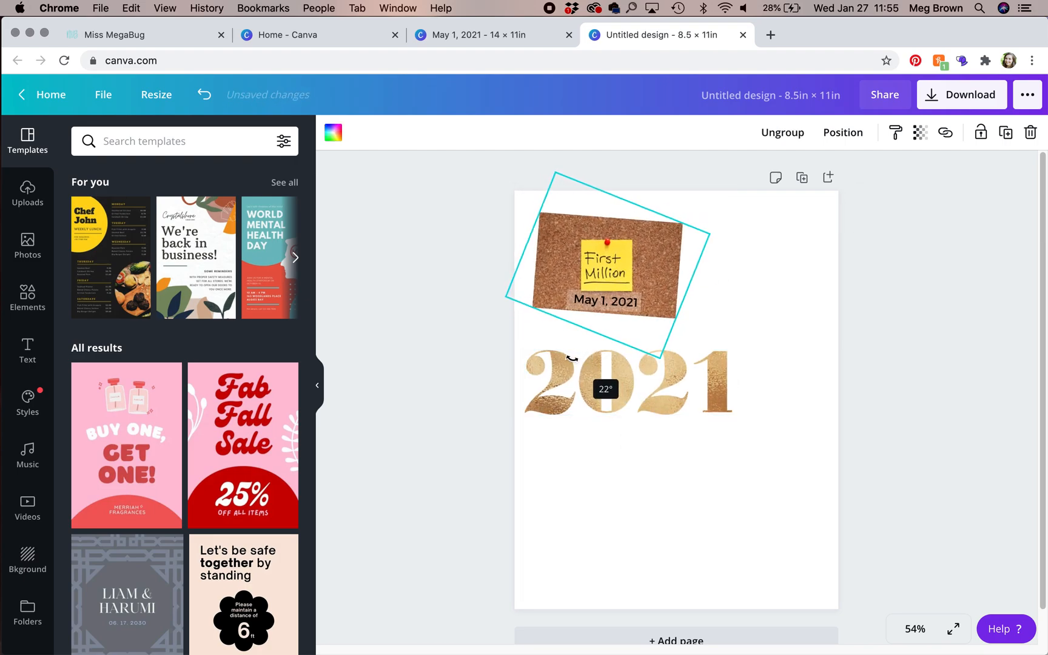
left_click(604, 268)
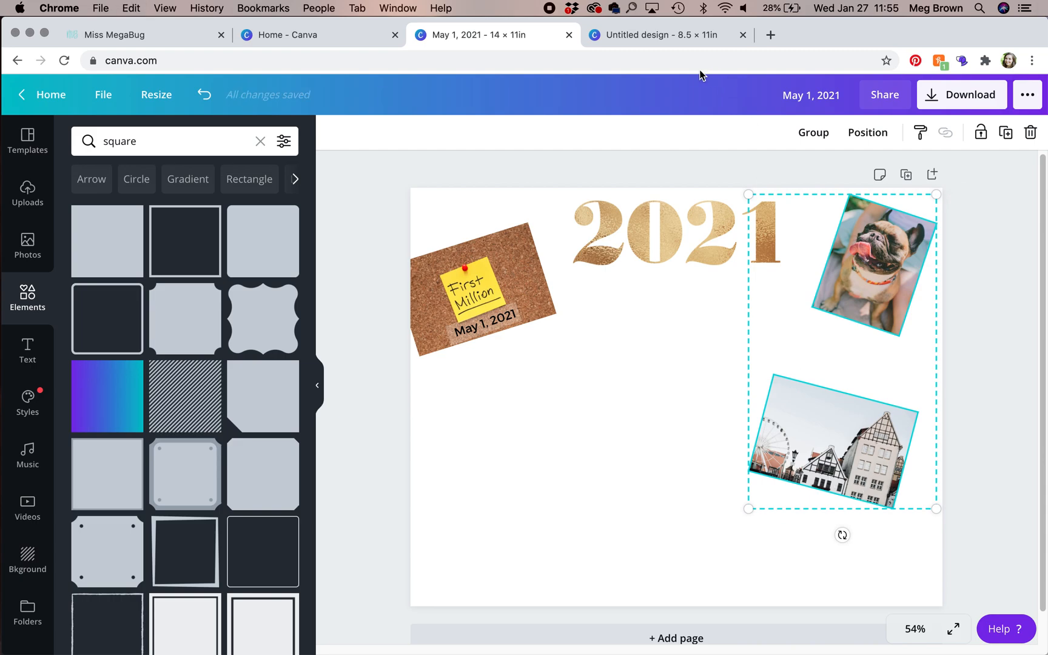
left_click(655, 35)
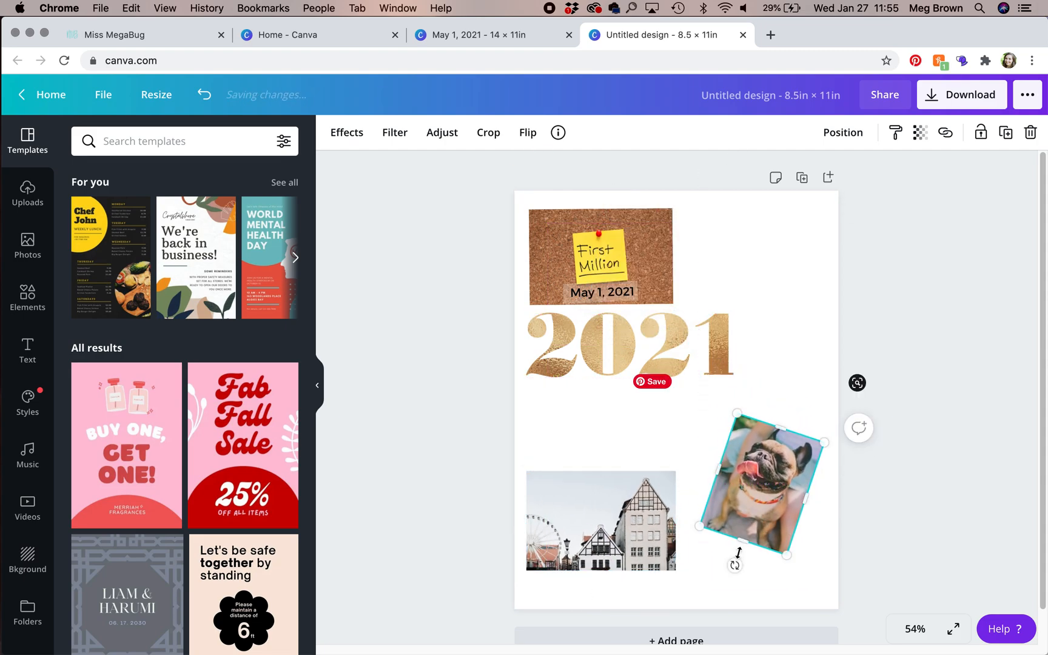
left_click_drag(734, 565, 767, 571)
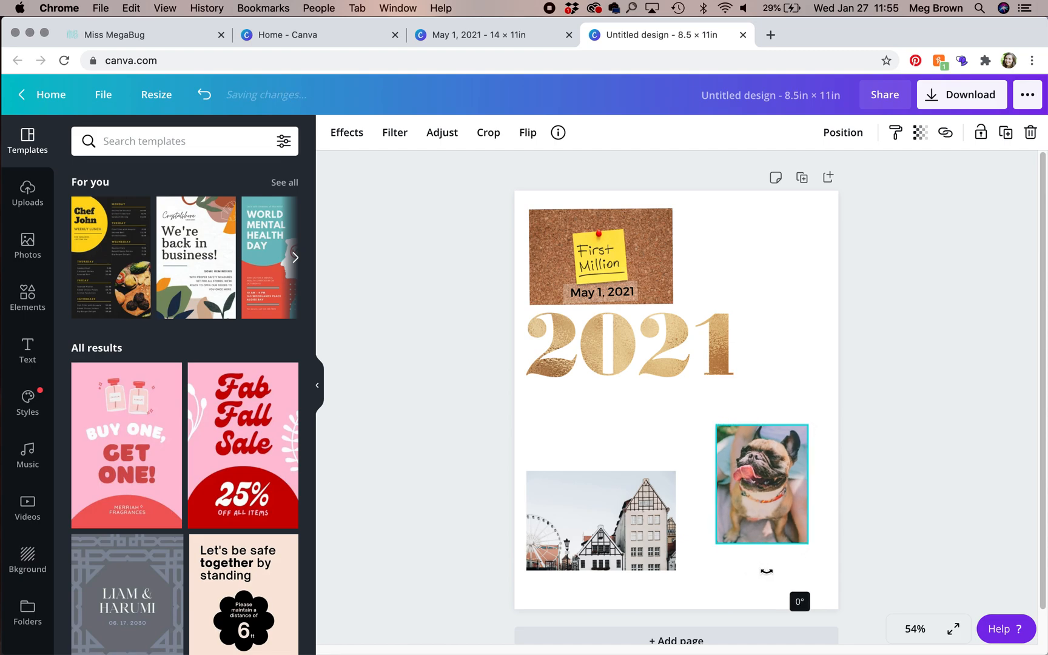
left_click(761, 484)
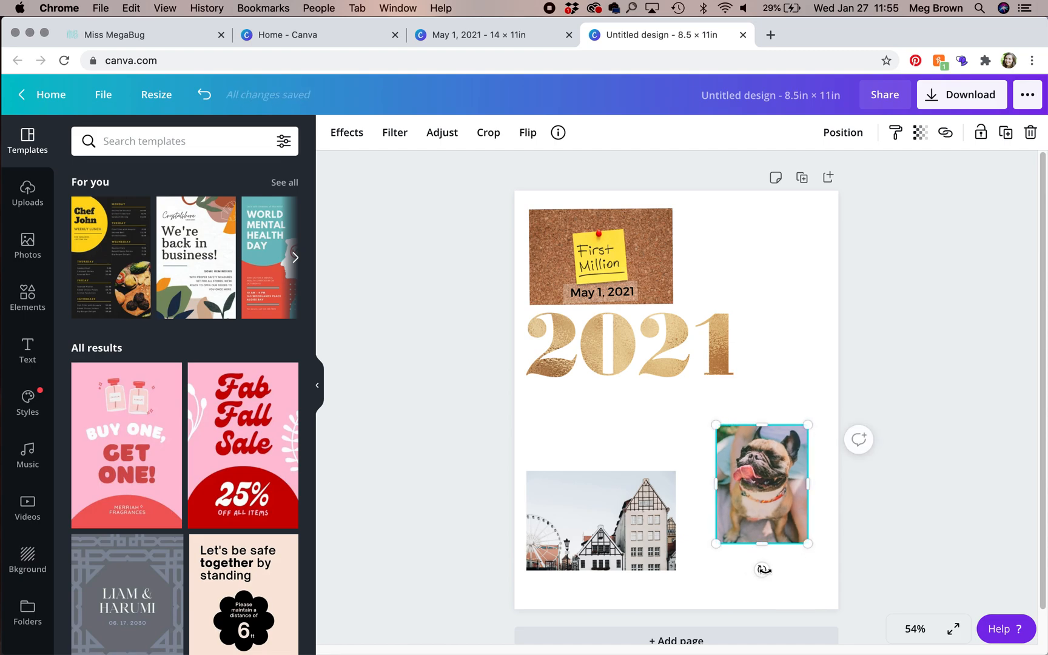
Briefly view the new design's download options, then reopen the vision board and deselect everything
left_click(962, 94)
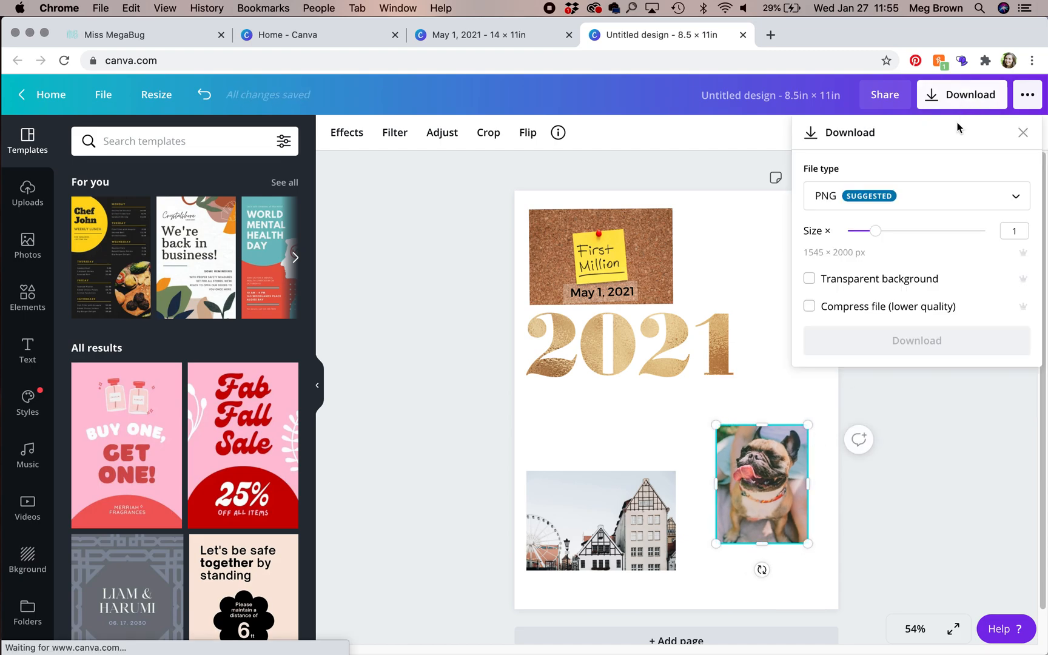
left_click(915, 196)
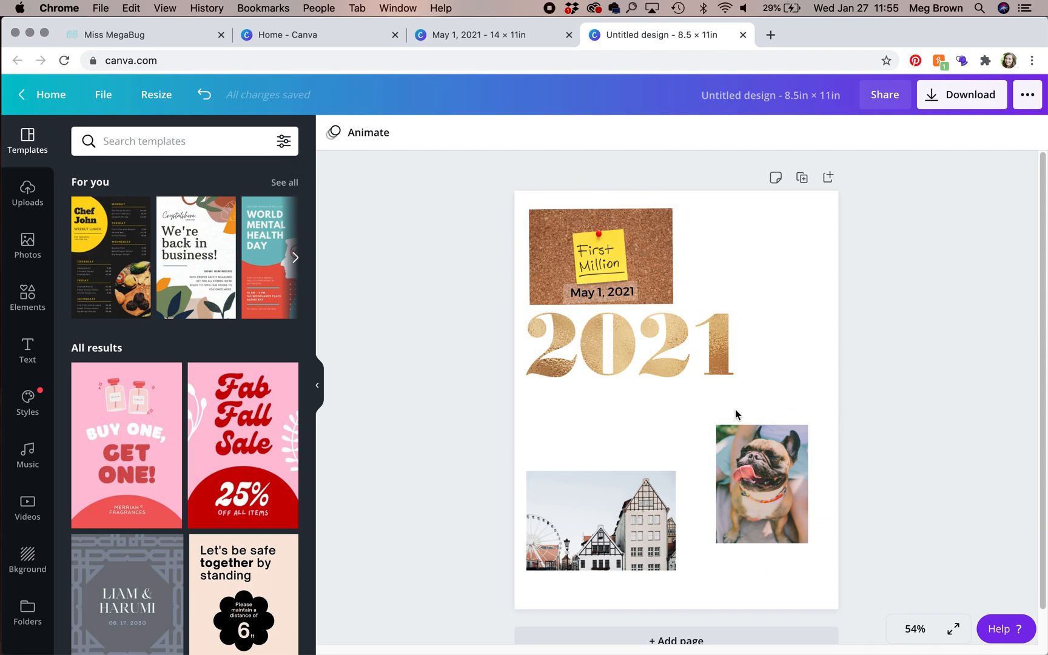
left_click(600, 257)
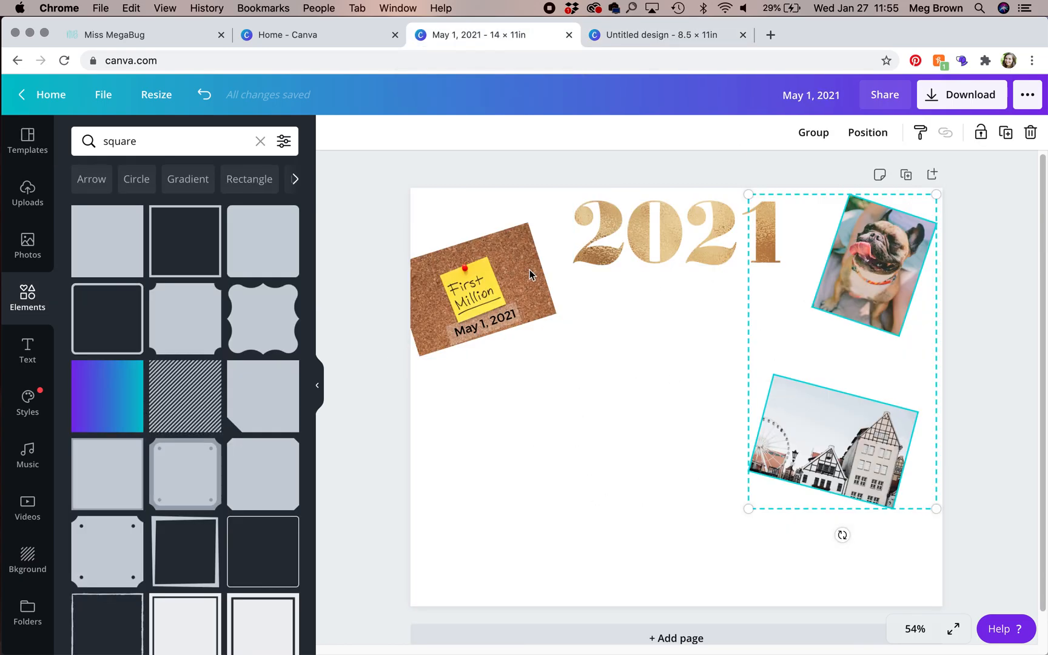
left_click(506, 487)
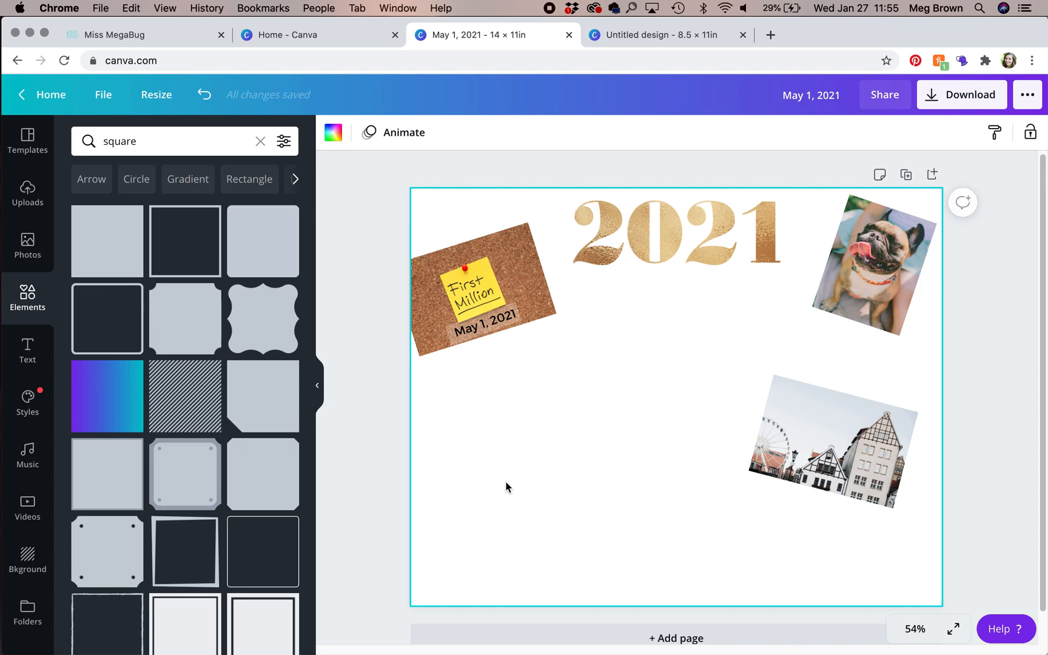